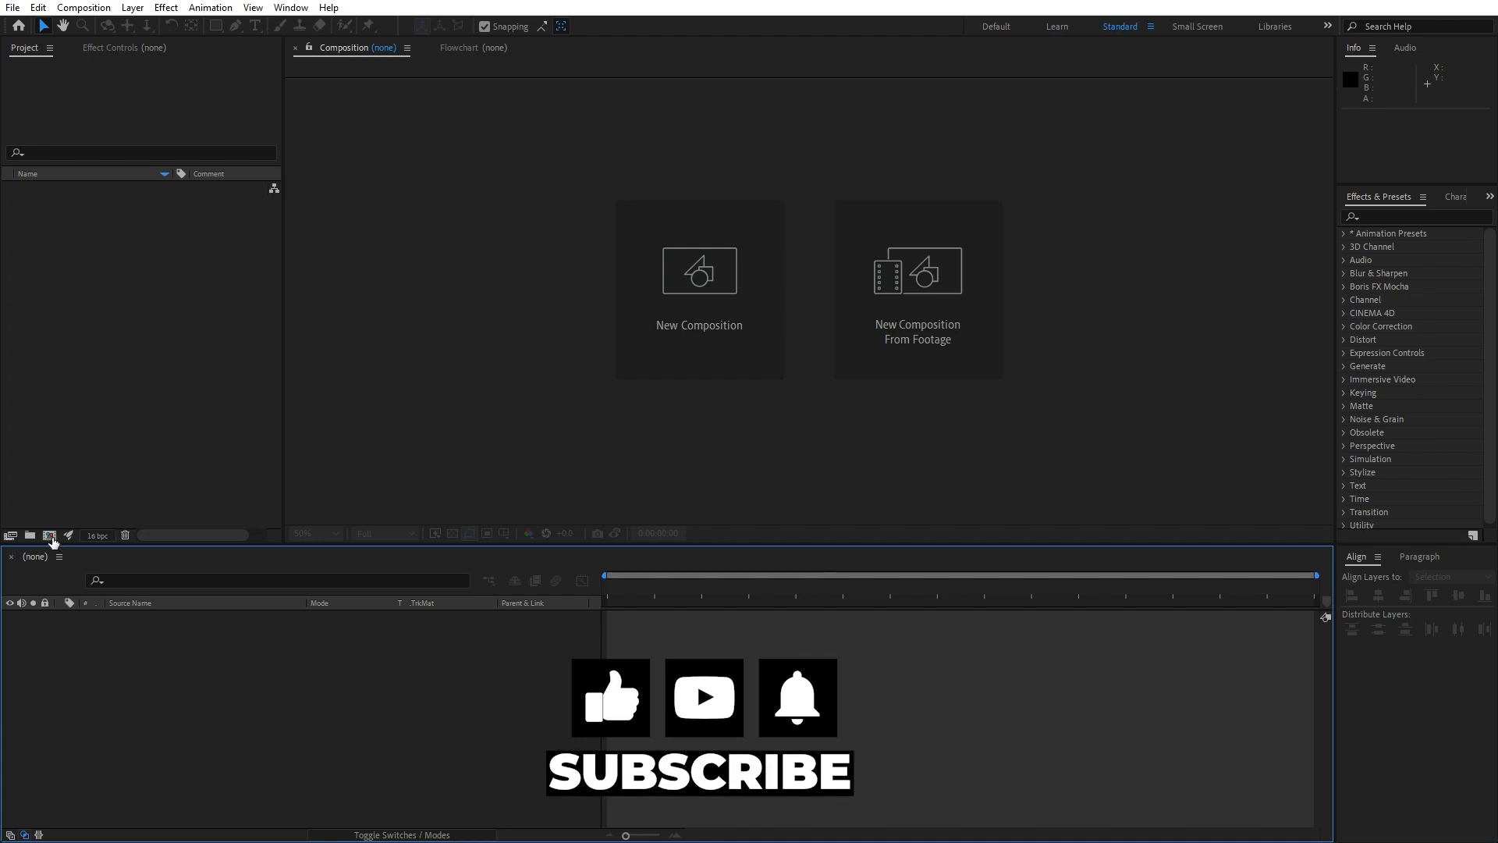
mouse_move(50, 535)
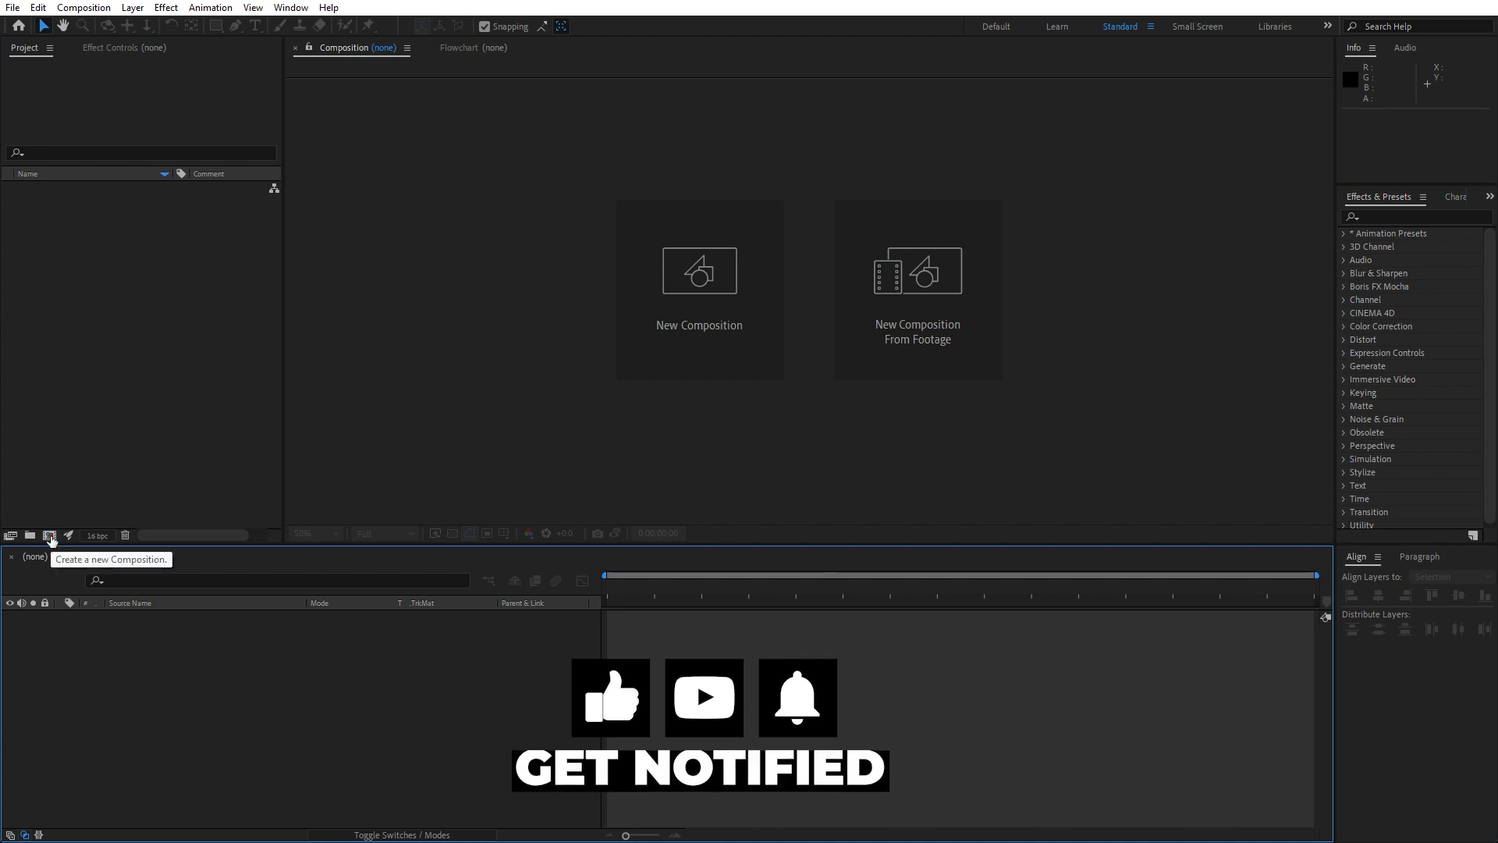
Step: Create a composition named Final with a 10-second duration
click(48, 535)
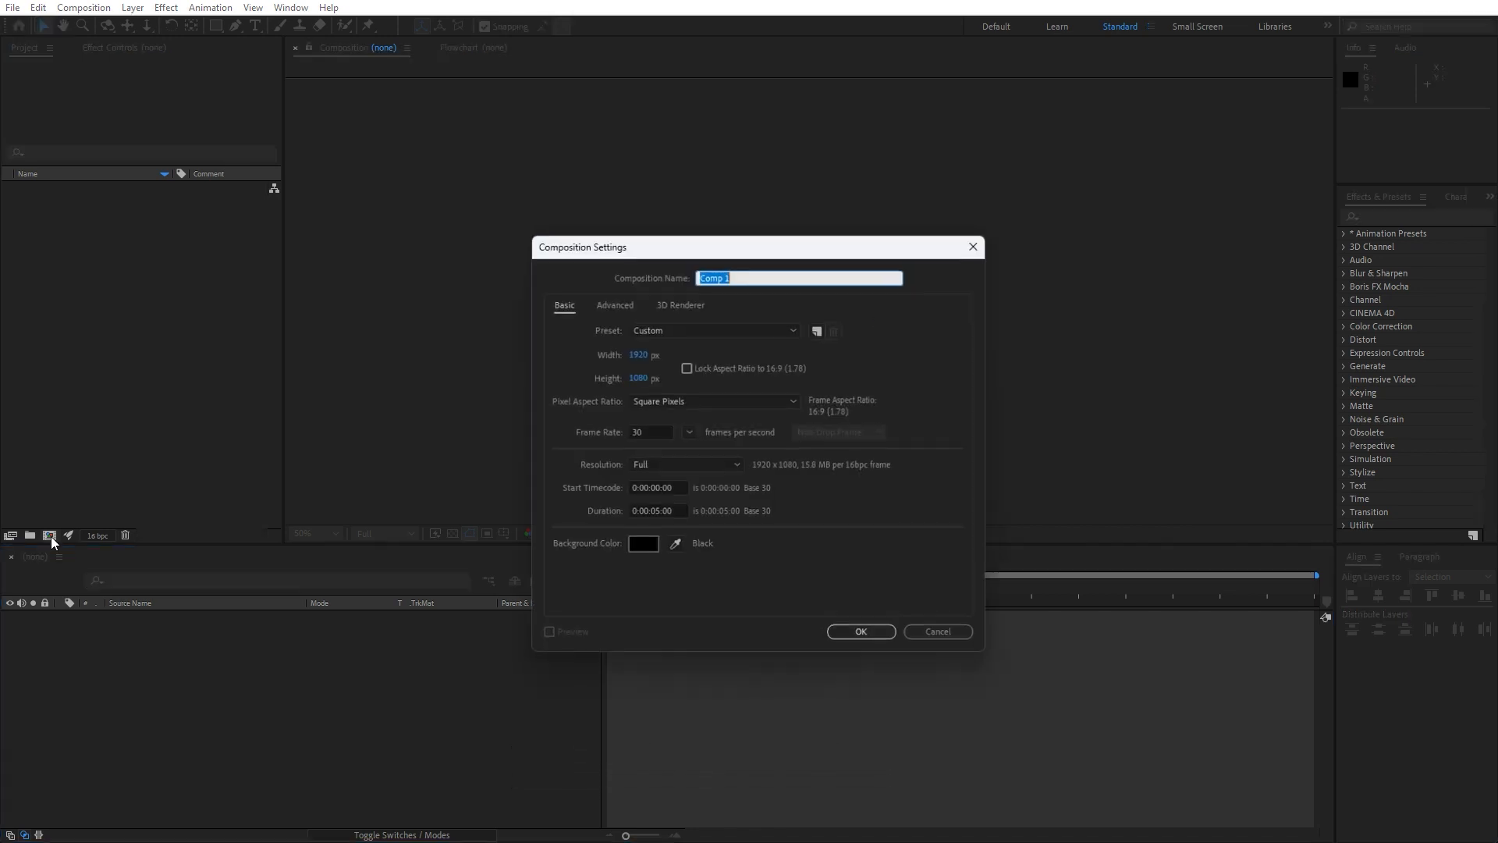
text(Fi)
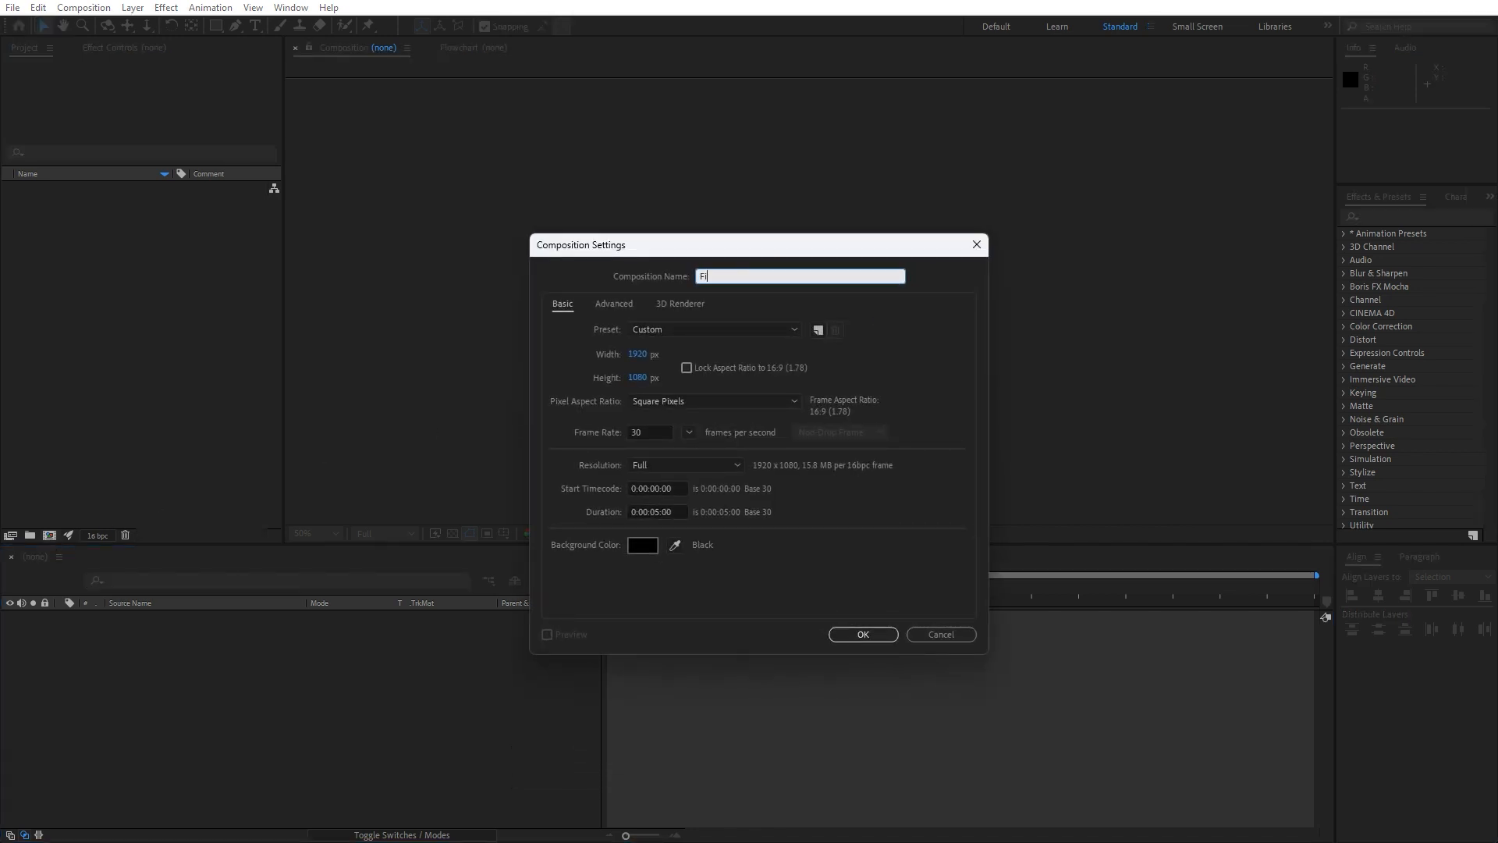
text(nal)
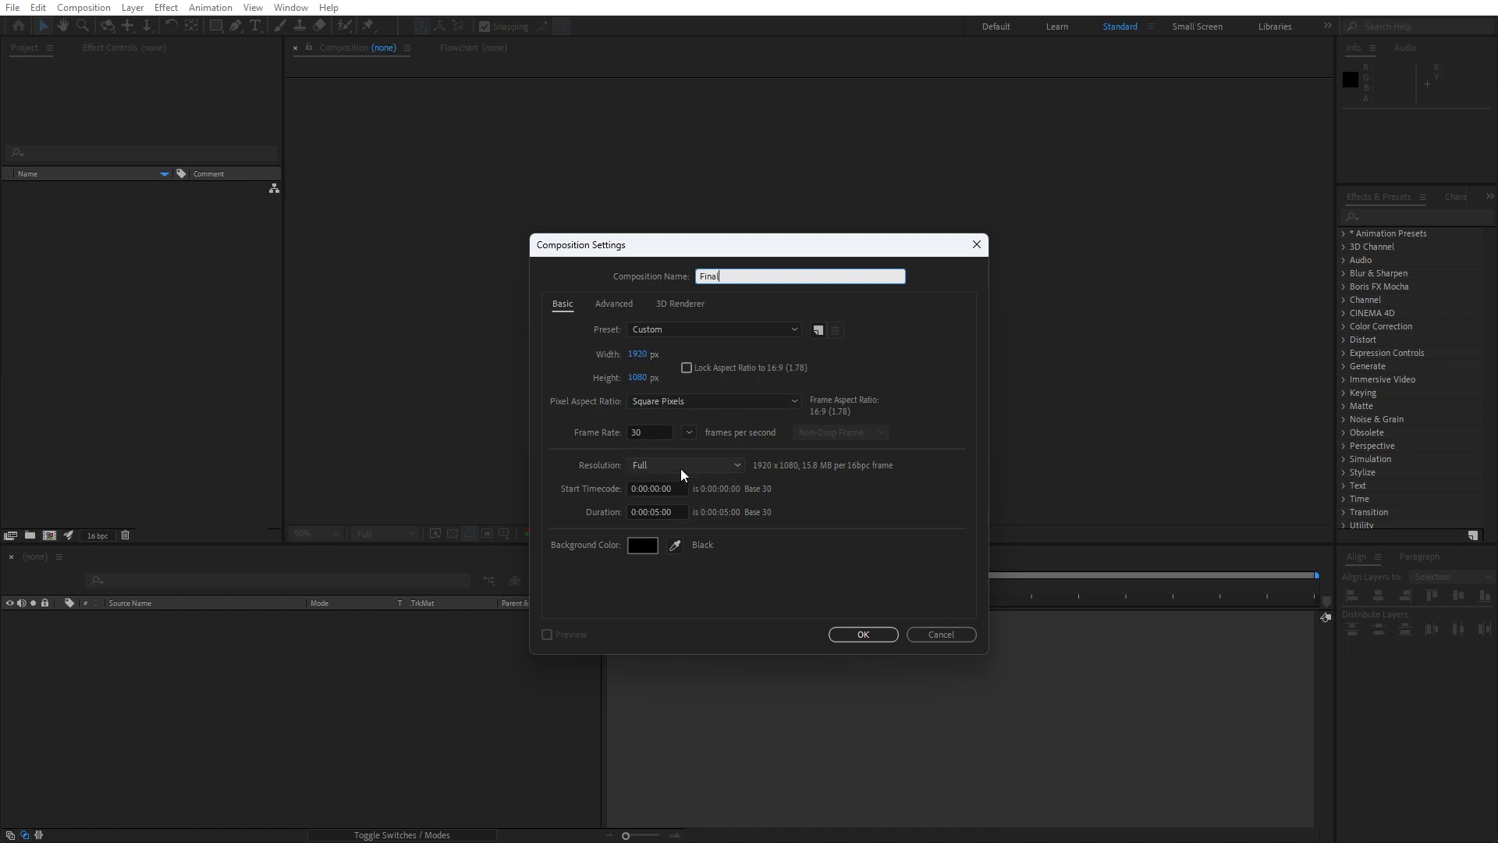
click(656, 511)
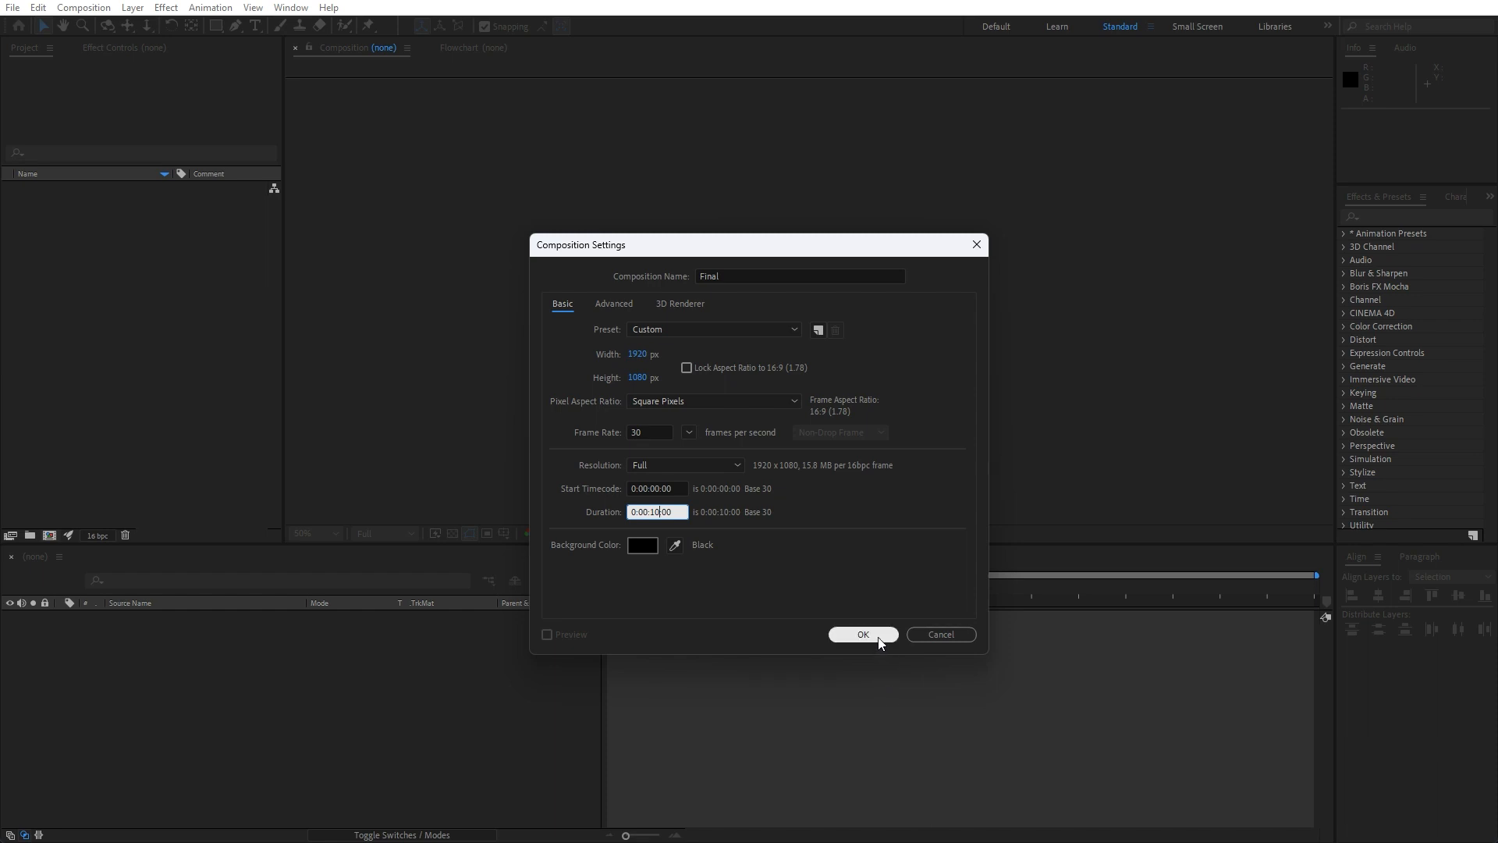
click(860, 634)
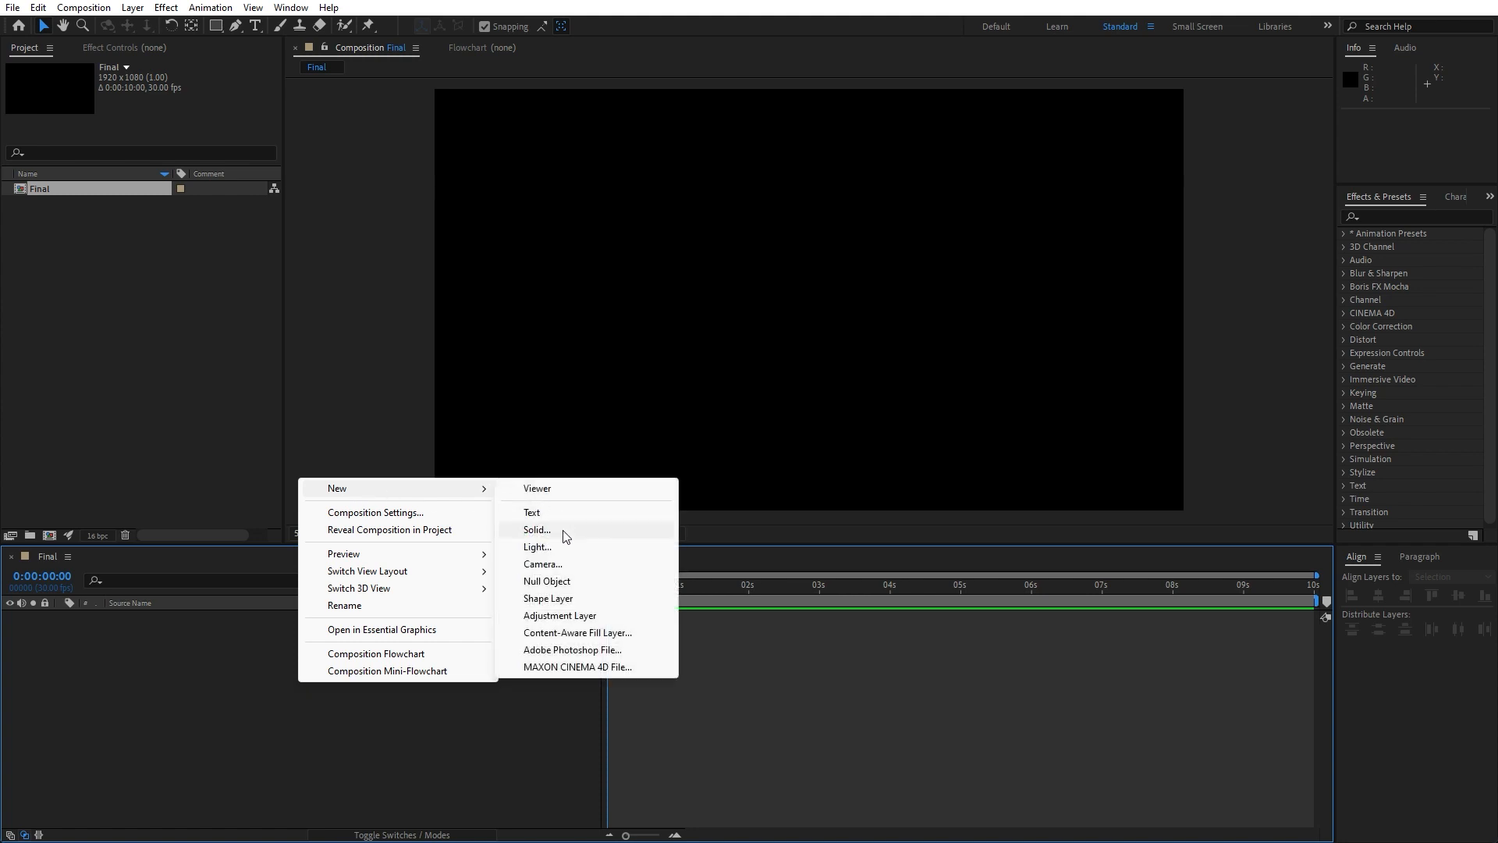
Step: Create a Background solid layer and search the effects list for Gradient Ramp
click(536, 529)
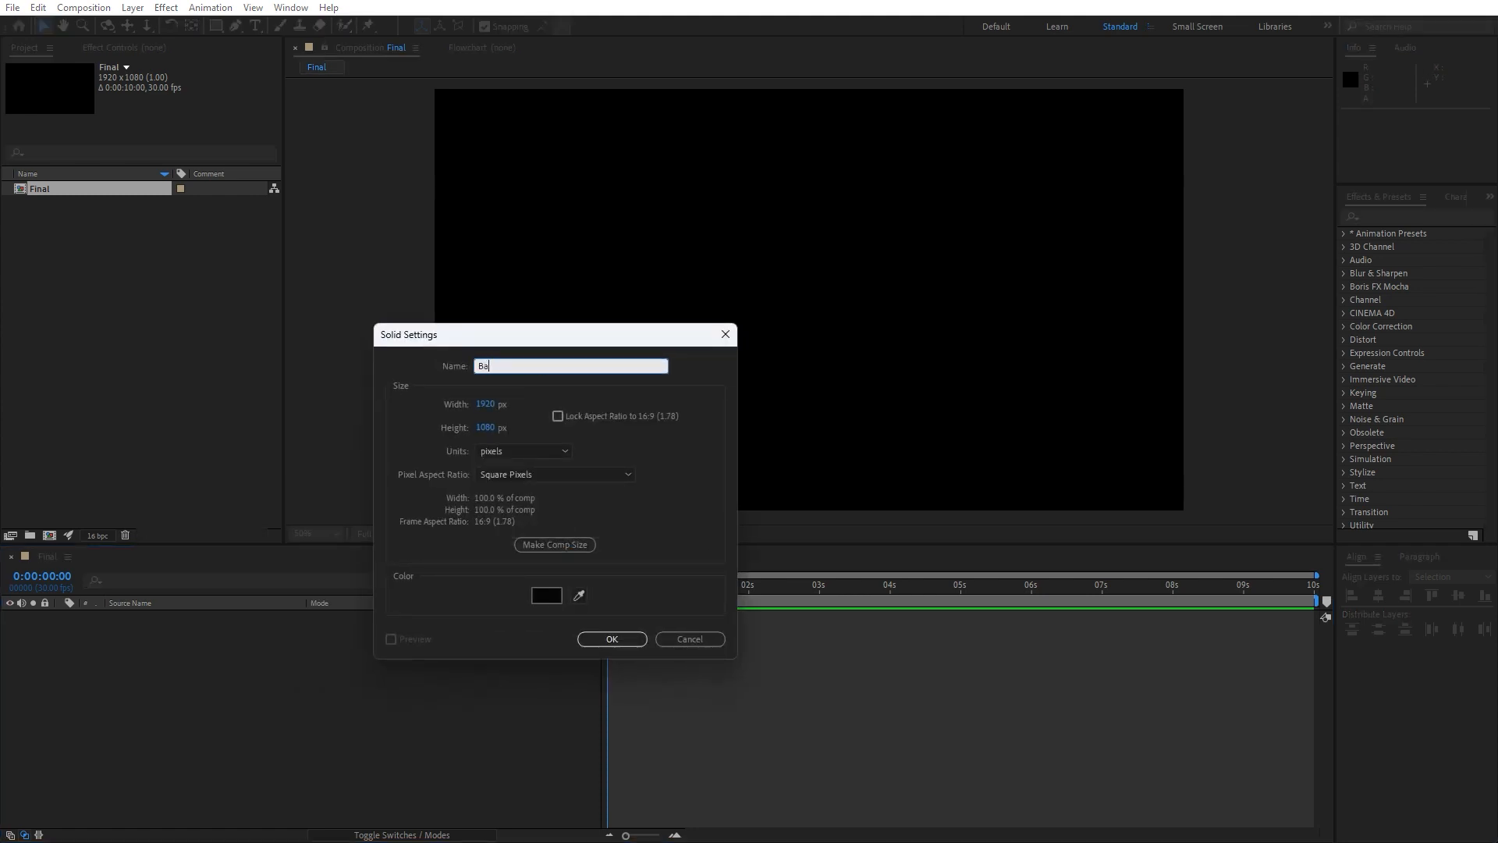
text(ckgroub)
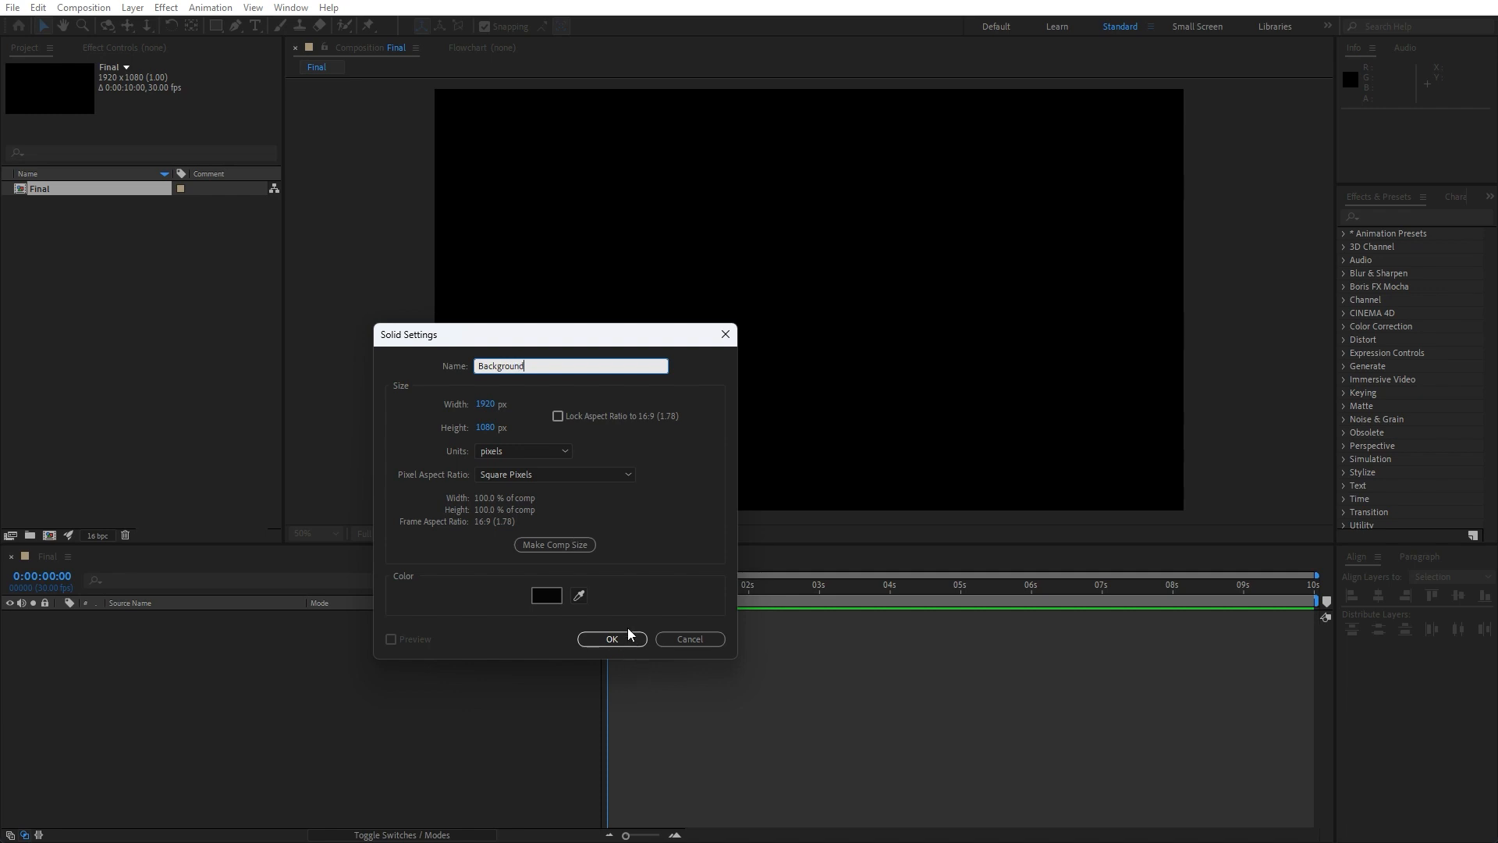
click(611, 638)
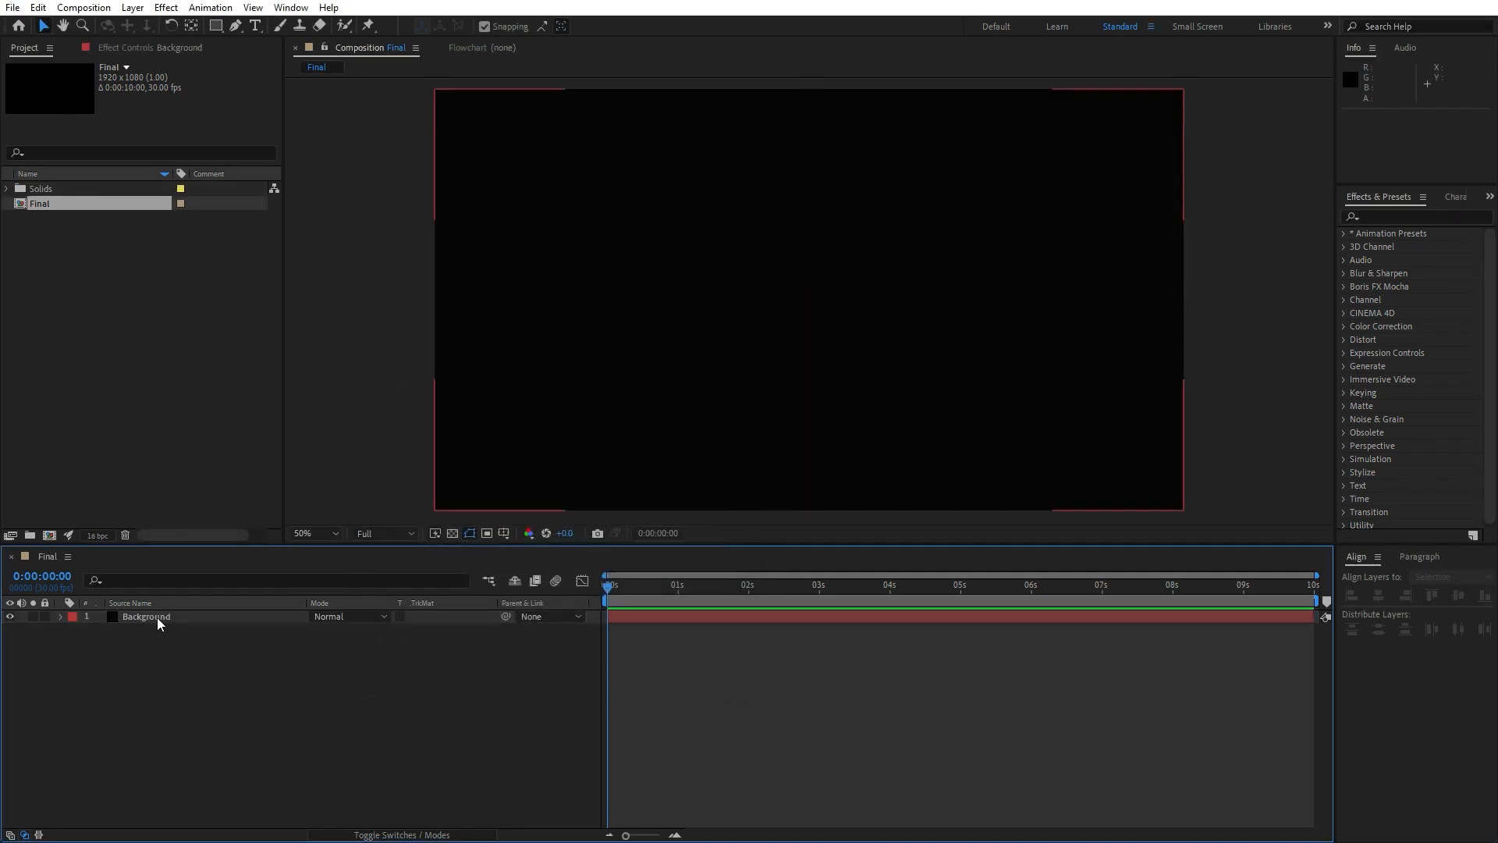
click(146, 616)
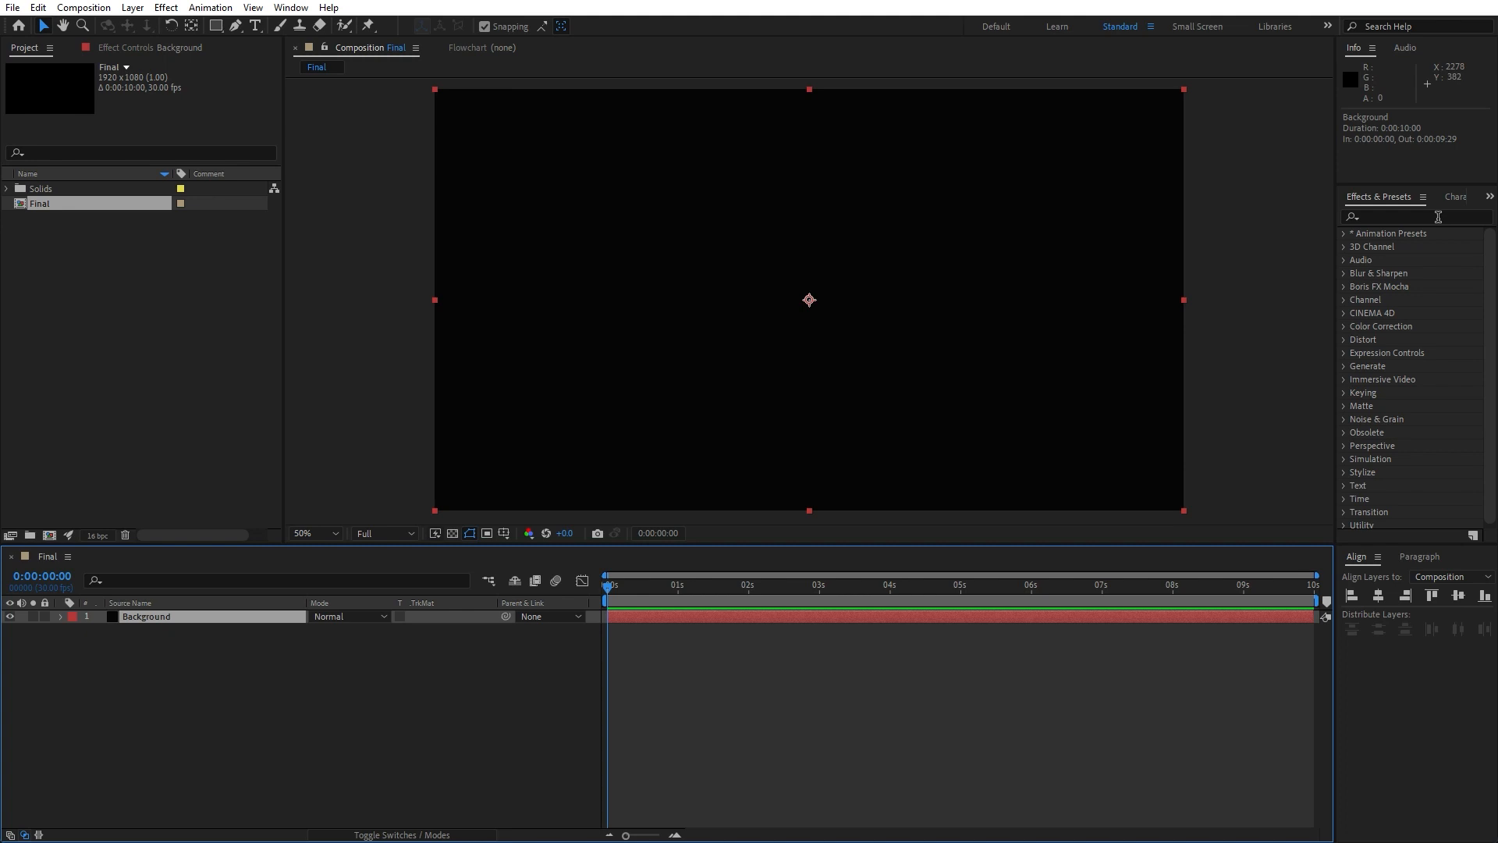
click(290, 7)
text(ramp)
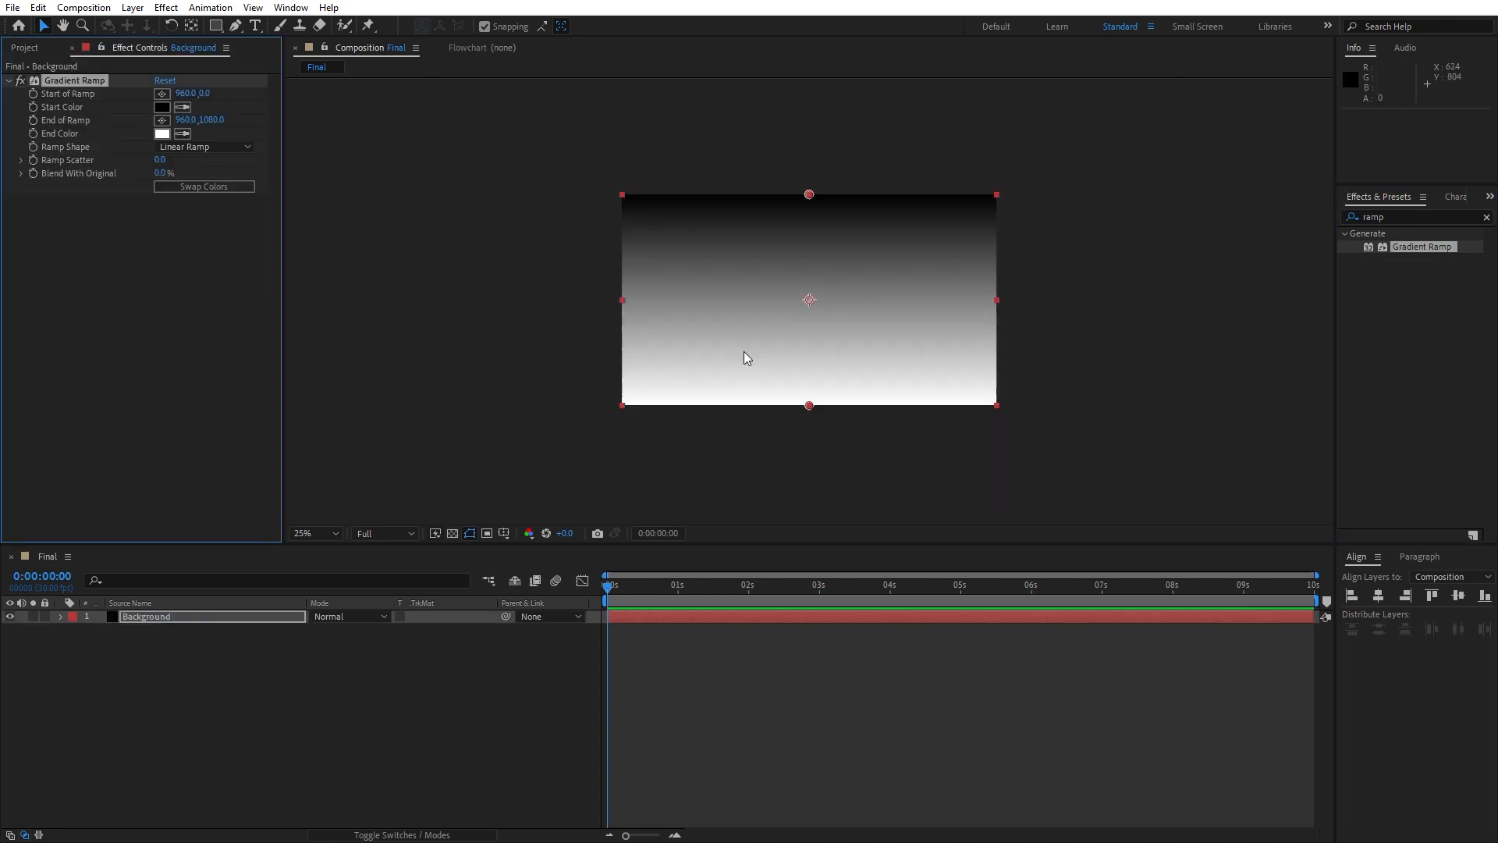
mouse_move(314, 208)
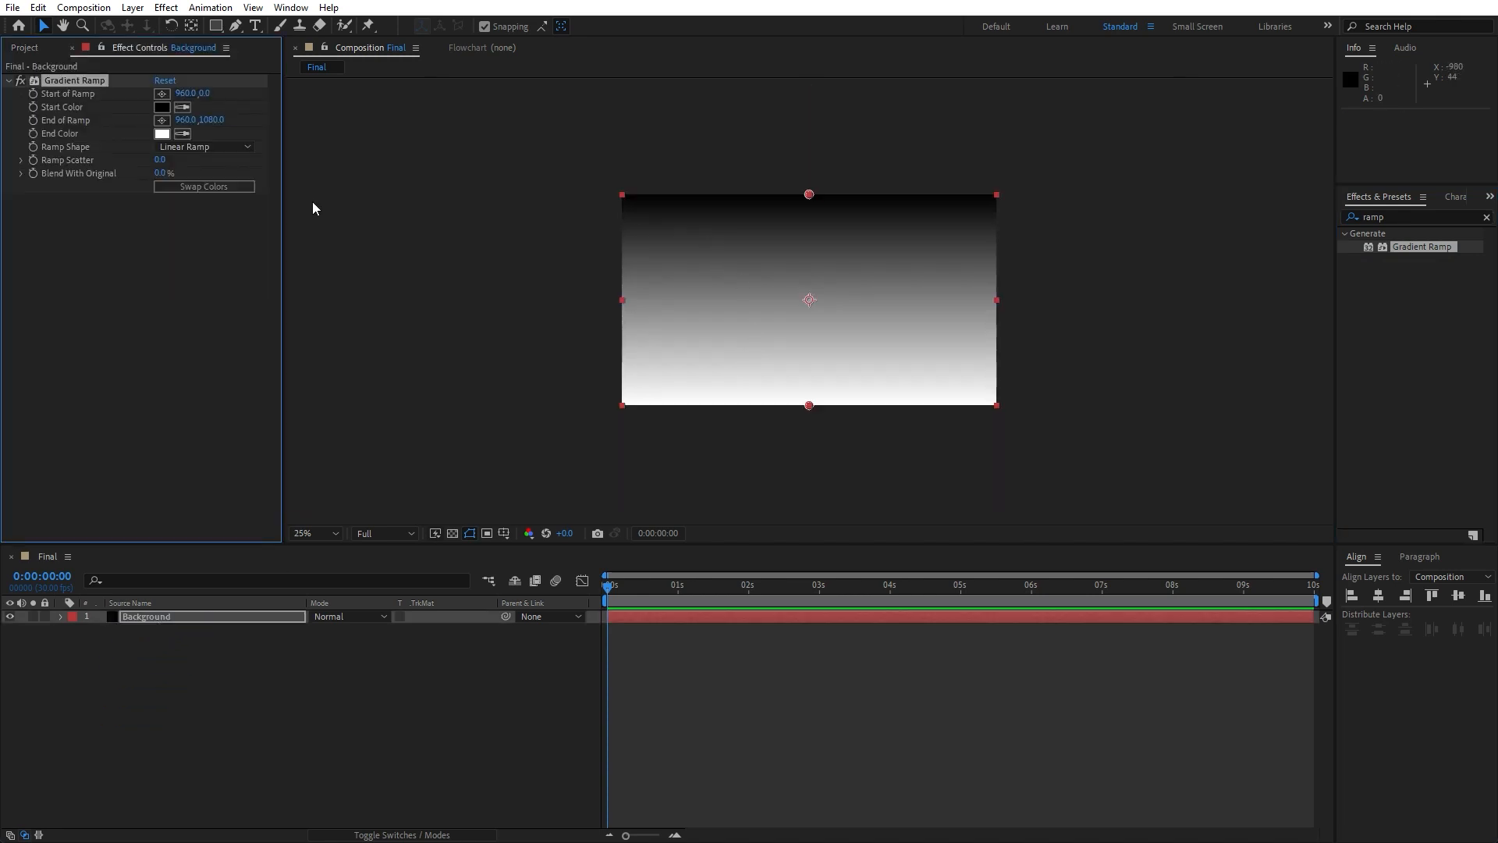
mouse_move(153, 100)
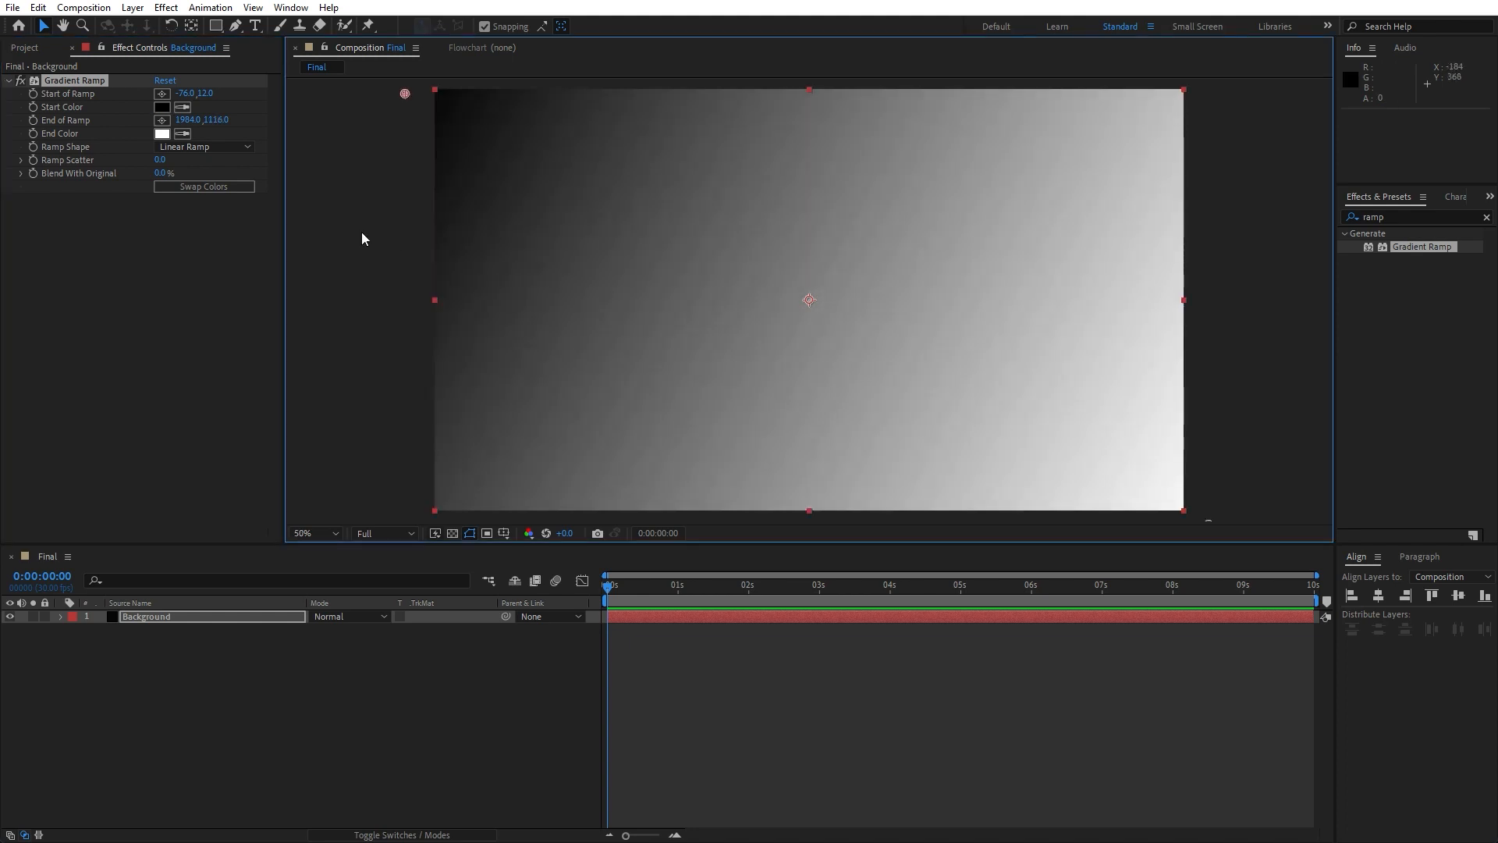
Step: Set the gradient start colour to bright blue and end colour to dark navy
click(162, 106)
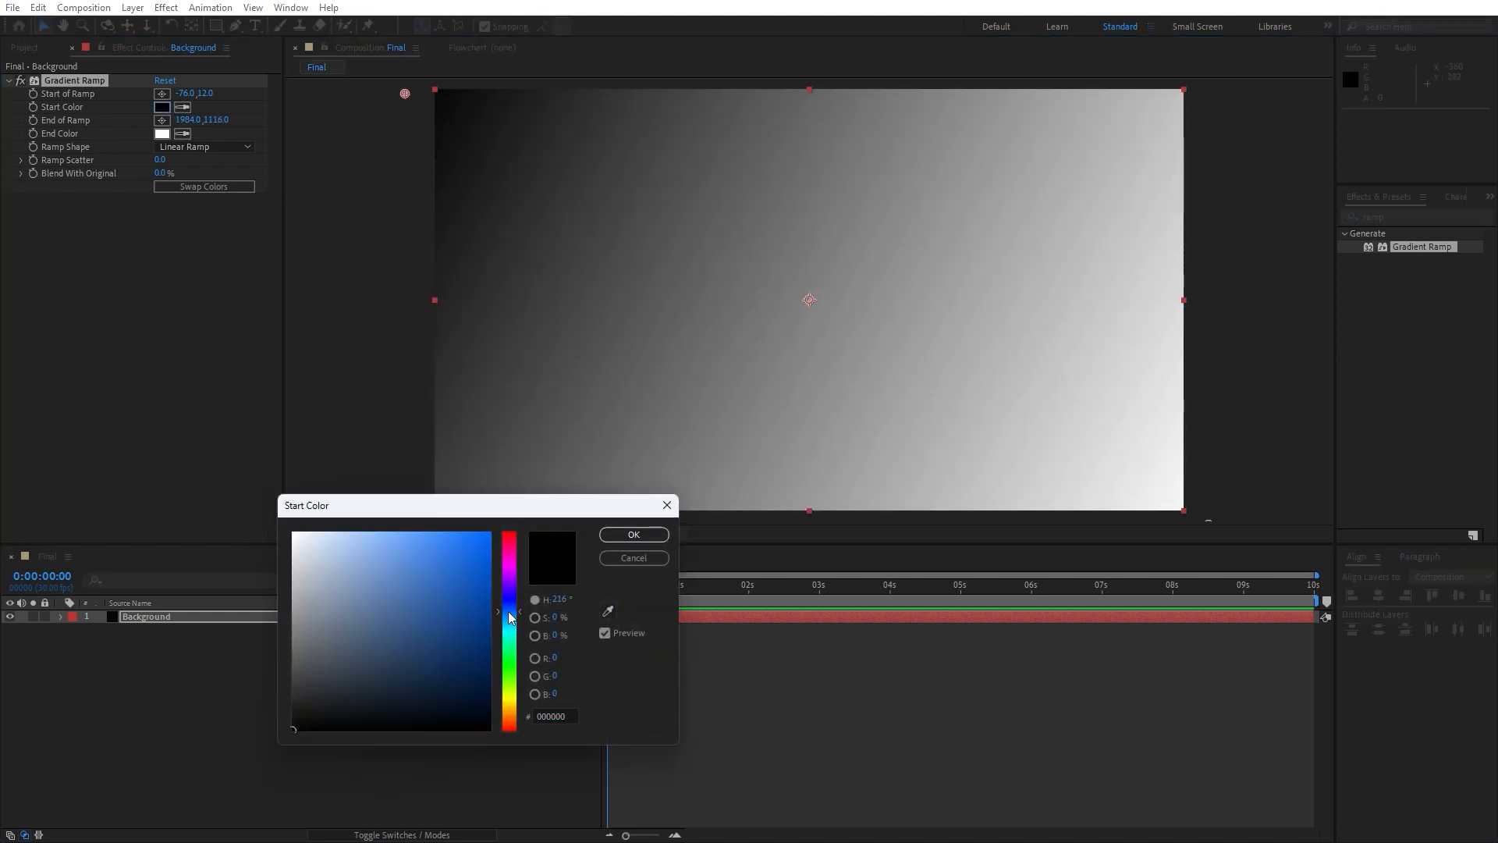
click(509, 617)
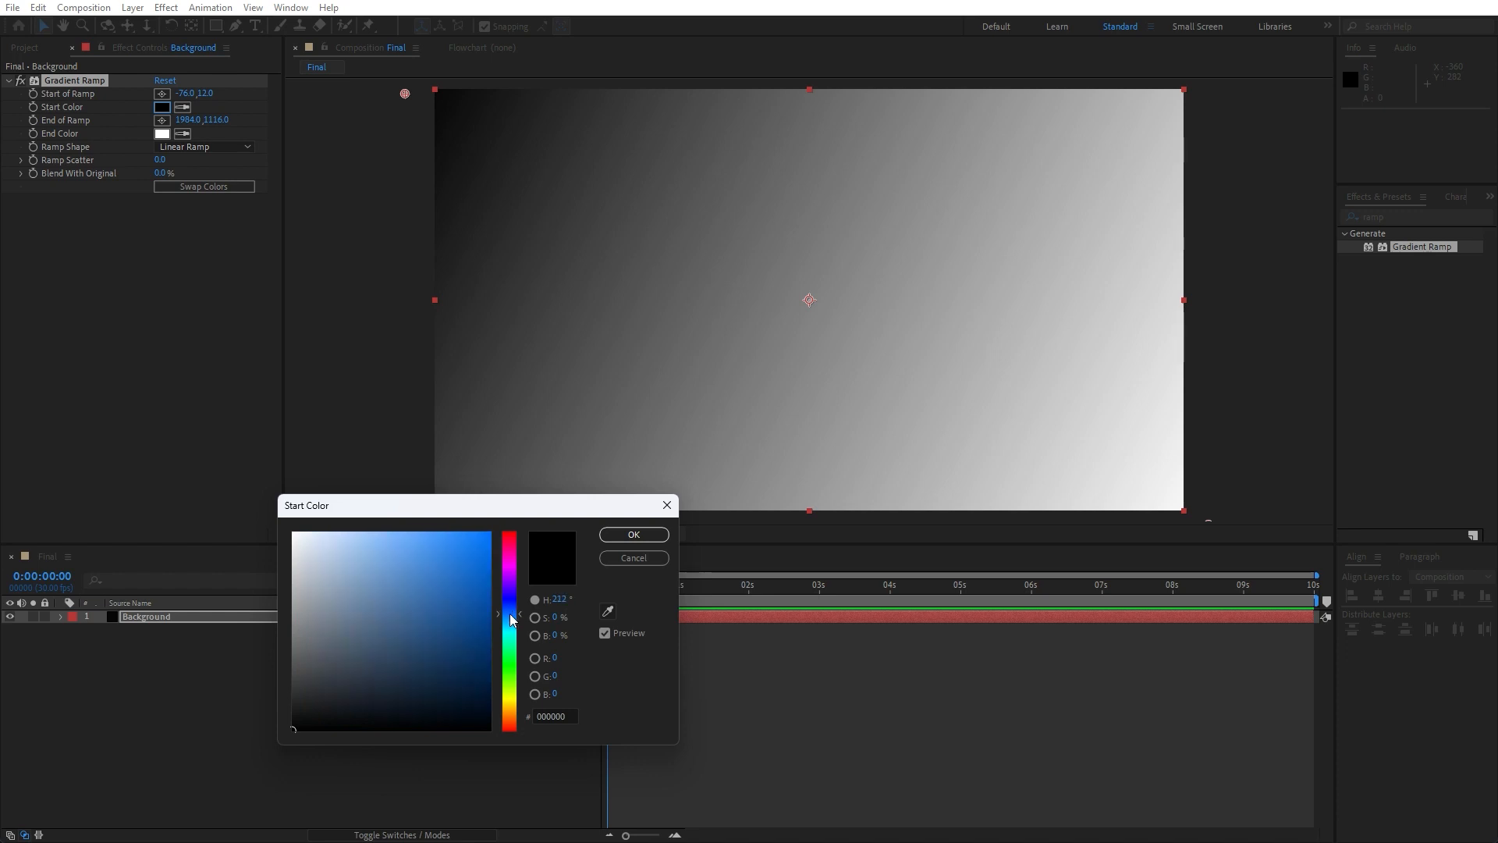
click(487, 573)
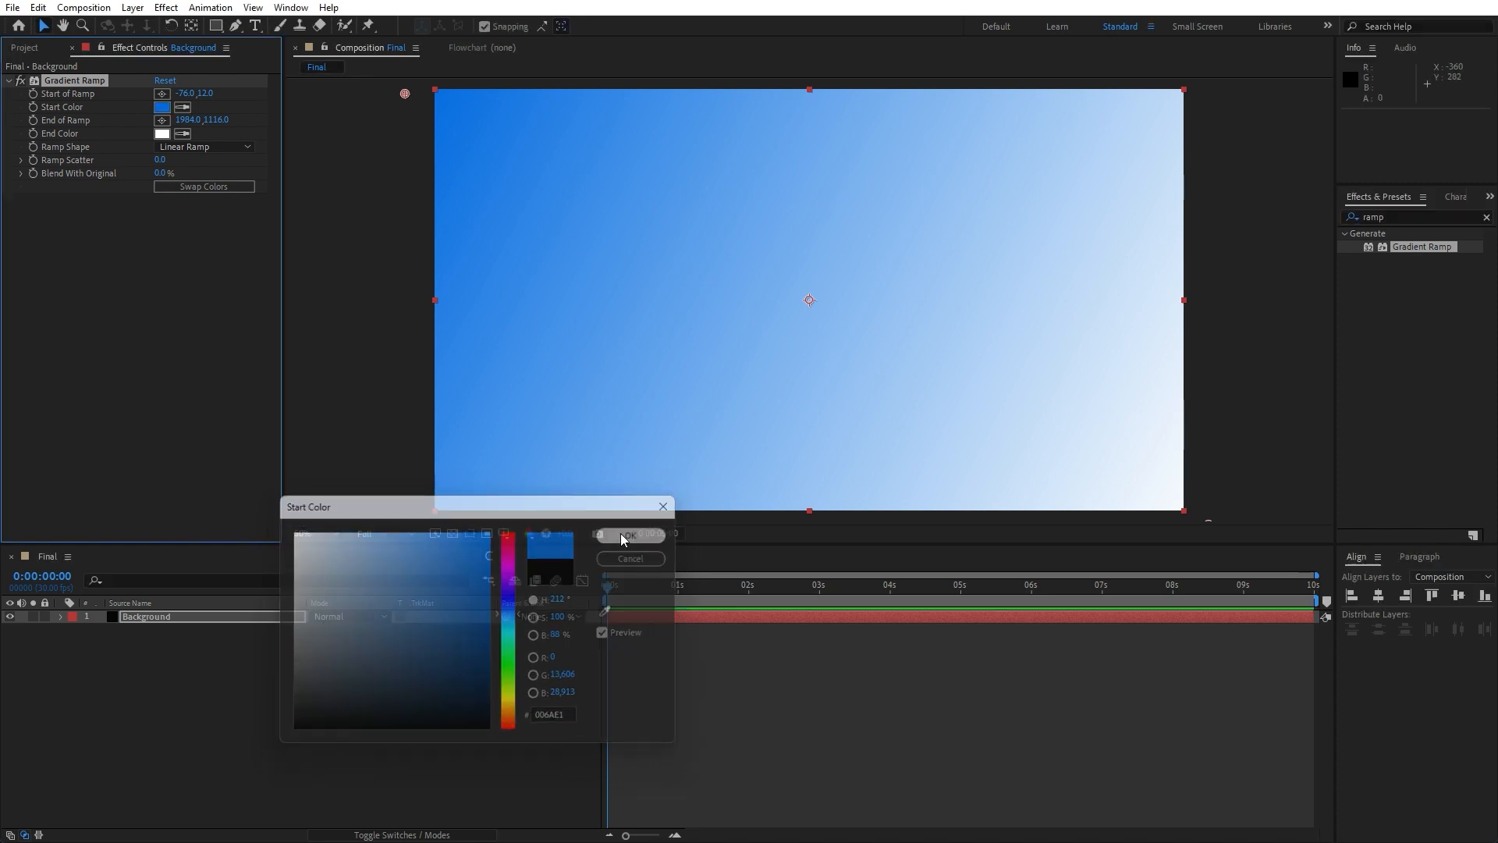
click(626, 534)
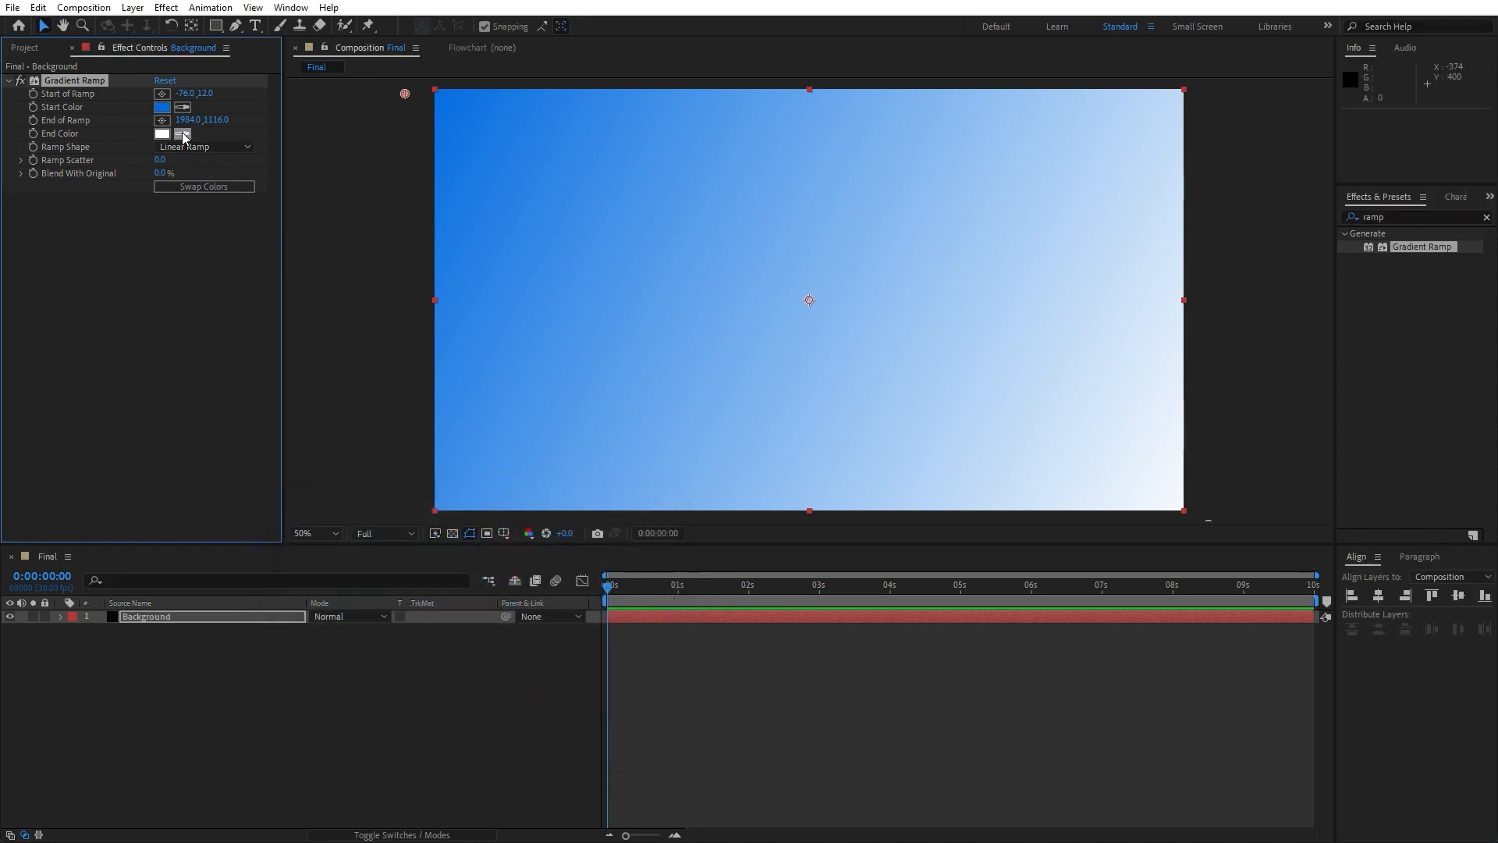
click(161, 133)
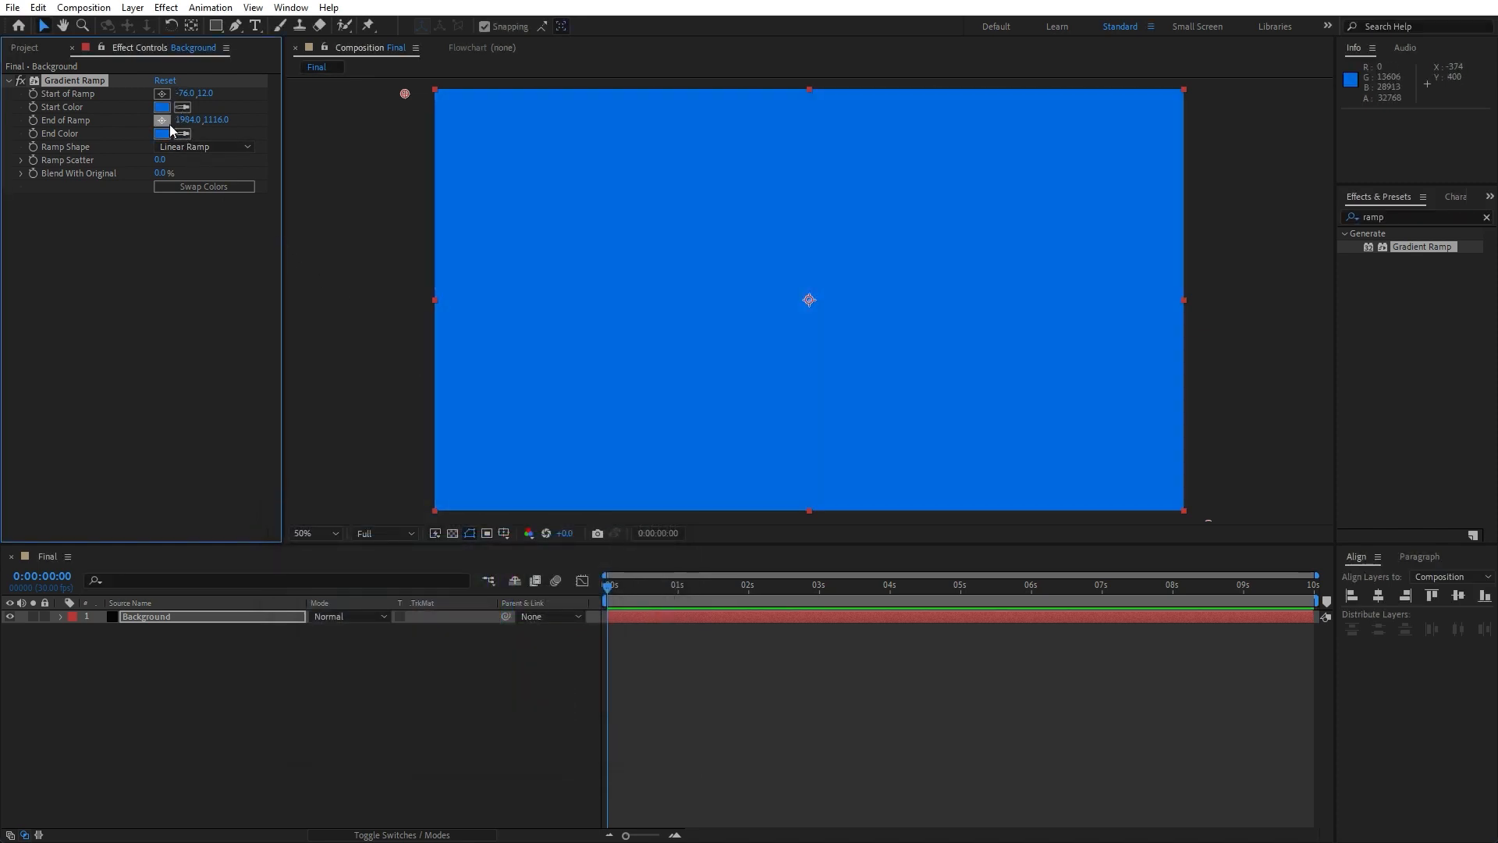
click(161, 133)
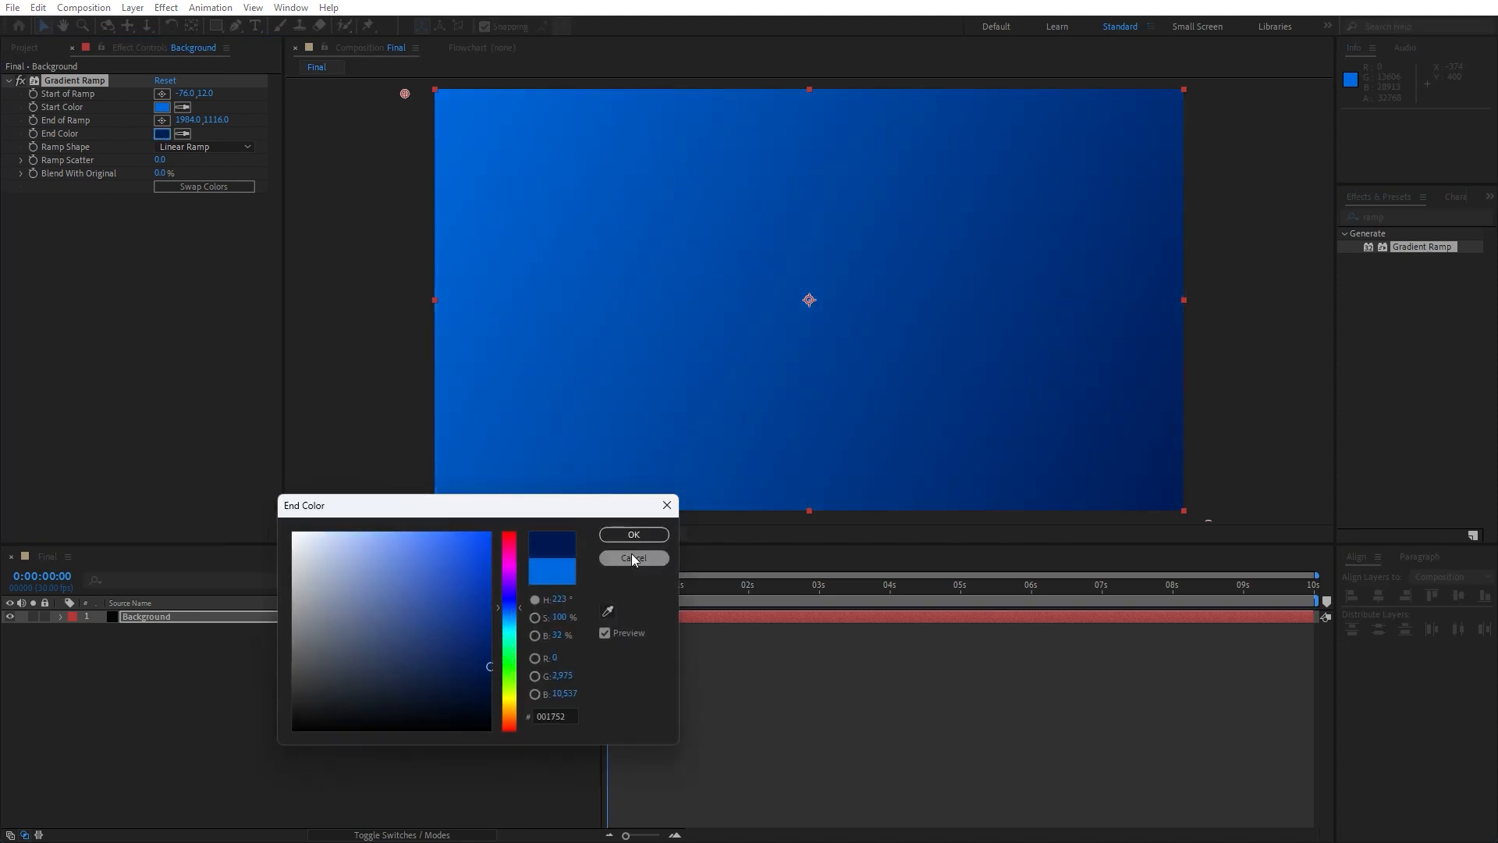
click(633, 558)
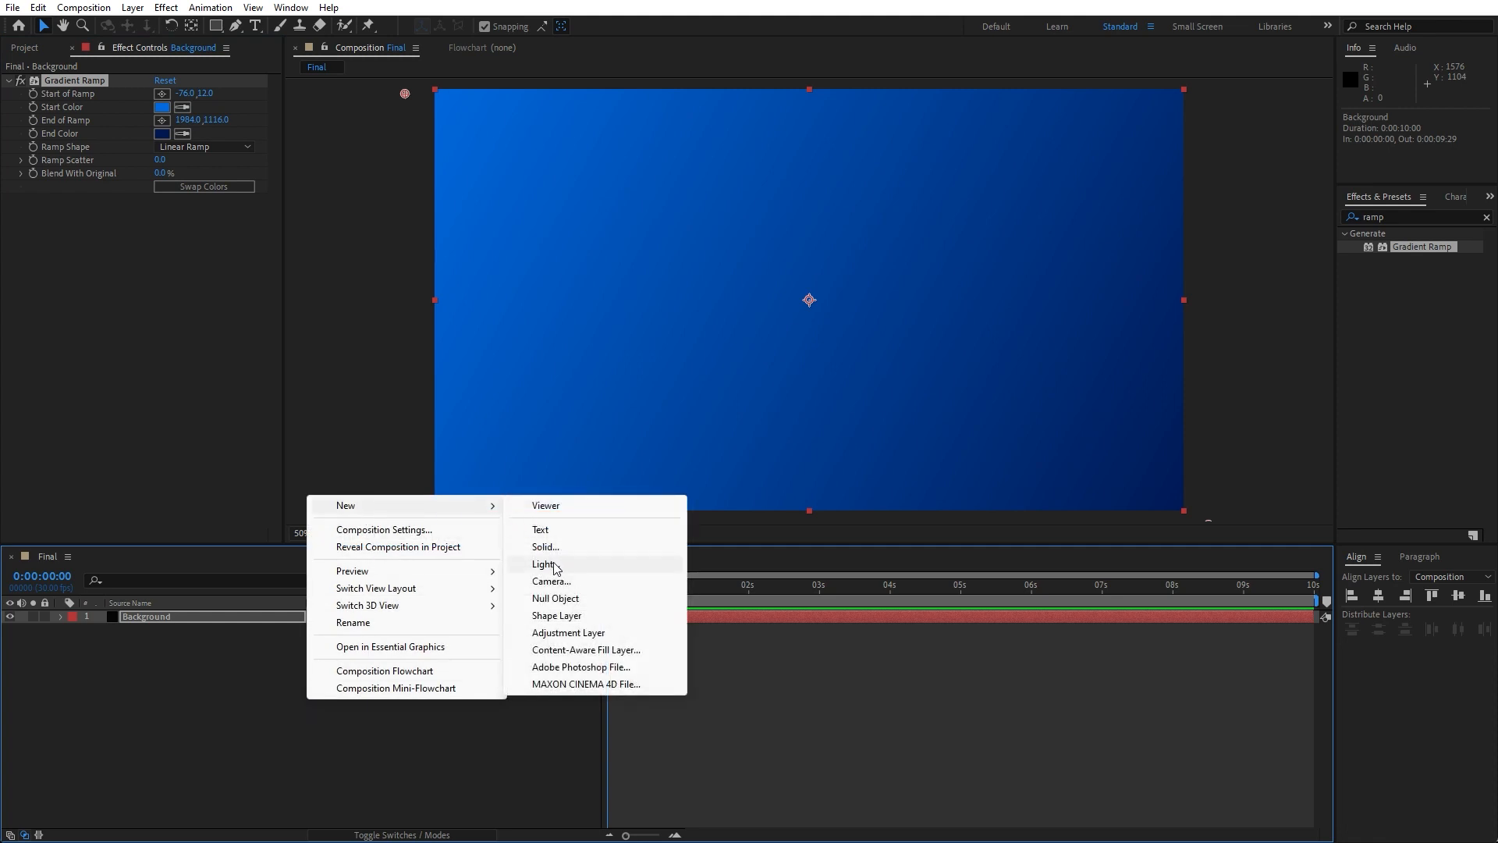
Step: Create a new solid layer named Venetian Blinds
click(545, 546)
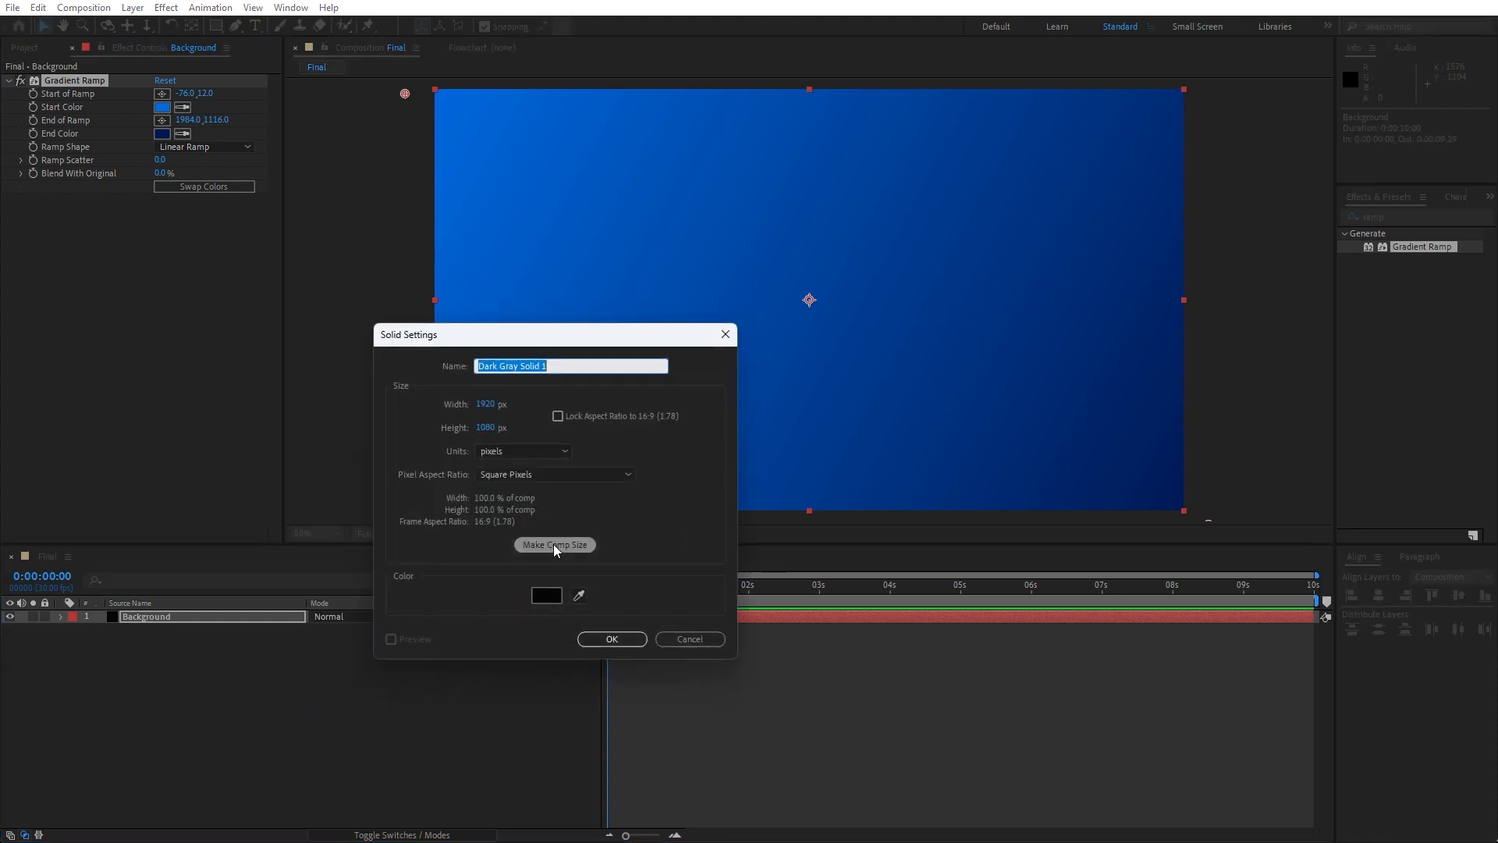
text(Veneti)
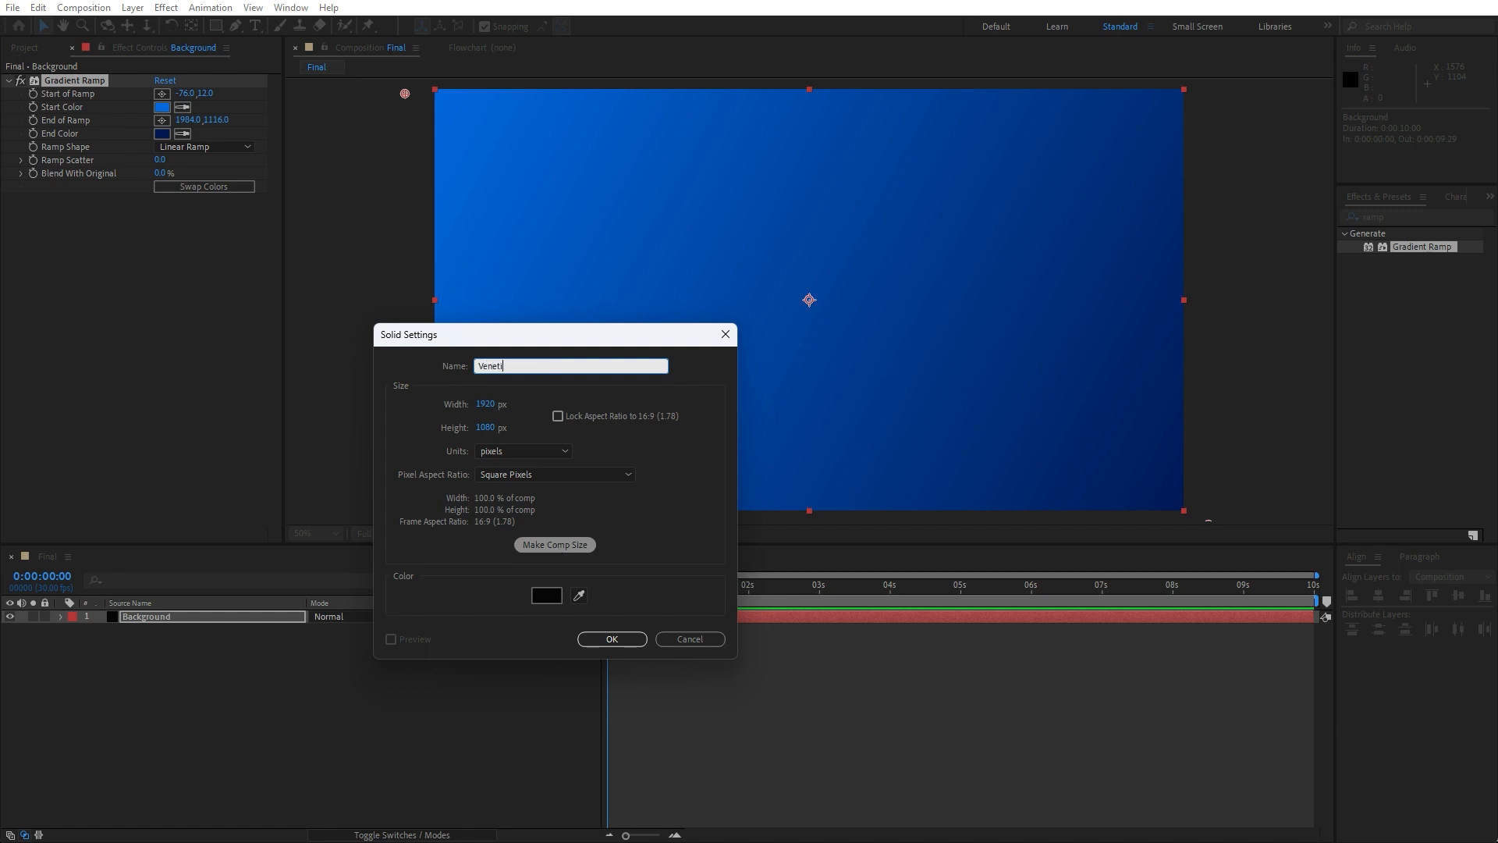
text(an Blinds)
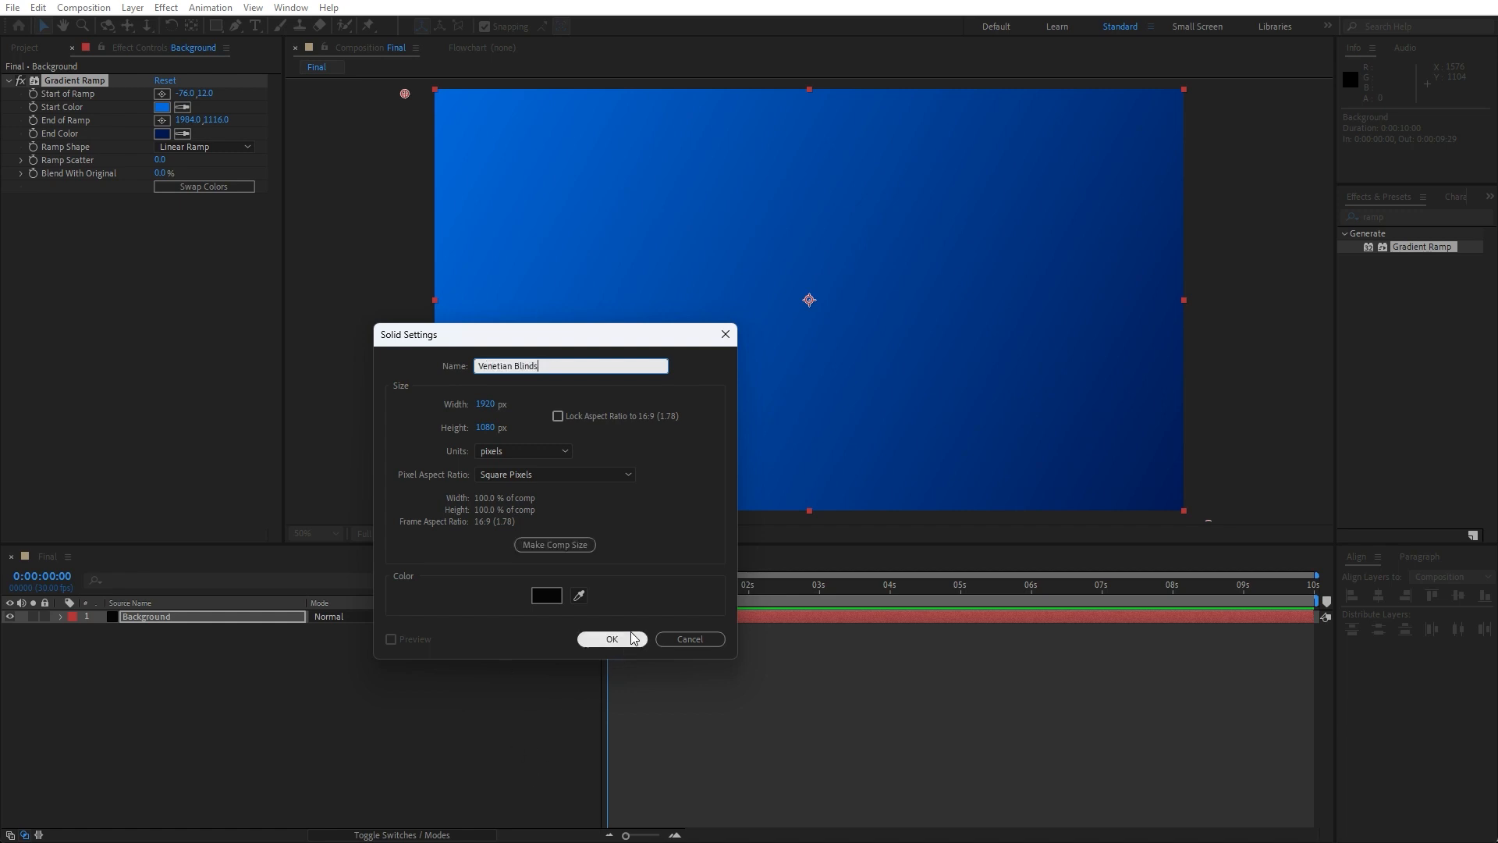
click(612, 638)
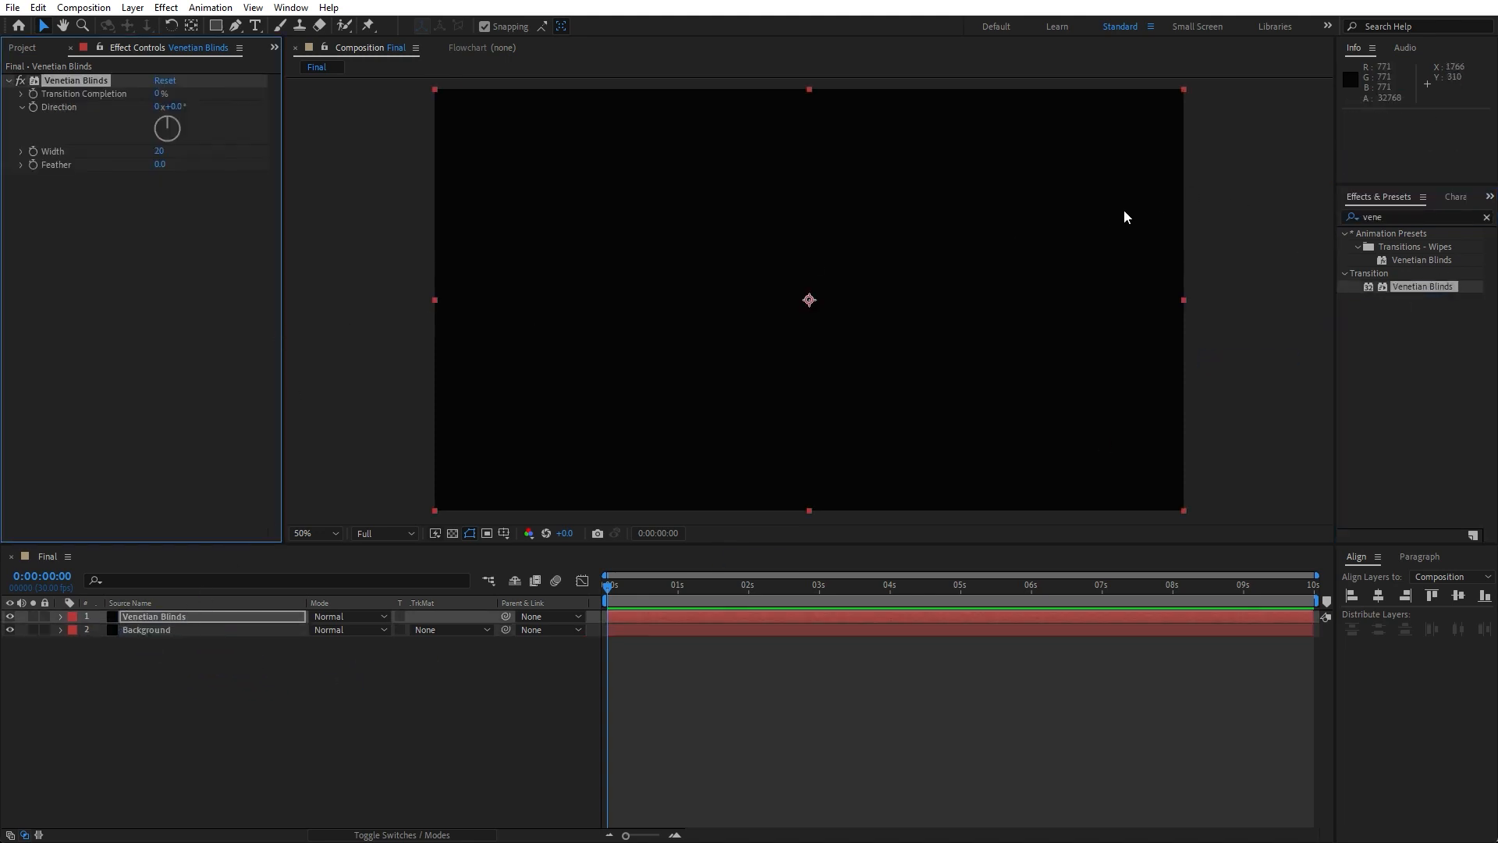
Step: Apply Fill in deep blue and set the blinds direction to 35°
click(1414, 216)
text(fill)
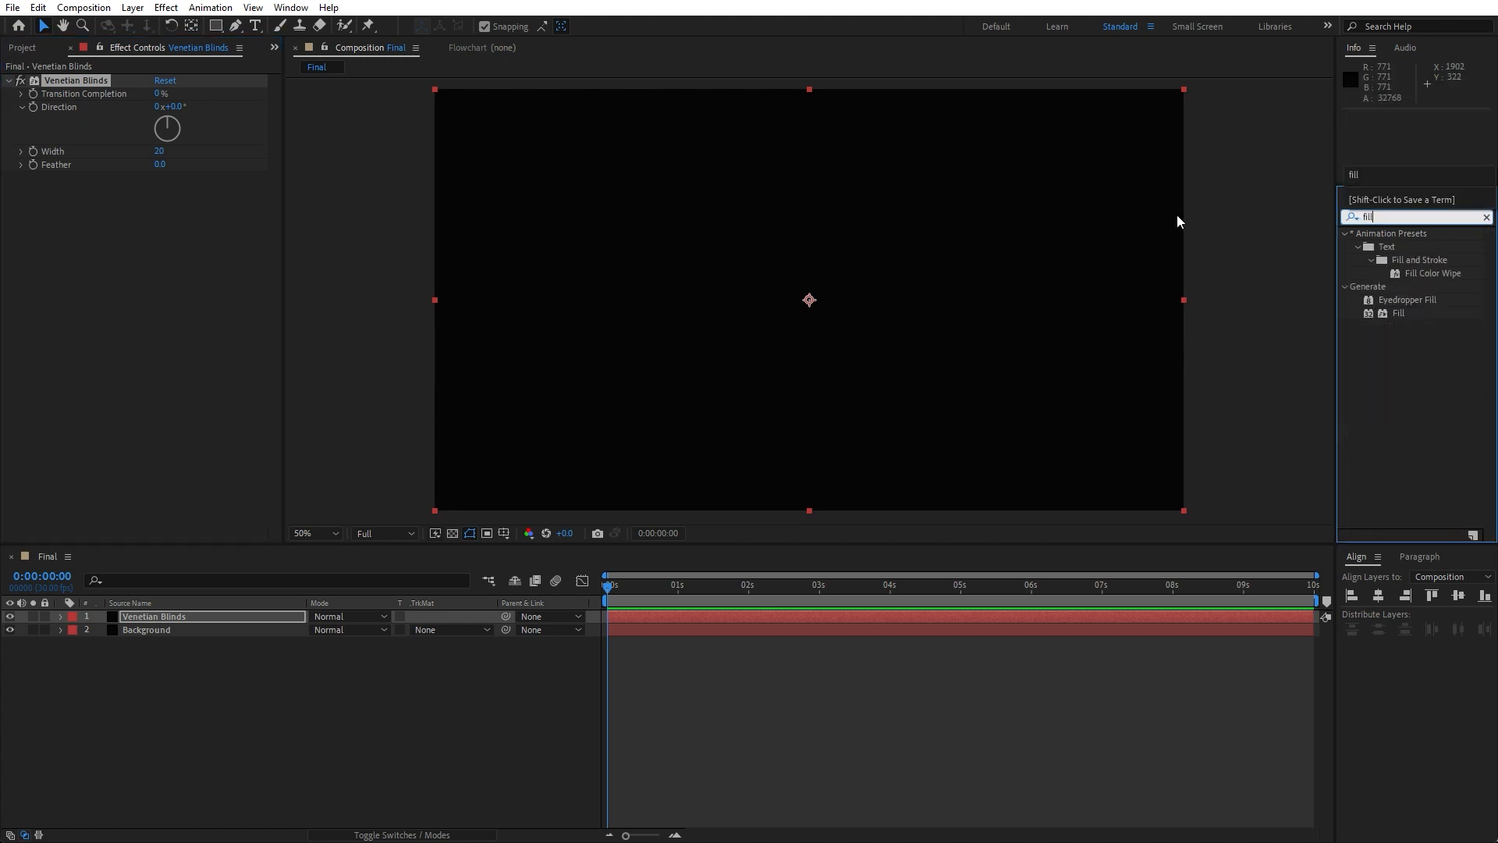
click(1396, 312)
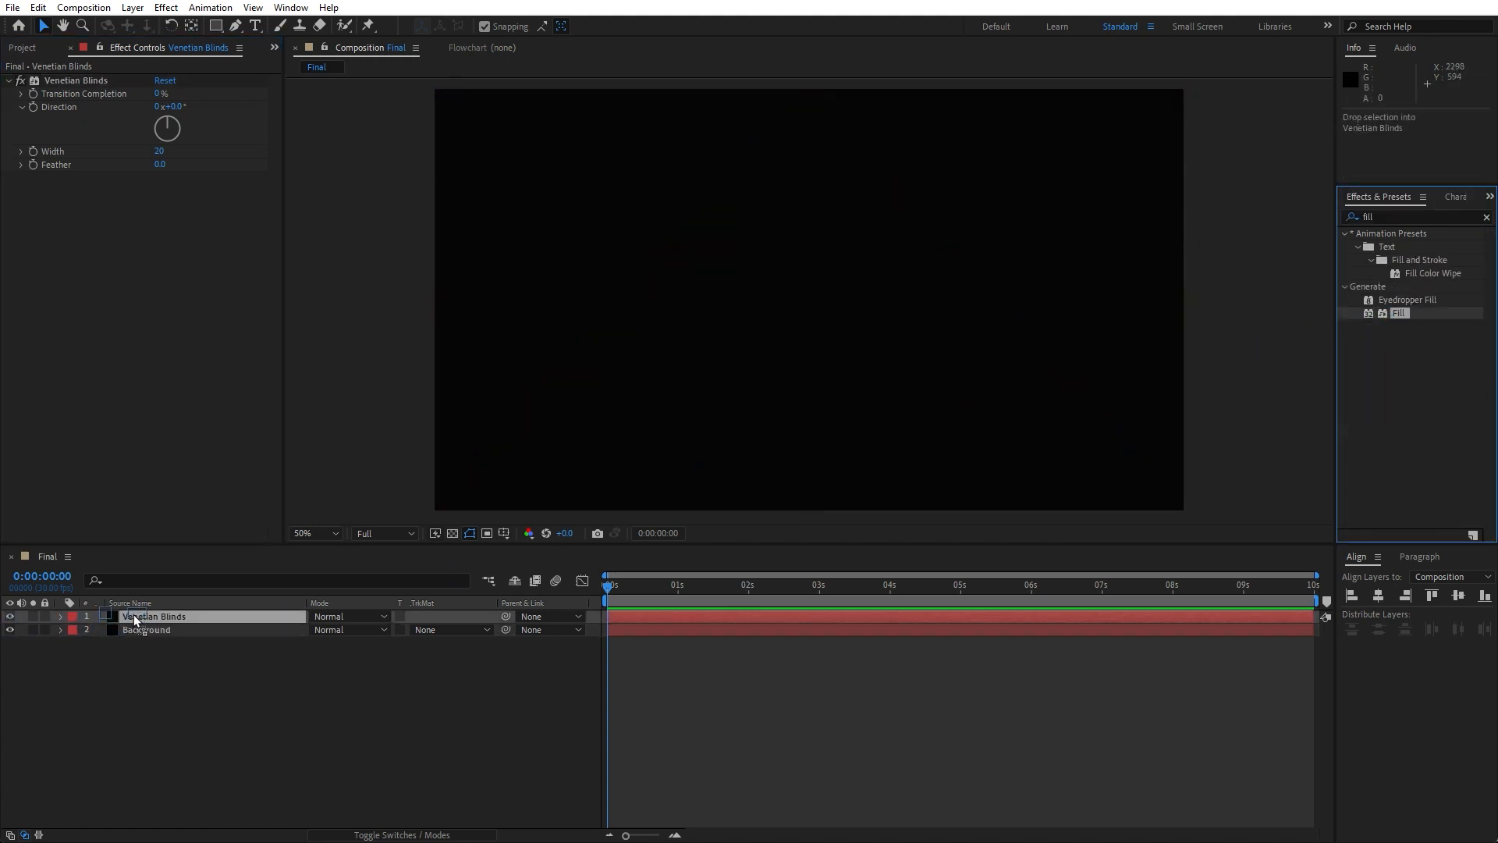
double_click(1397, 313)
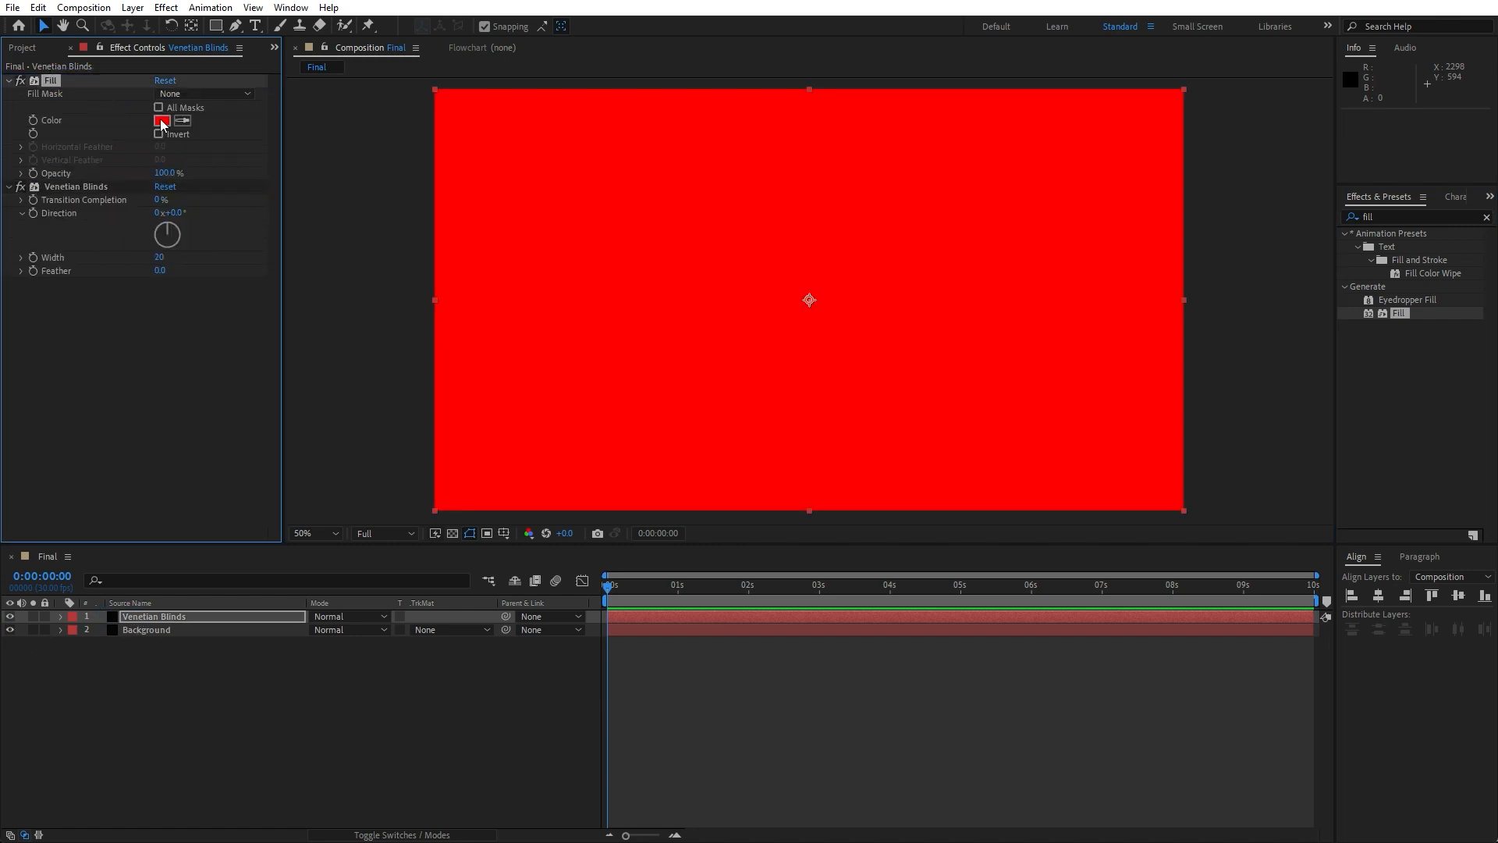
click(161, 121)
text(002A69)
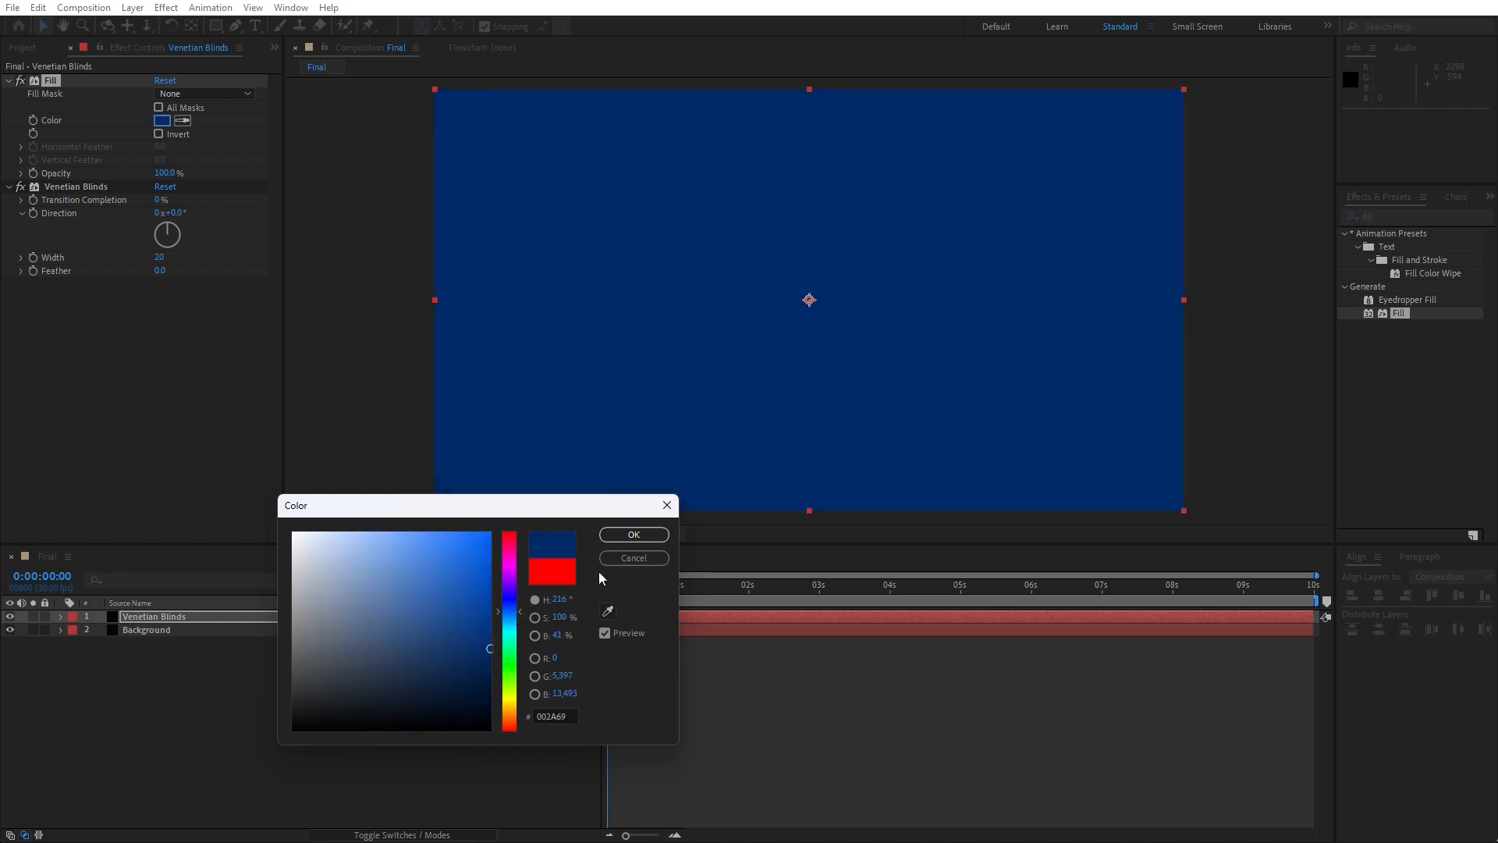
click(633, 534)
text(90)
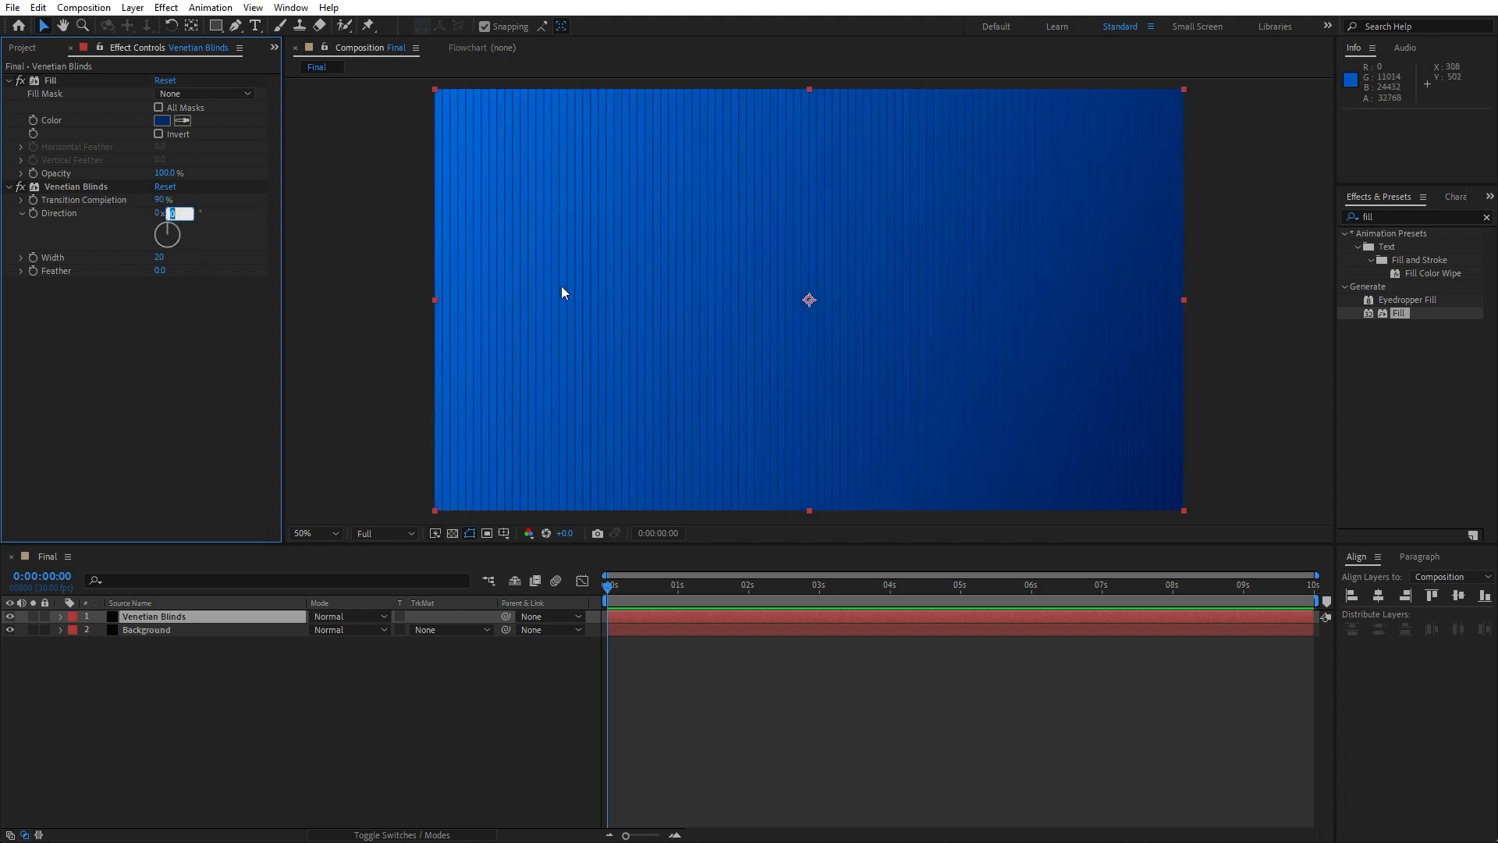
text(35.)
click(1419, 216)
text(turbu)
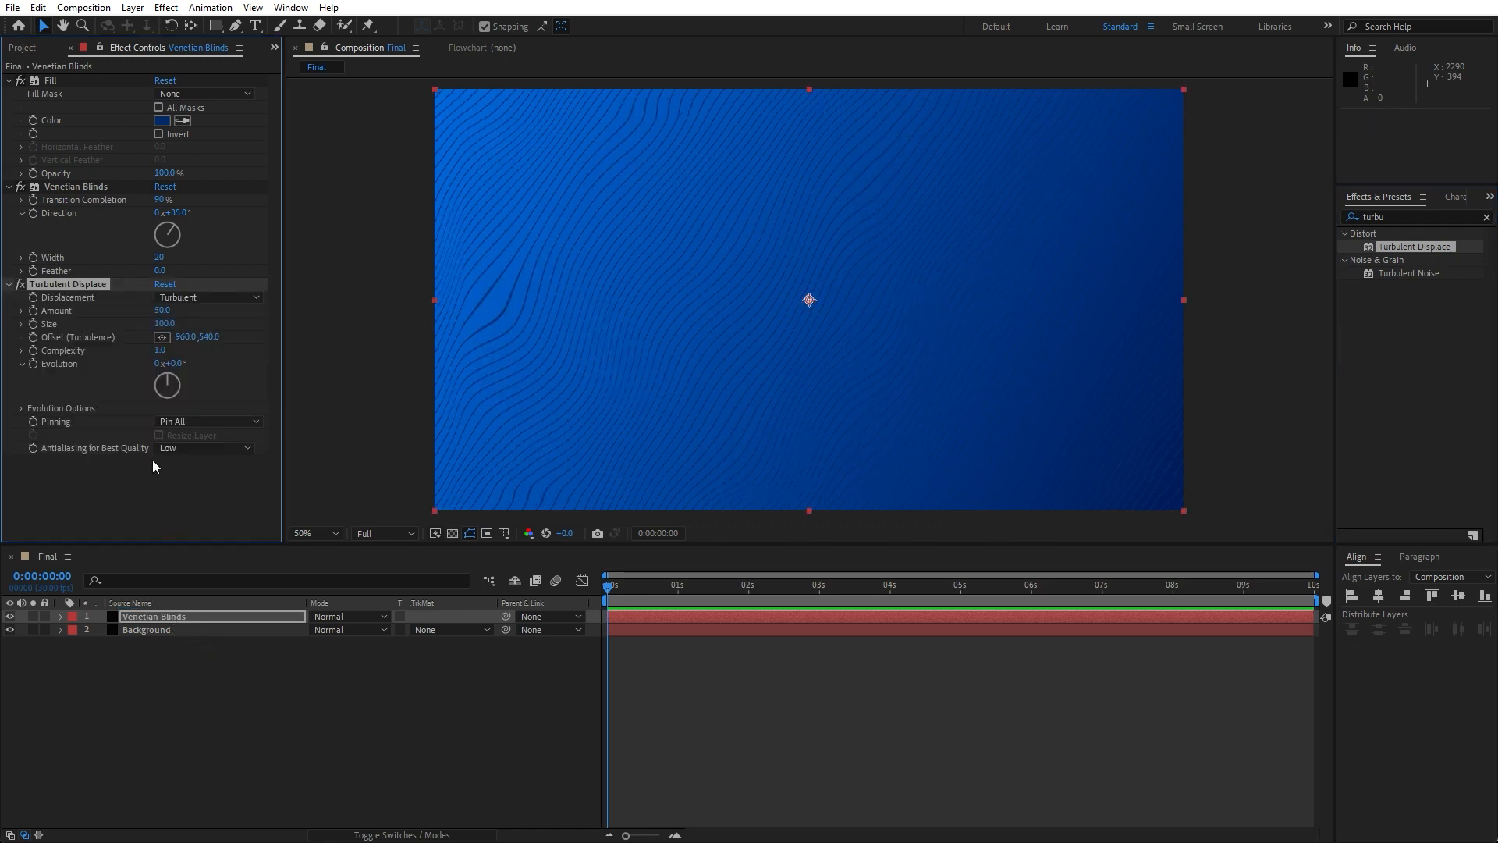
mouse_move(164, 382)
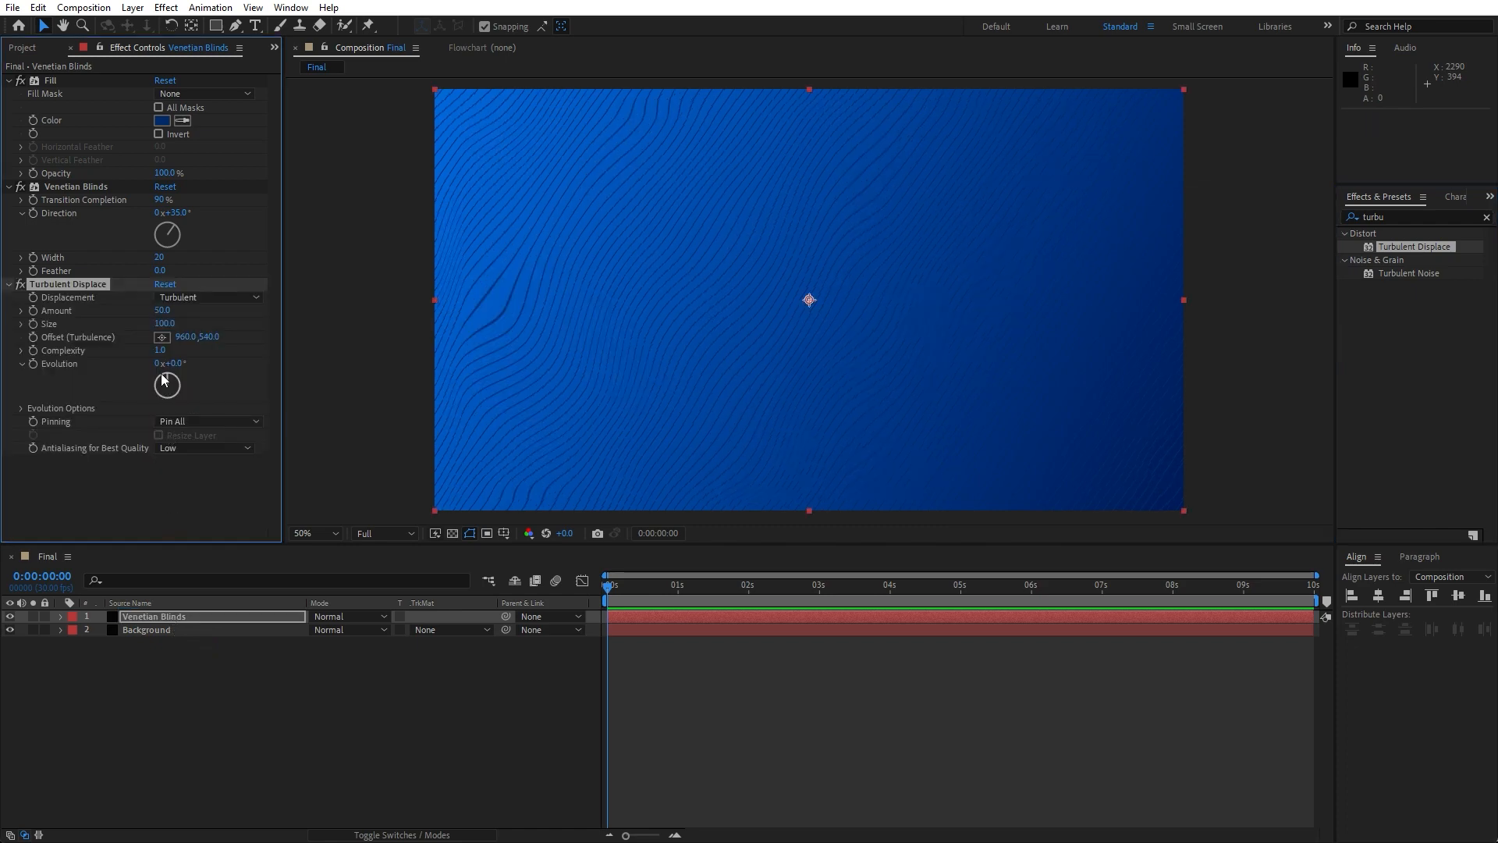
mouse_move(46, 374)
text(time*5)
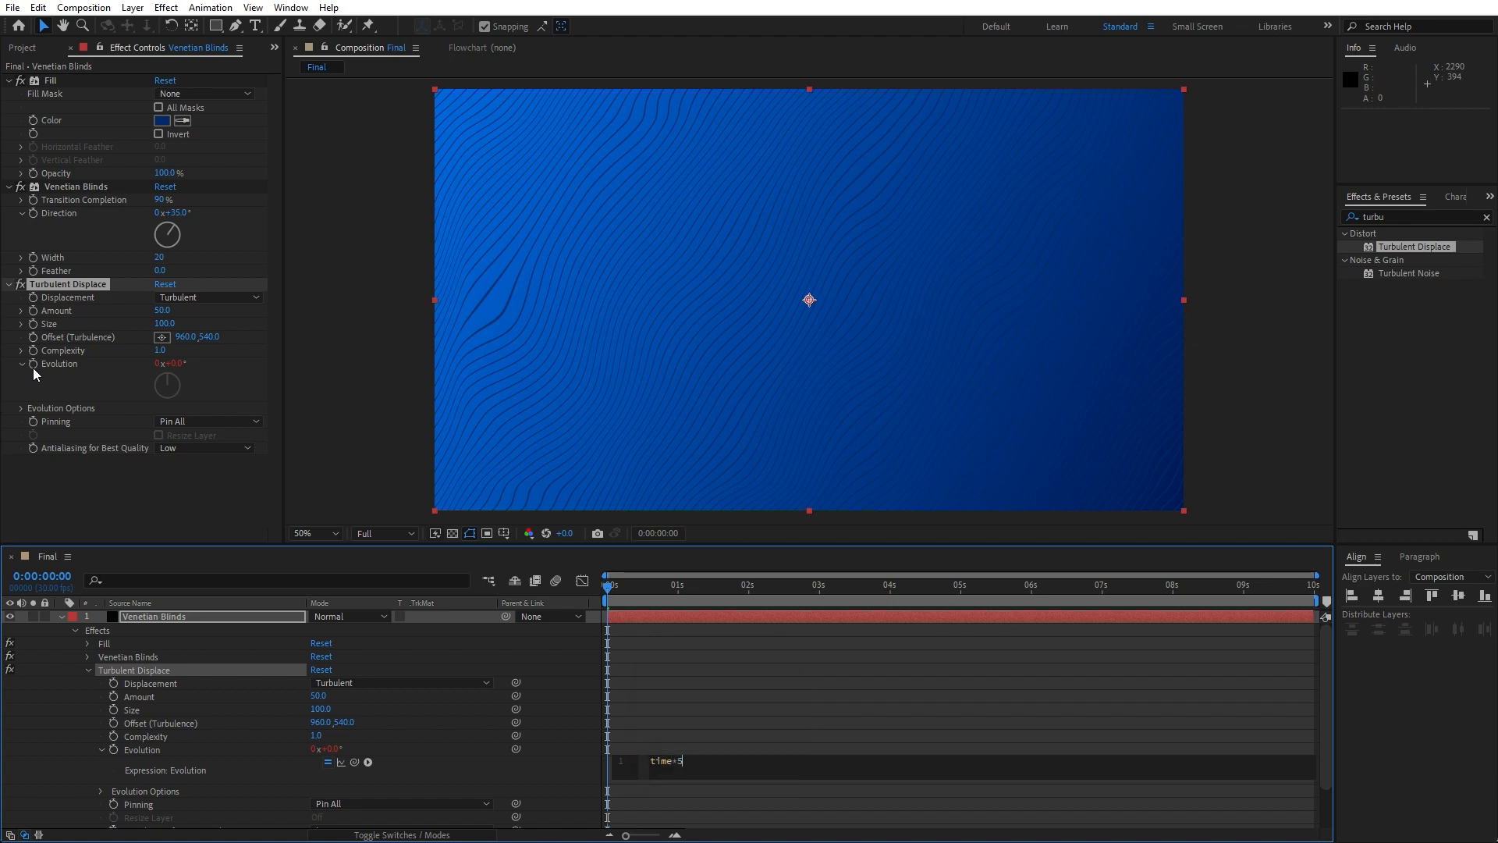
Step: Type 0 to finish the time-based Turbulent Displace evolution expression
text(0)
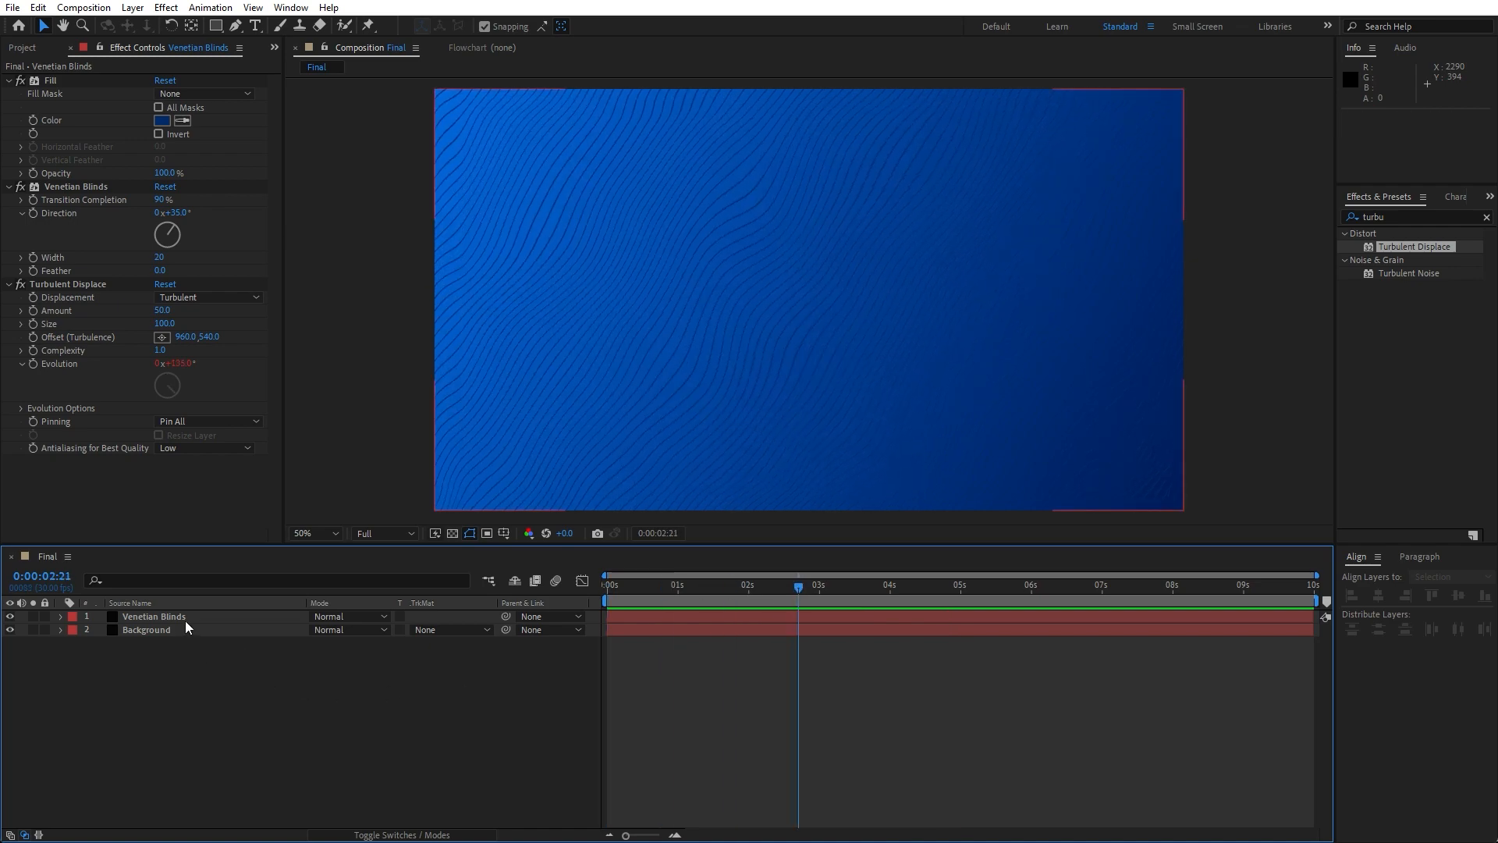
Step: Duplicate the Venetian Blinds layer and apply Glow to the stripe layers
click(153, 616)
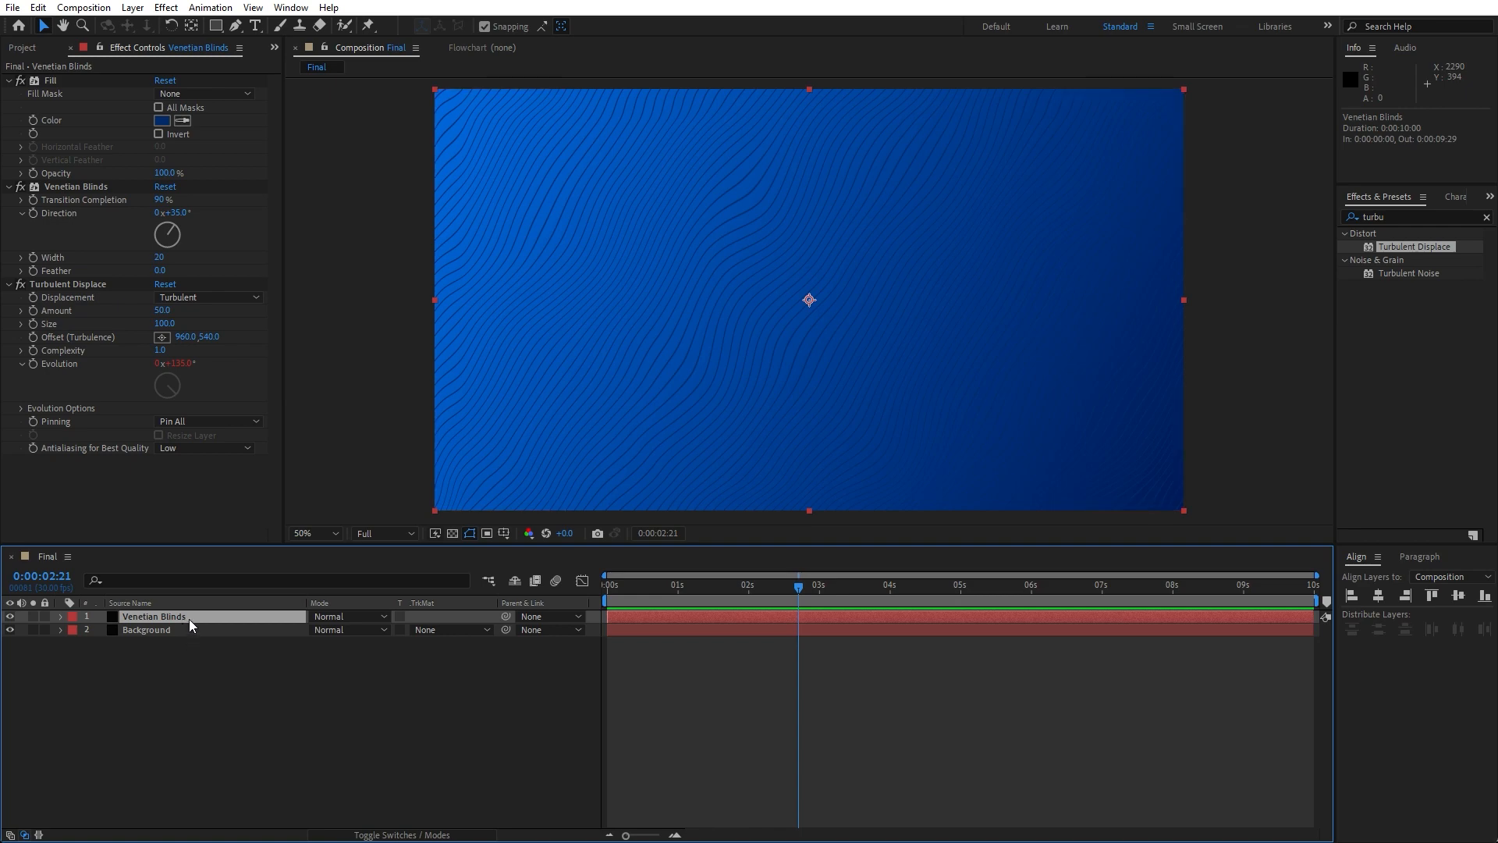
click(37, 7)
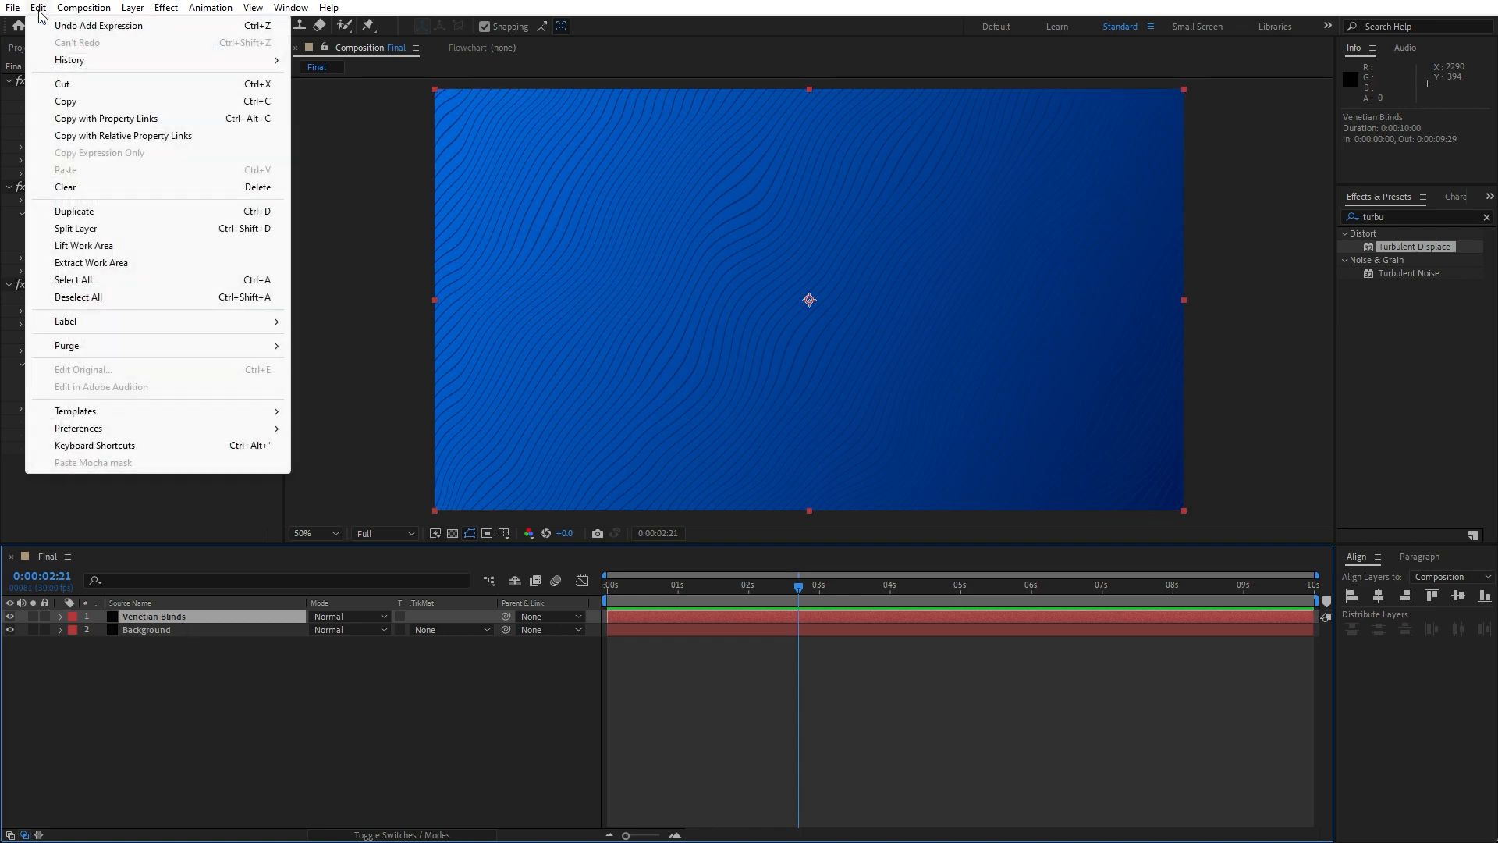
click(74, 212)
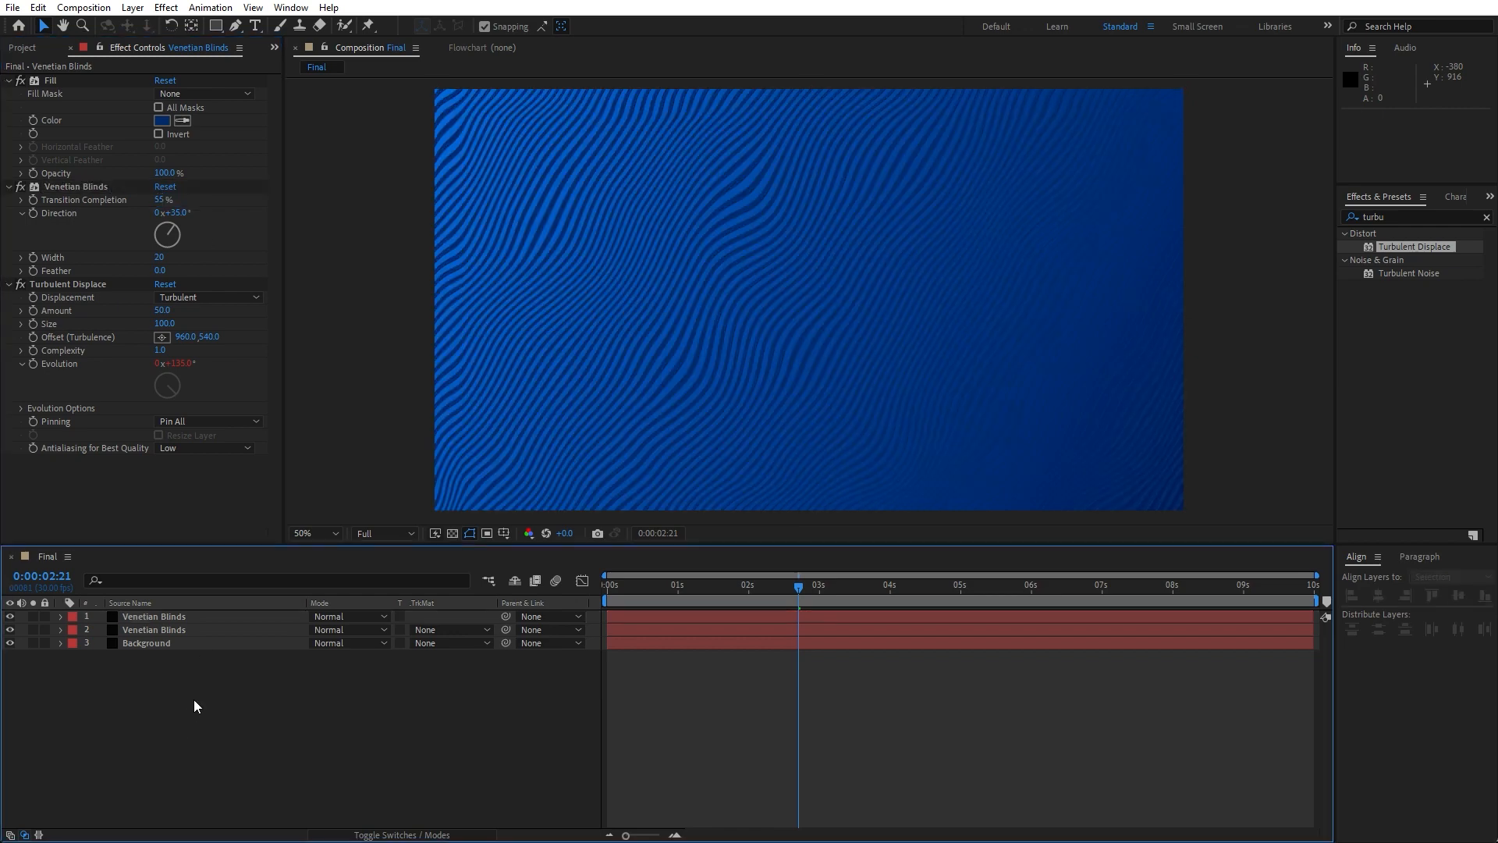
mouse_move(1336, 291)
text(glow)
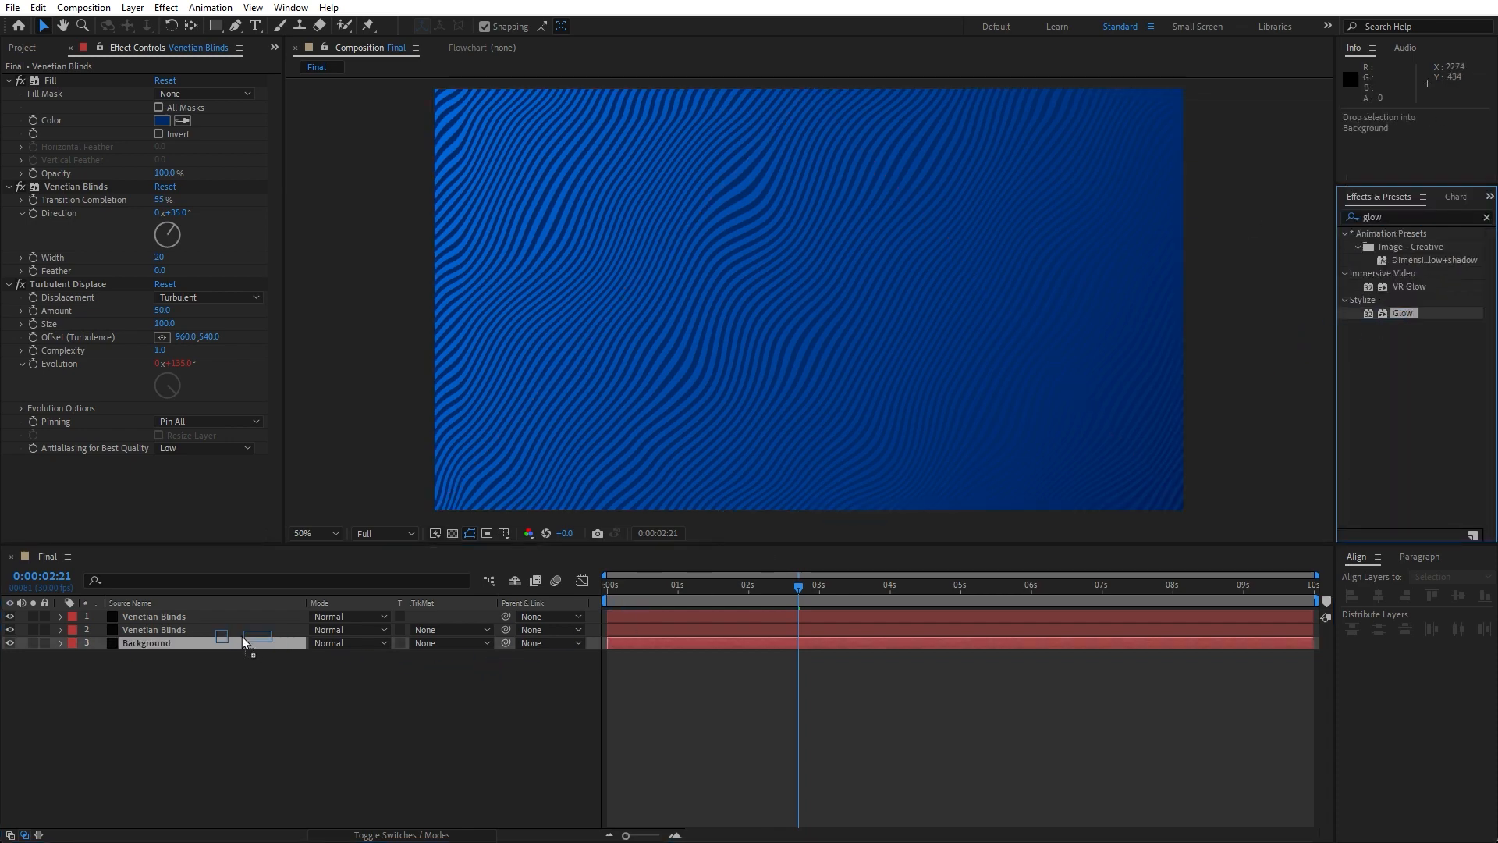
click(152, 615)
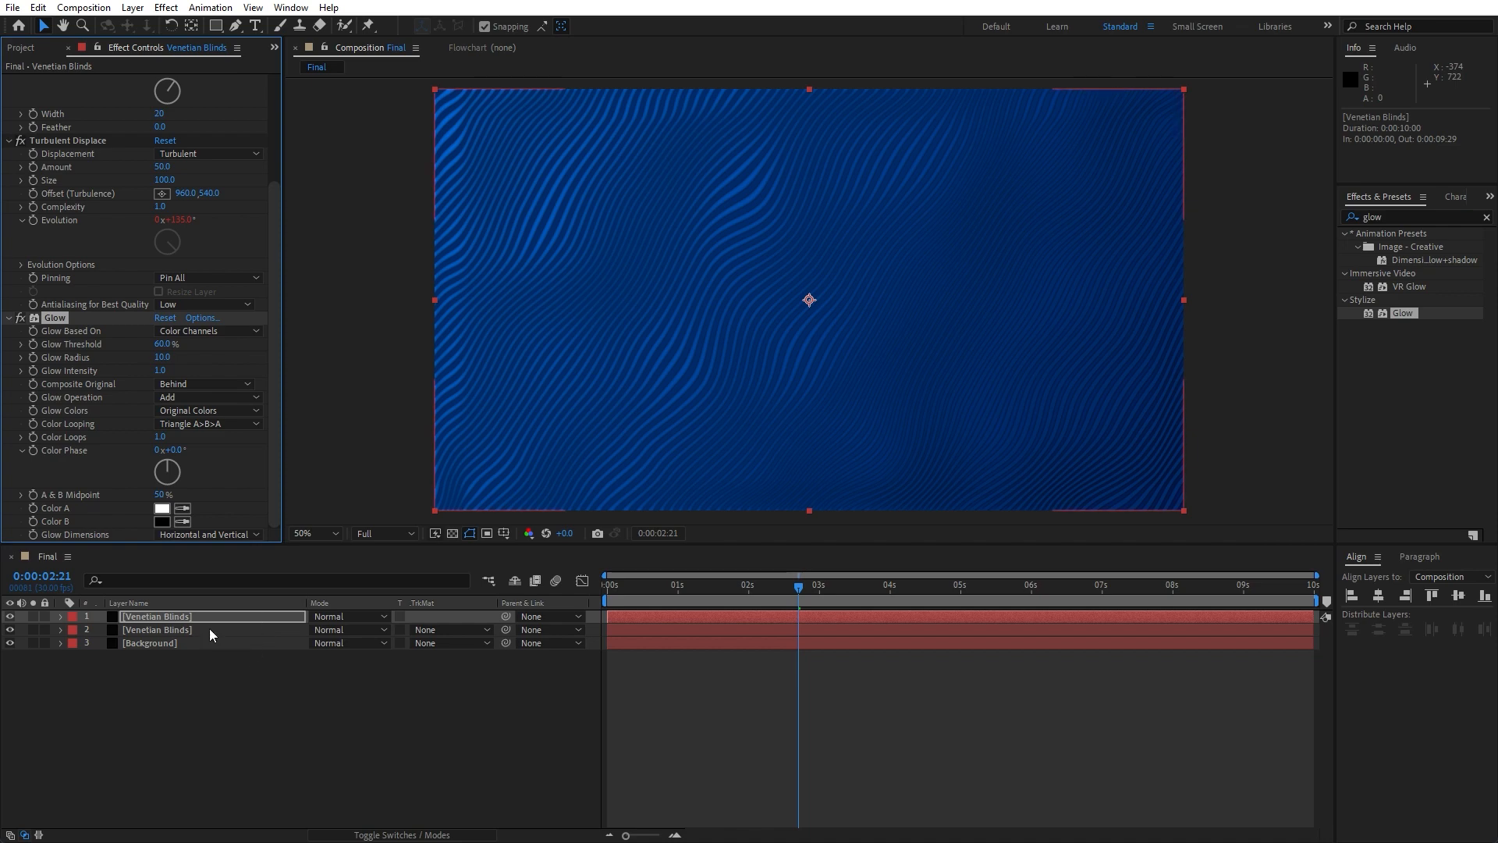
Step: Rename the top stripe layer and set Venetian Blinds 02 to Overlay blending
click(156, 629)
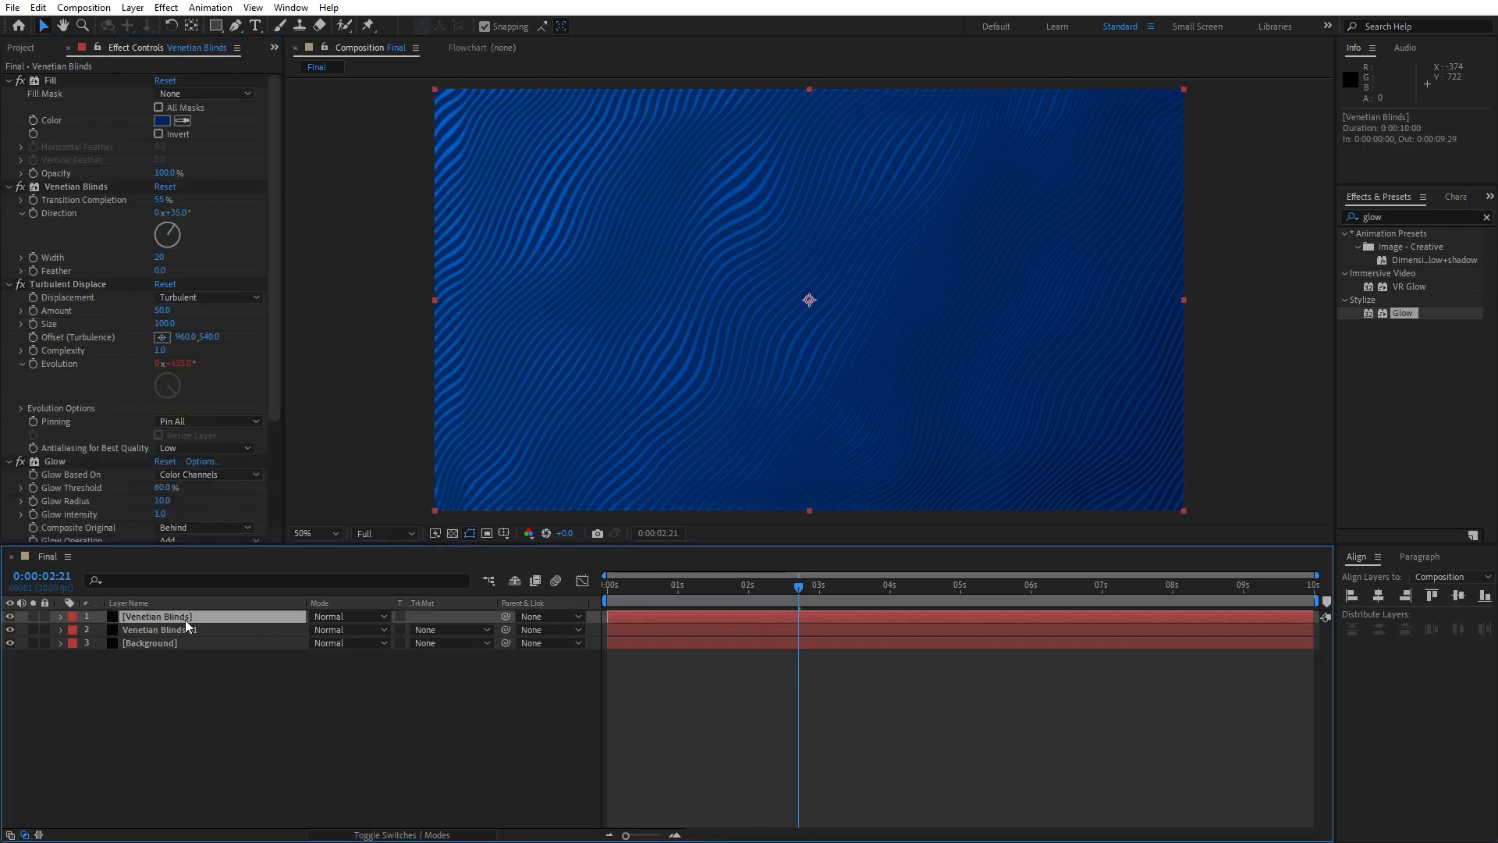
double_click(154, 616)
text( 02)
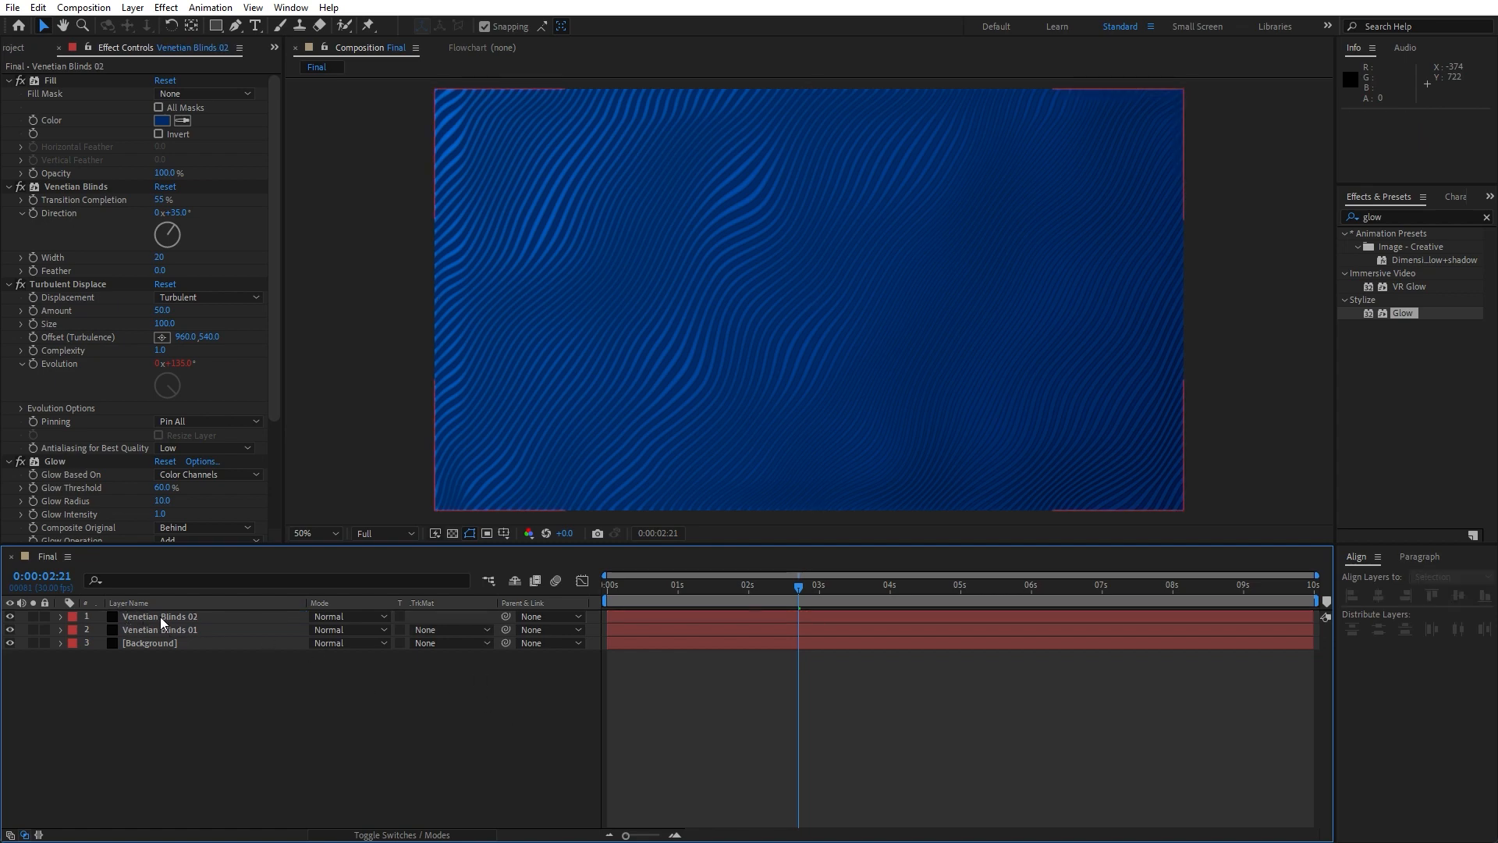
click(160, 616)
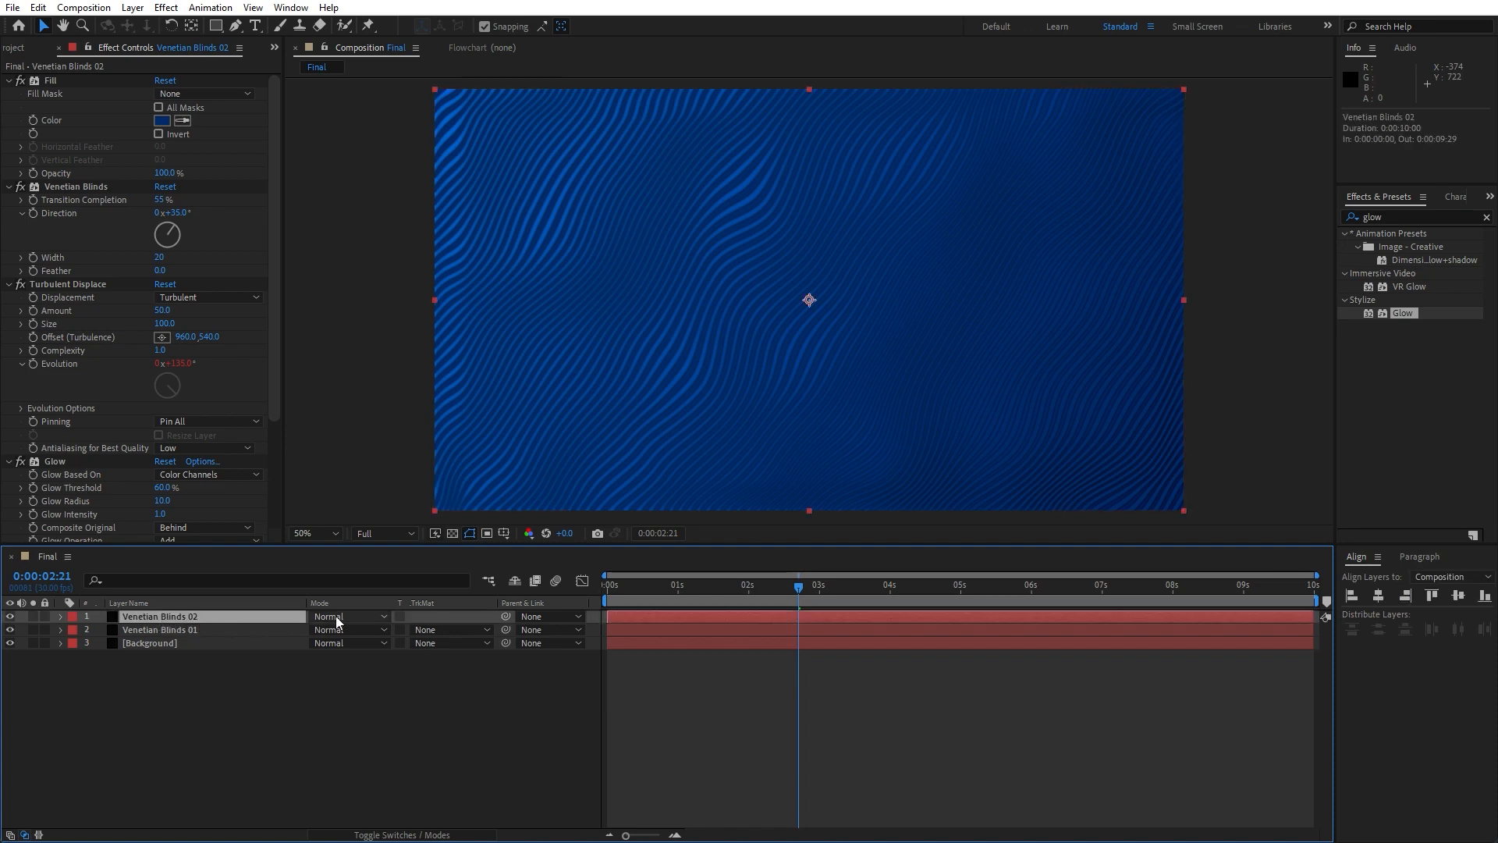
click(348, 615)
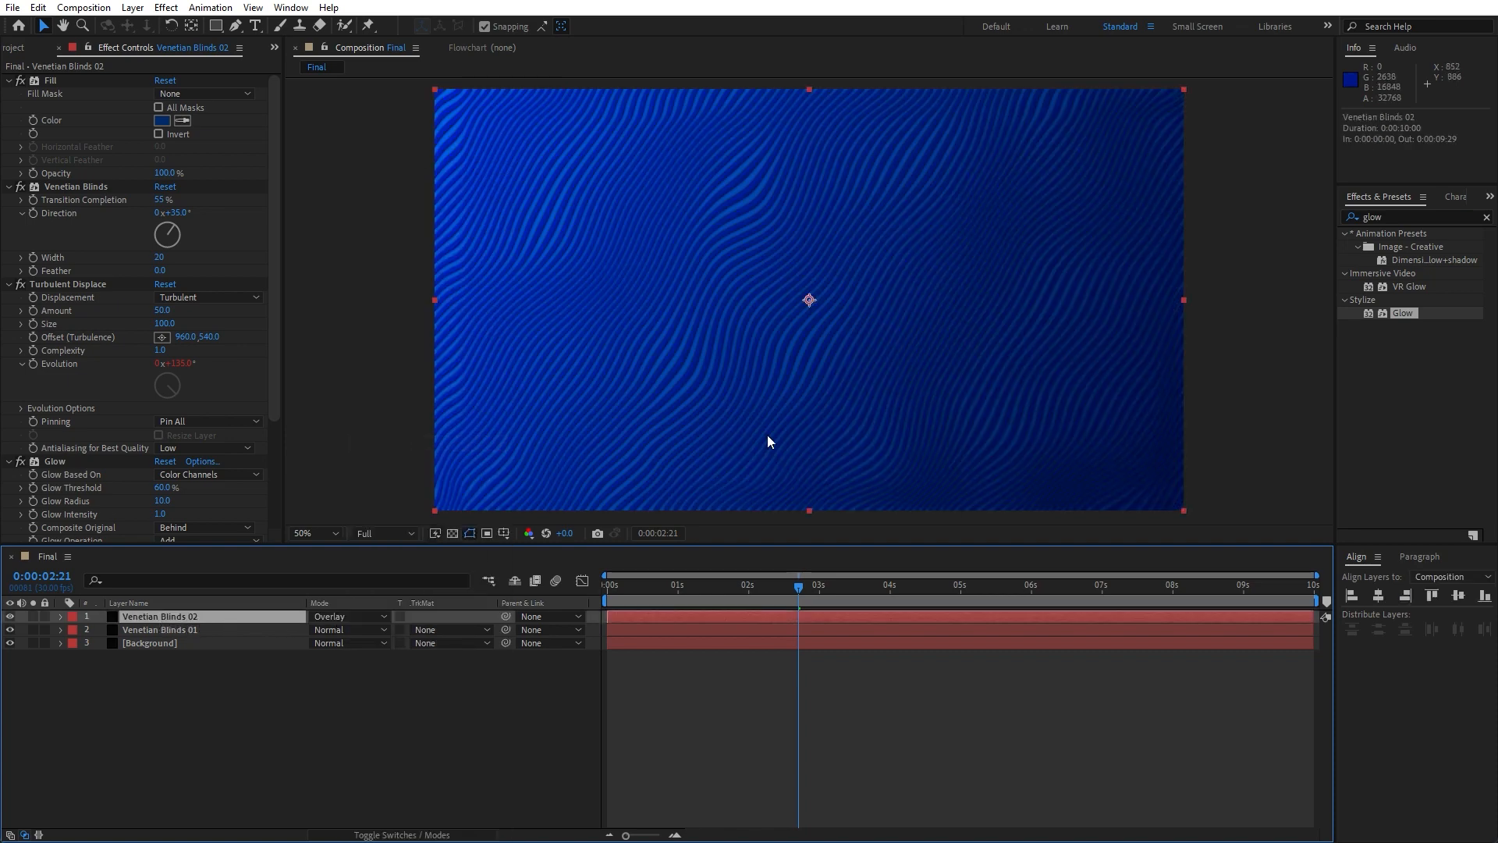
mouse_move(247, 737)
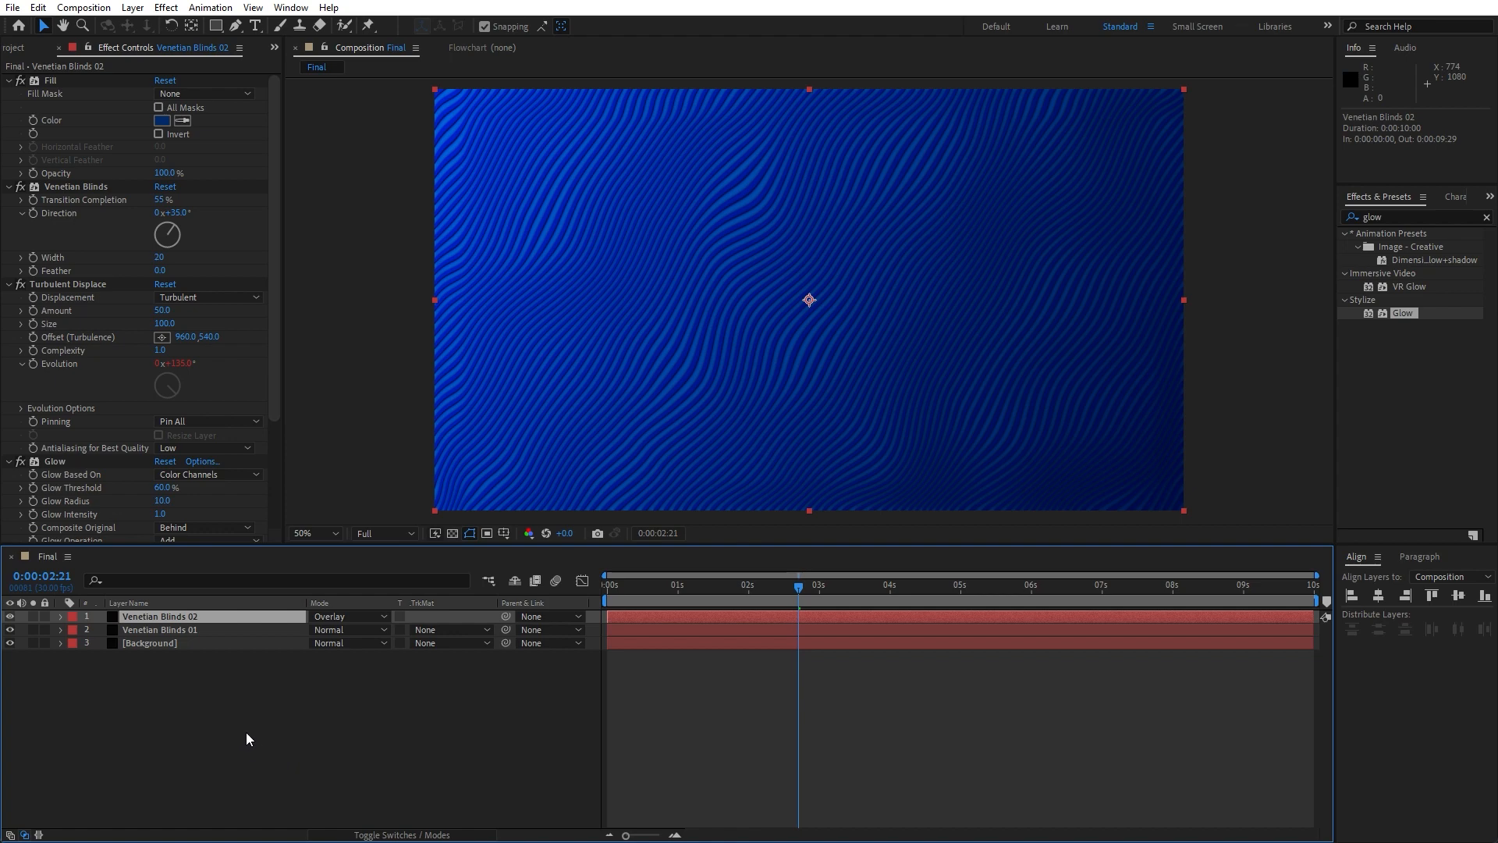
mouse_move(264, 732)
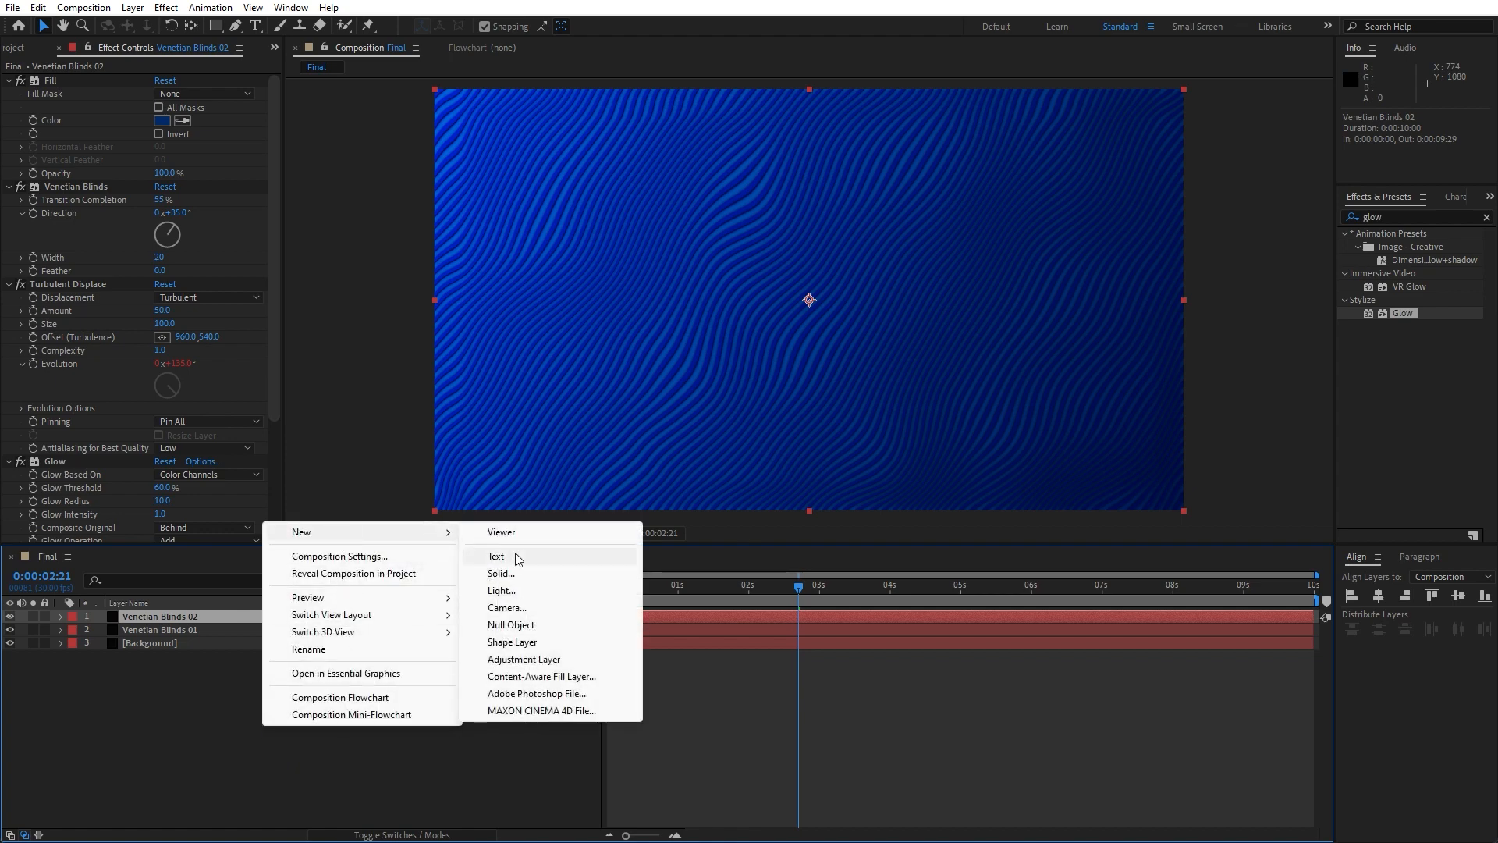
Step: Add an adjustment layer named Emboss with Emboss at Relief 30, Contrast 110
click(524, 659)
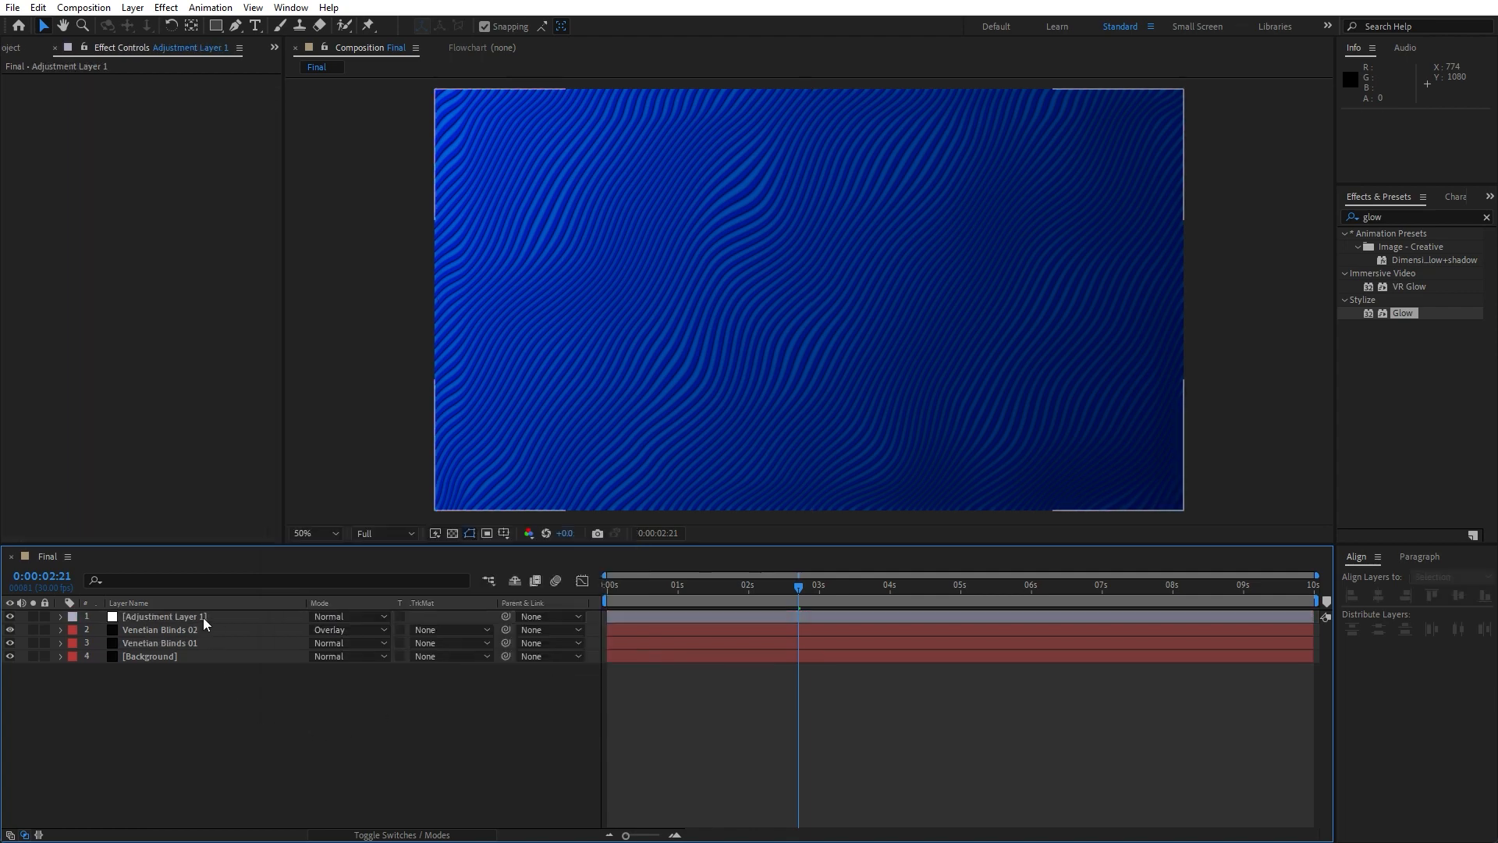
double_click(162, 616)
text(Emboss)
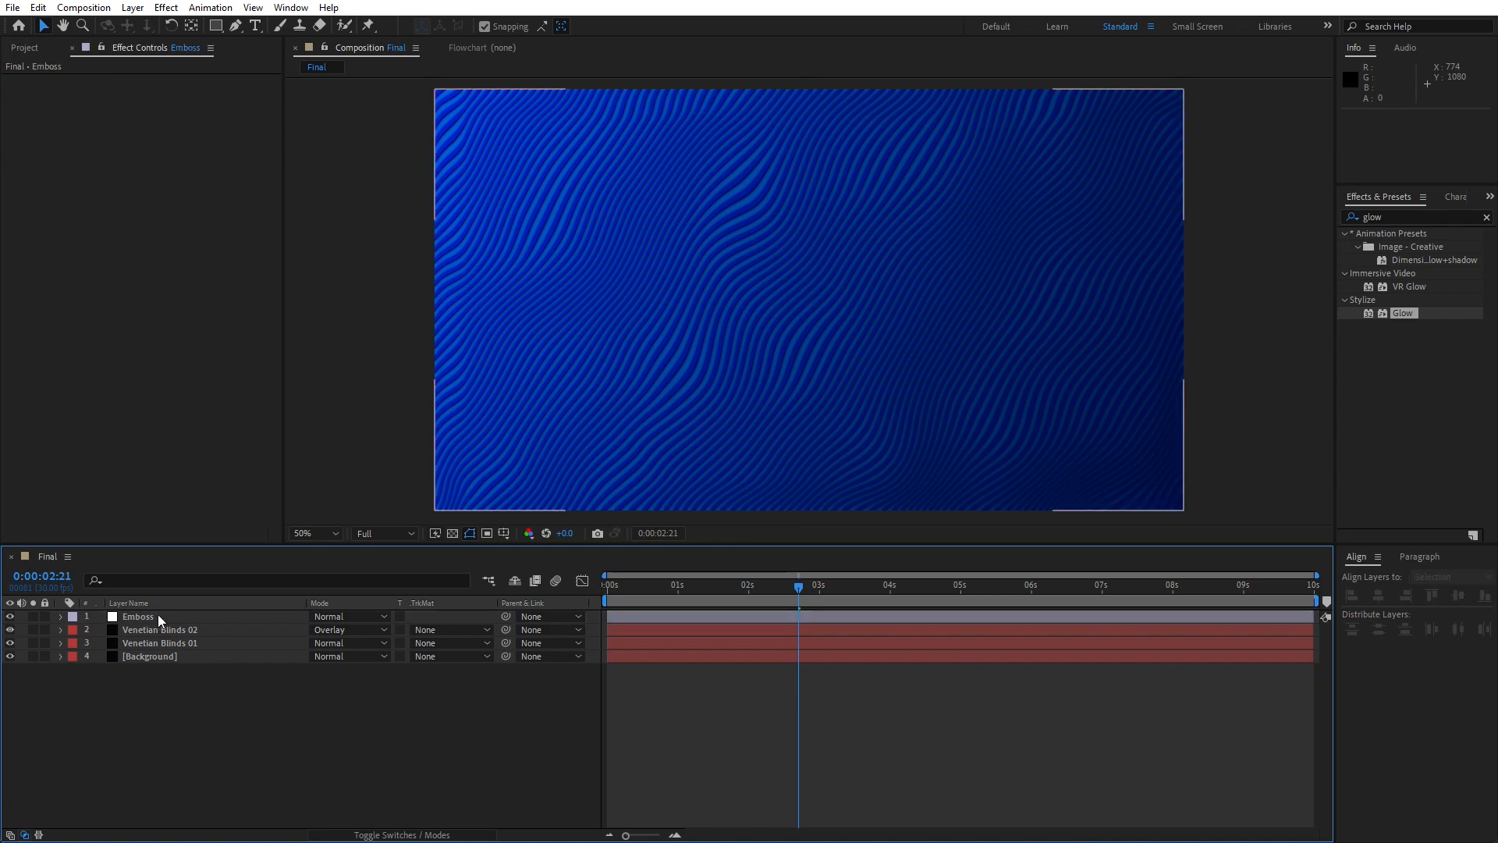
mouse_move(1419, 216)
text(embos)
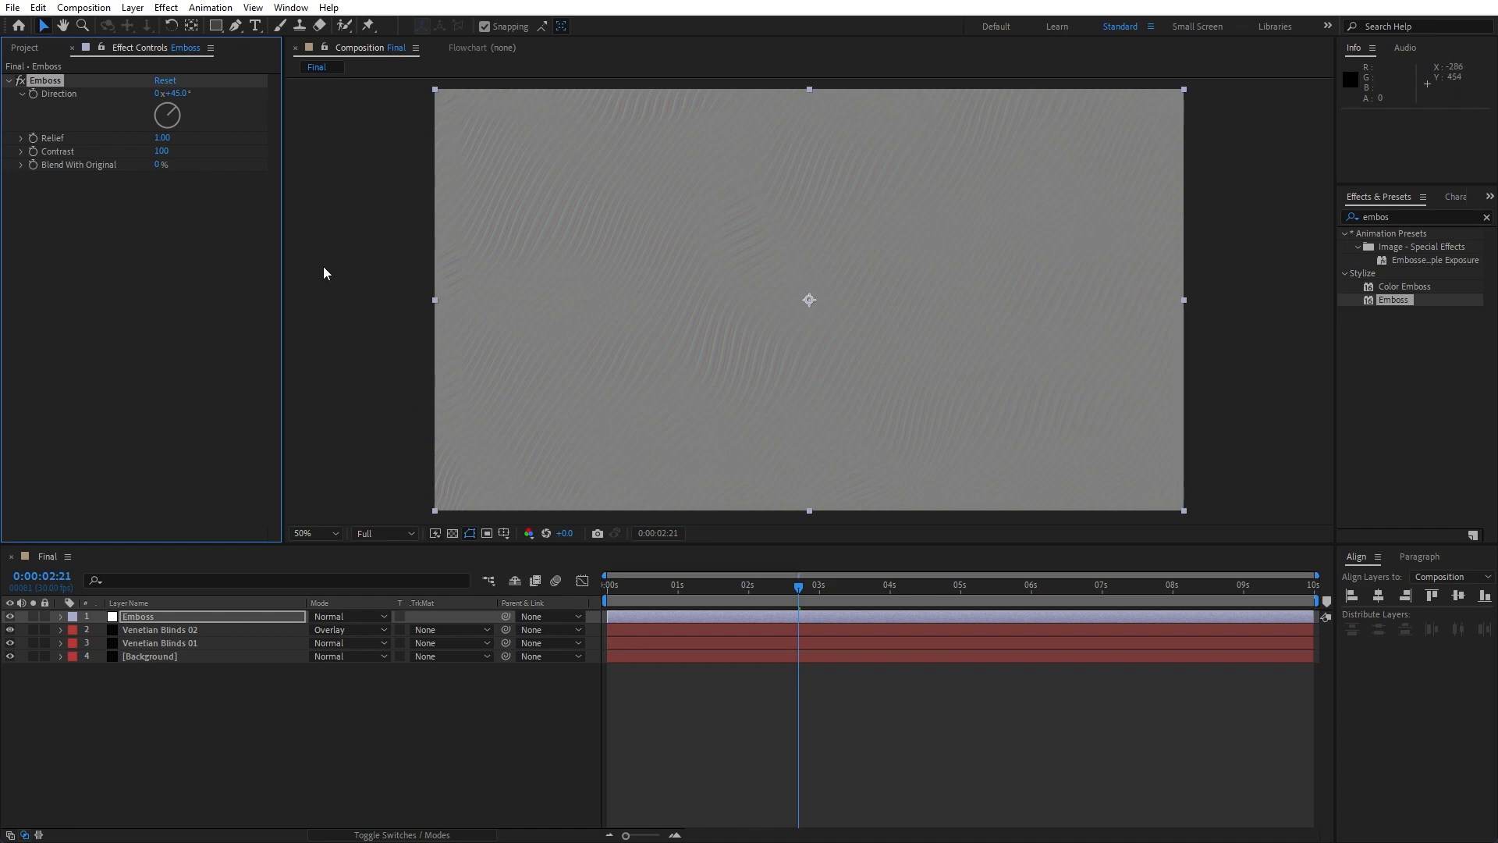
mouse_move(93, 115)
text(30)
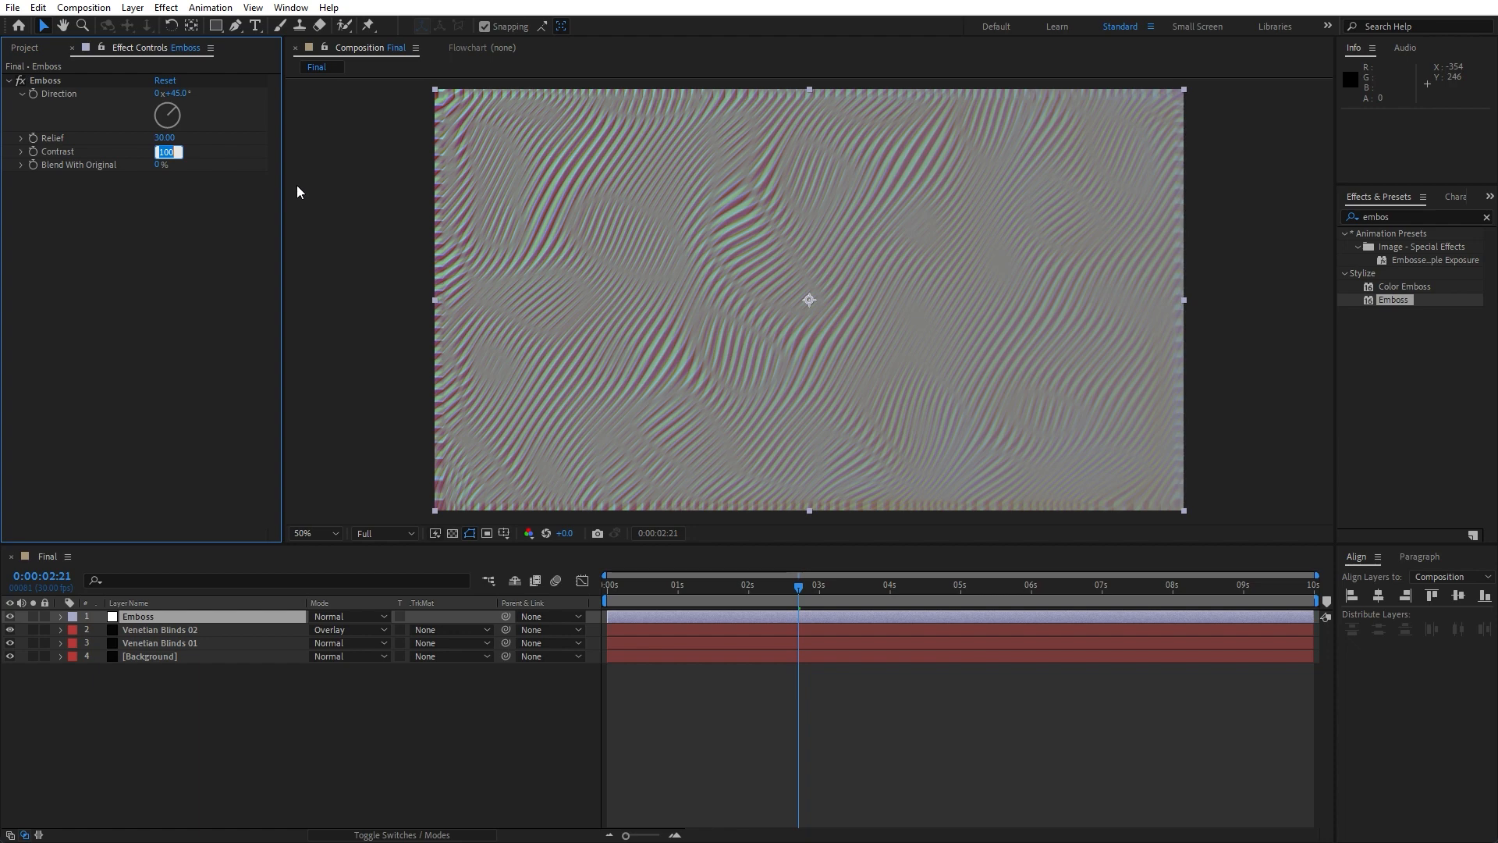
click(358, 676)
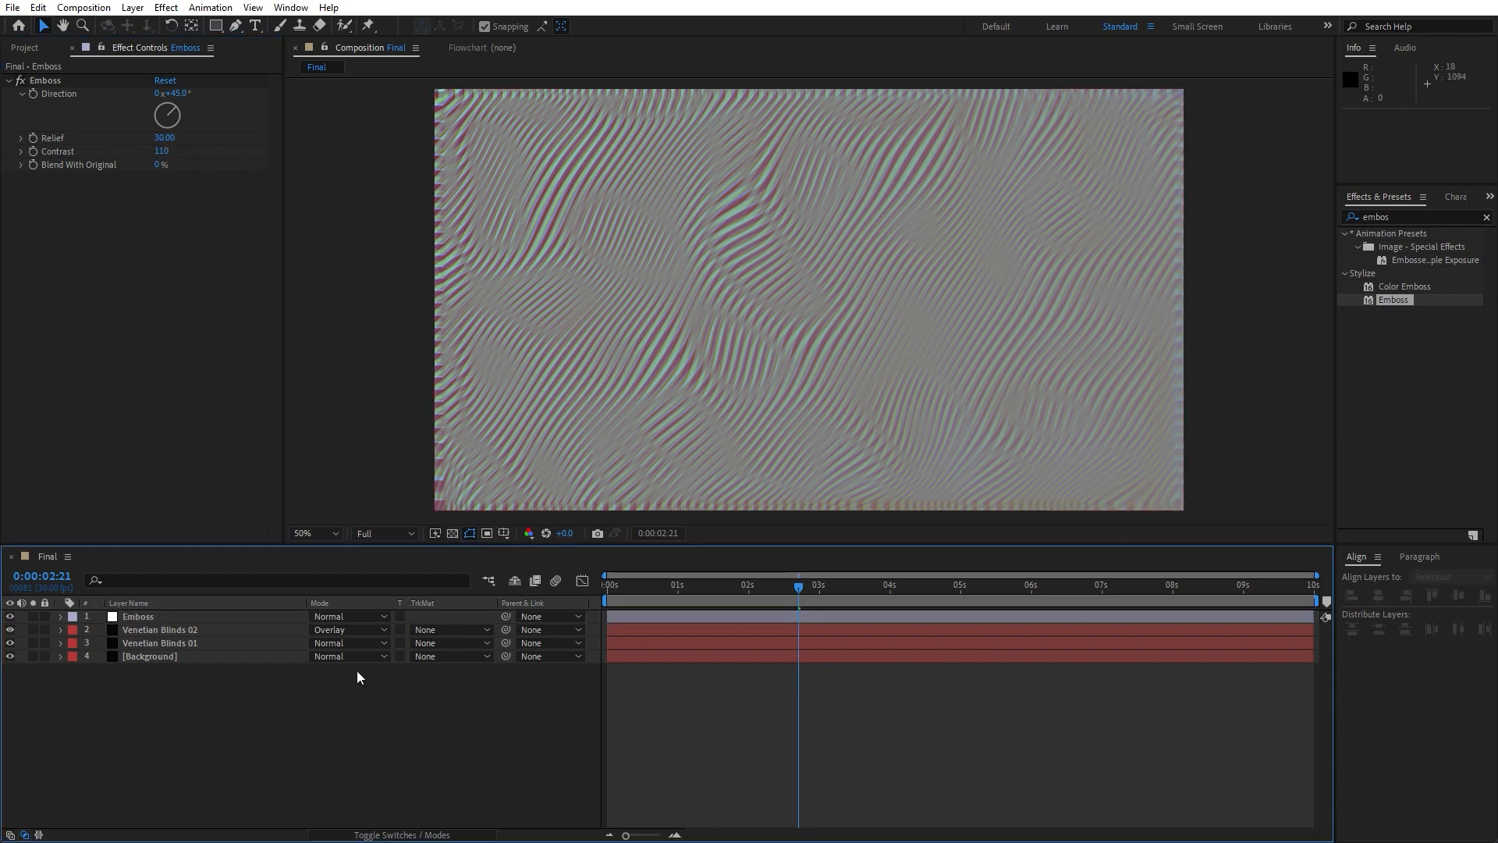
Step: Blend the Emboss layer in Overlay and jump to about five seconds
click(349, 616)
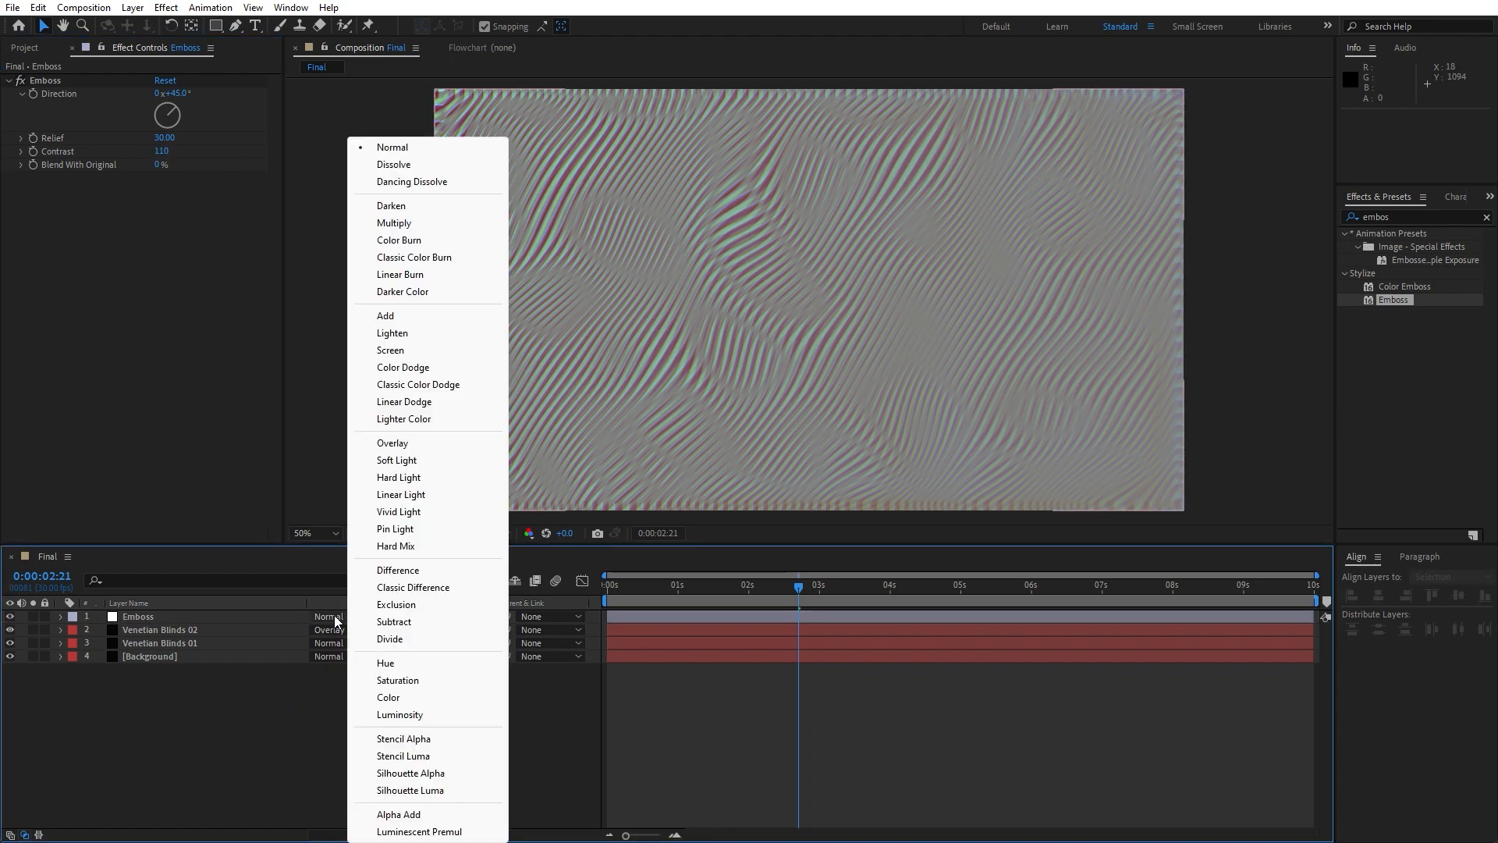
click(392, 443)
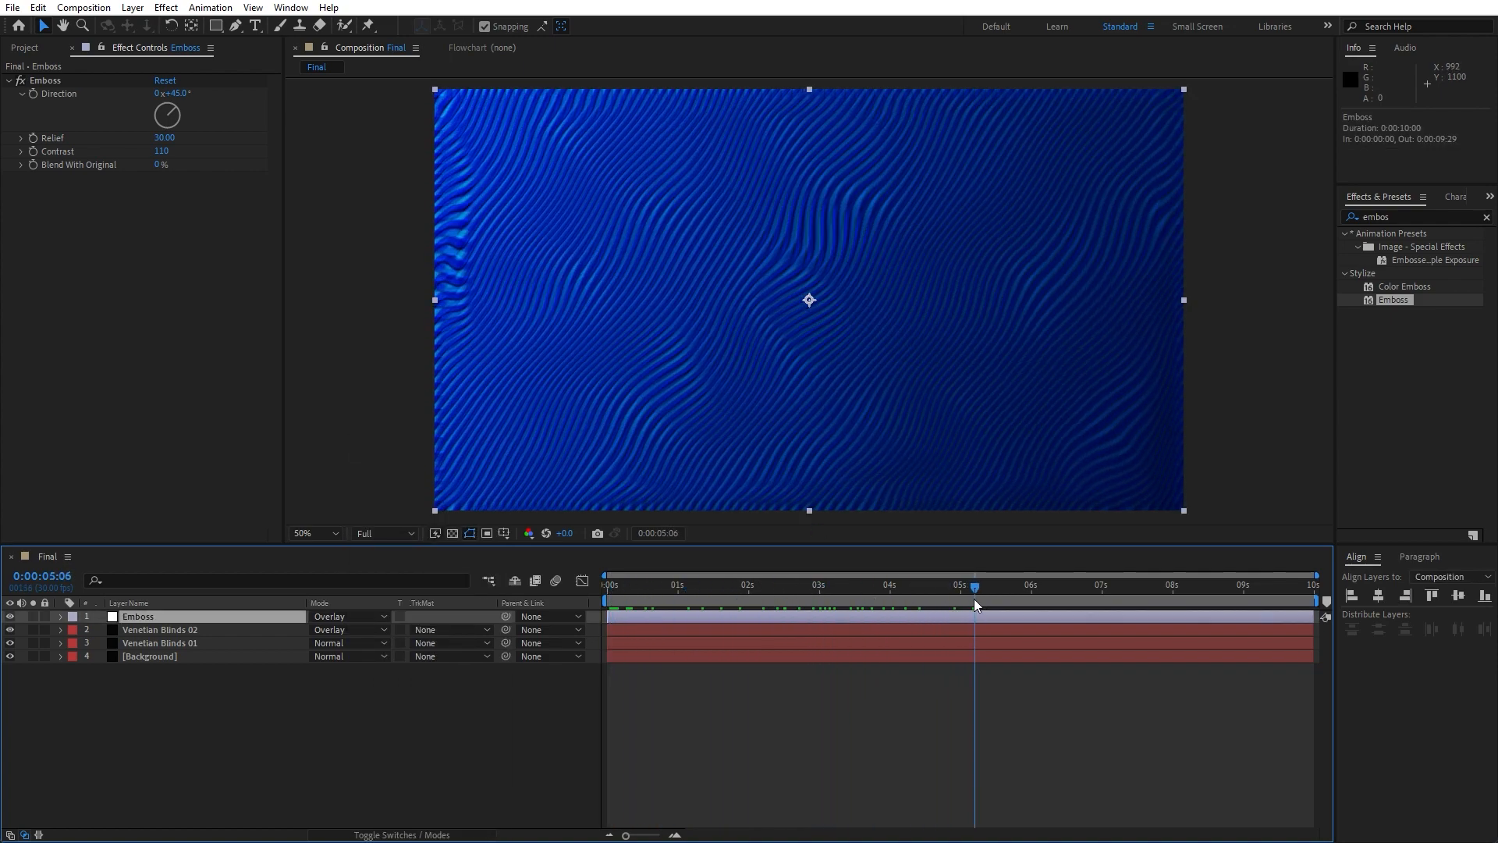
click(697, 584)
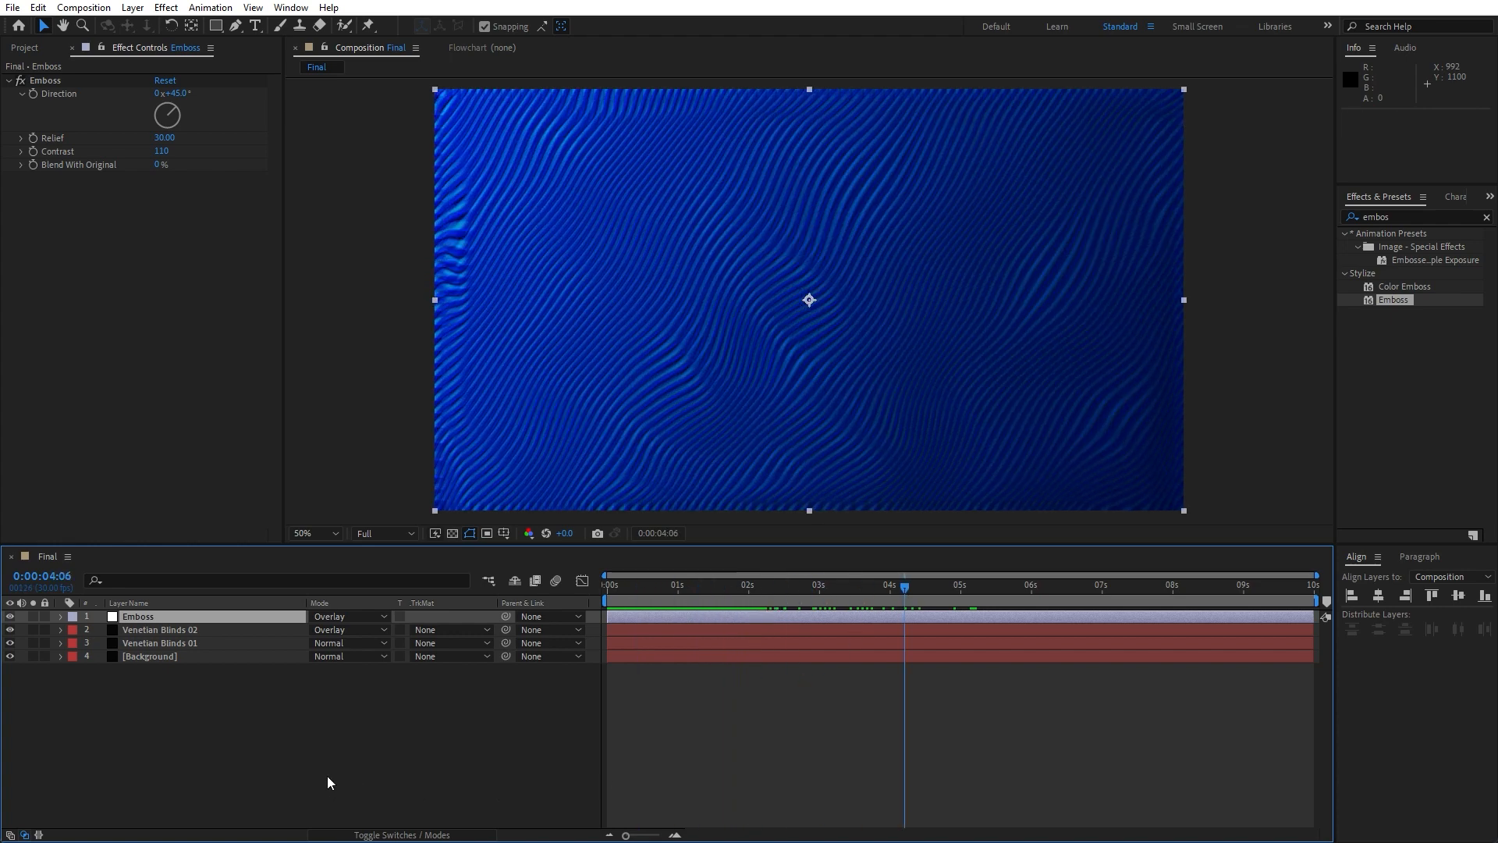
Step: Add a new adjustment layer named Lens Flare
right_click(328, 782)
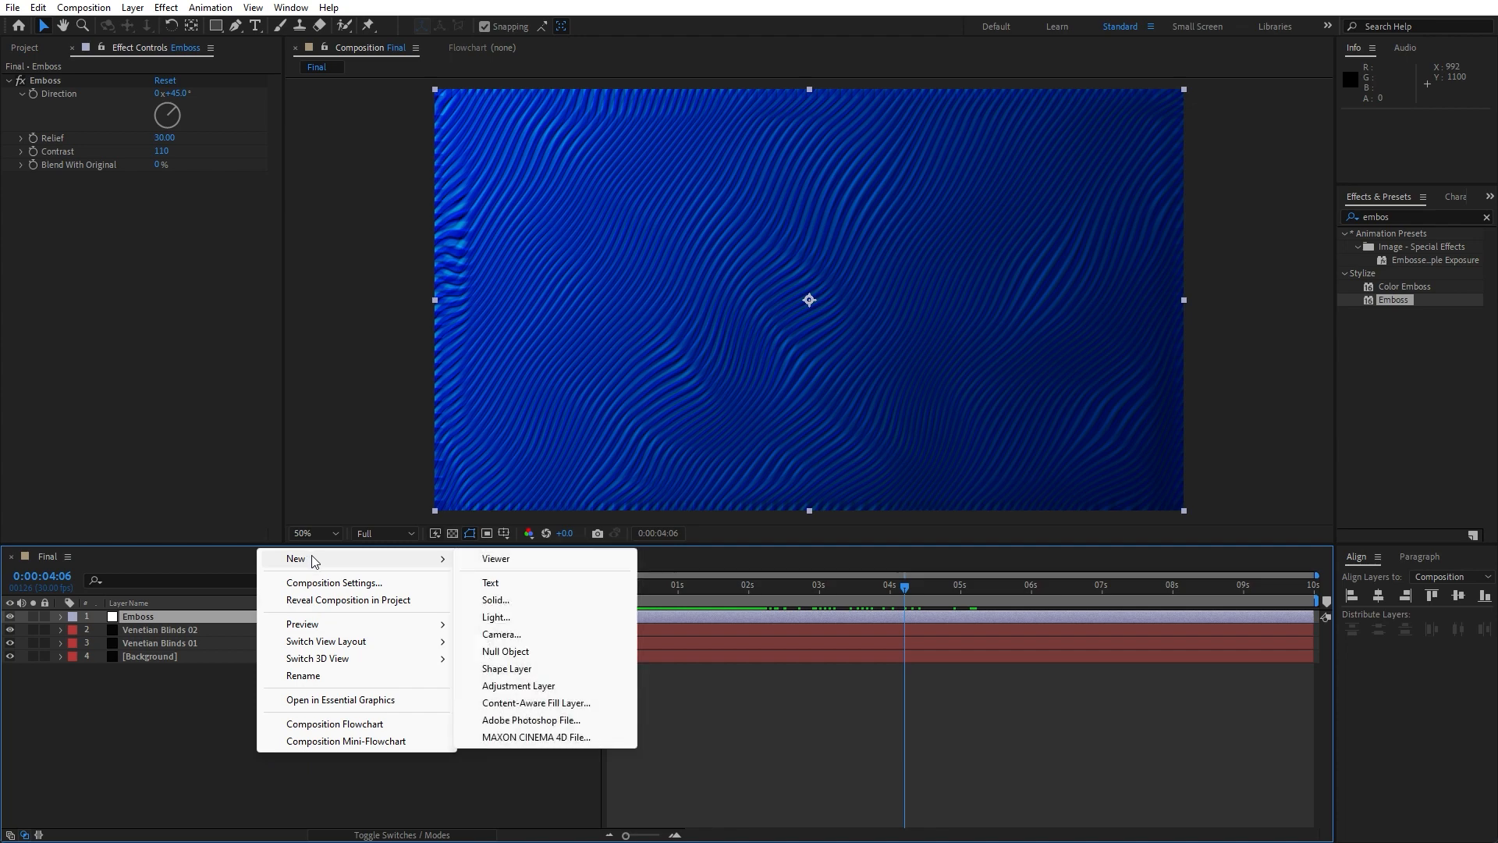
click(518, 684)
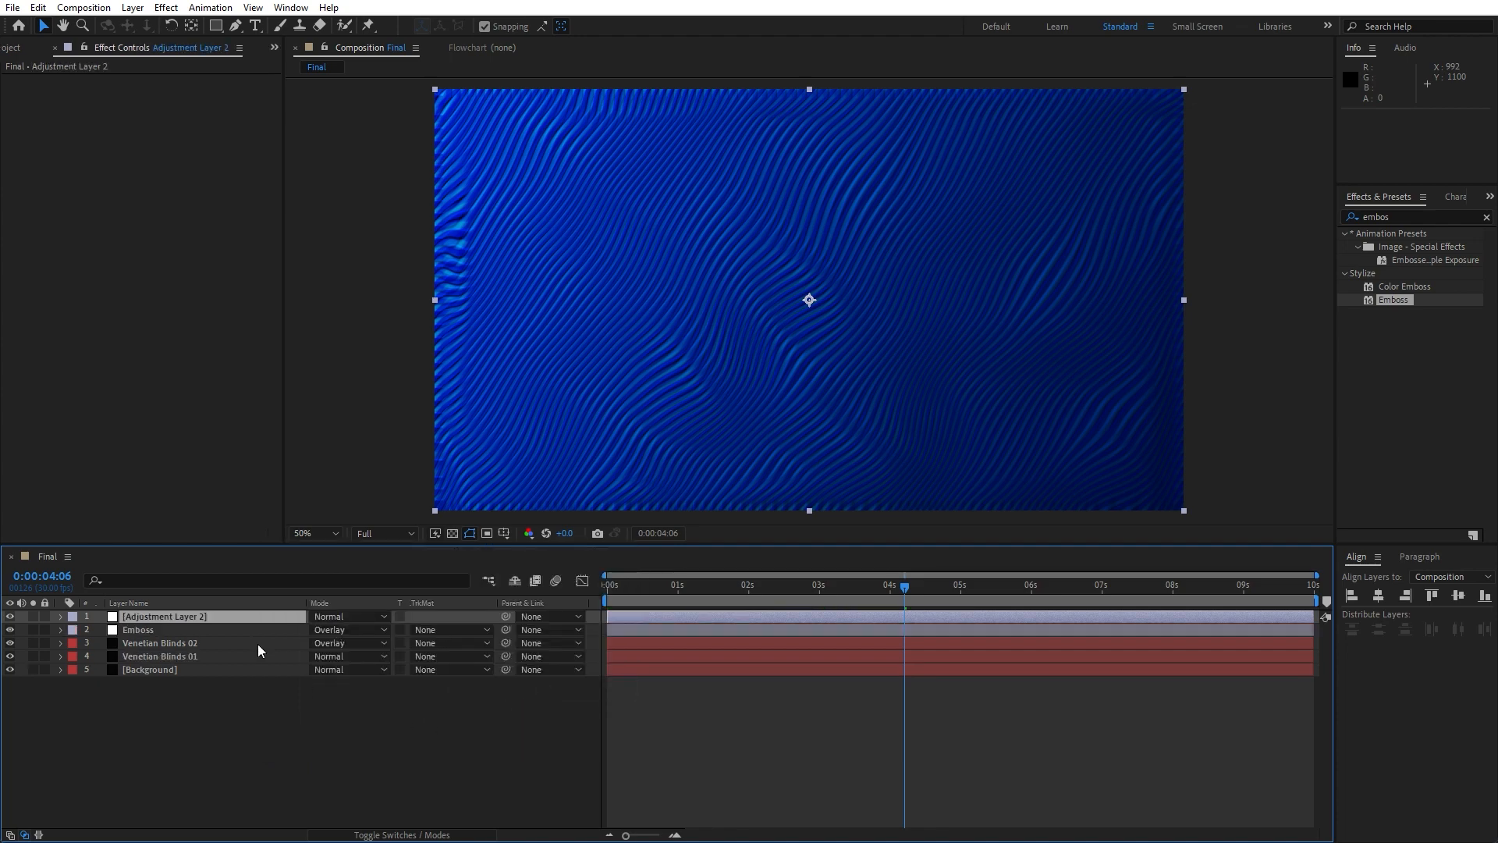
double_click(162, 616)
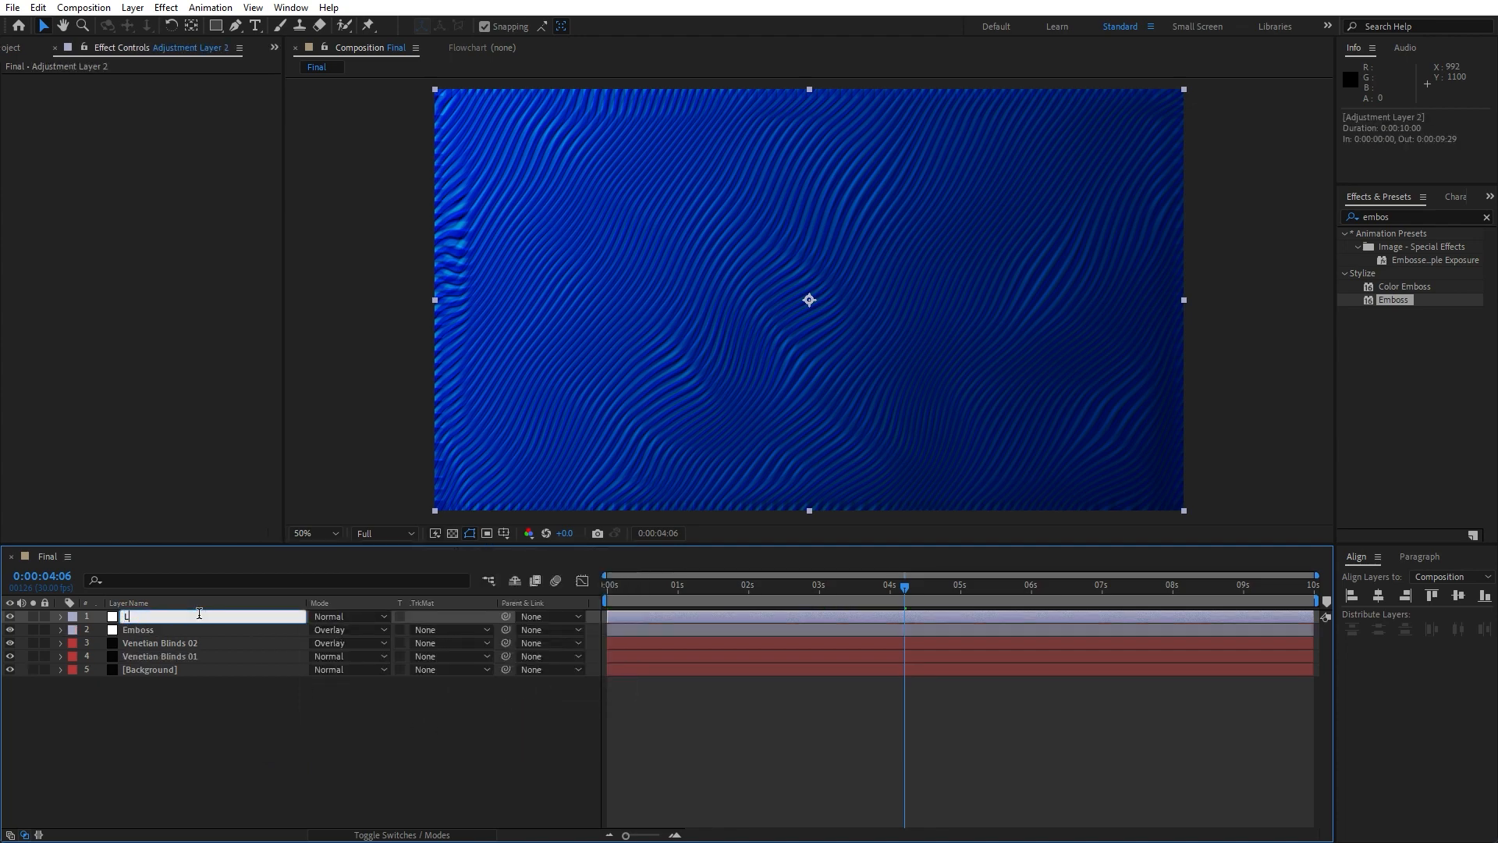
text(Lens Flare)
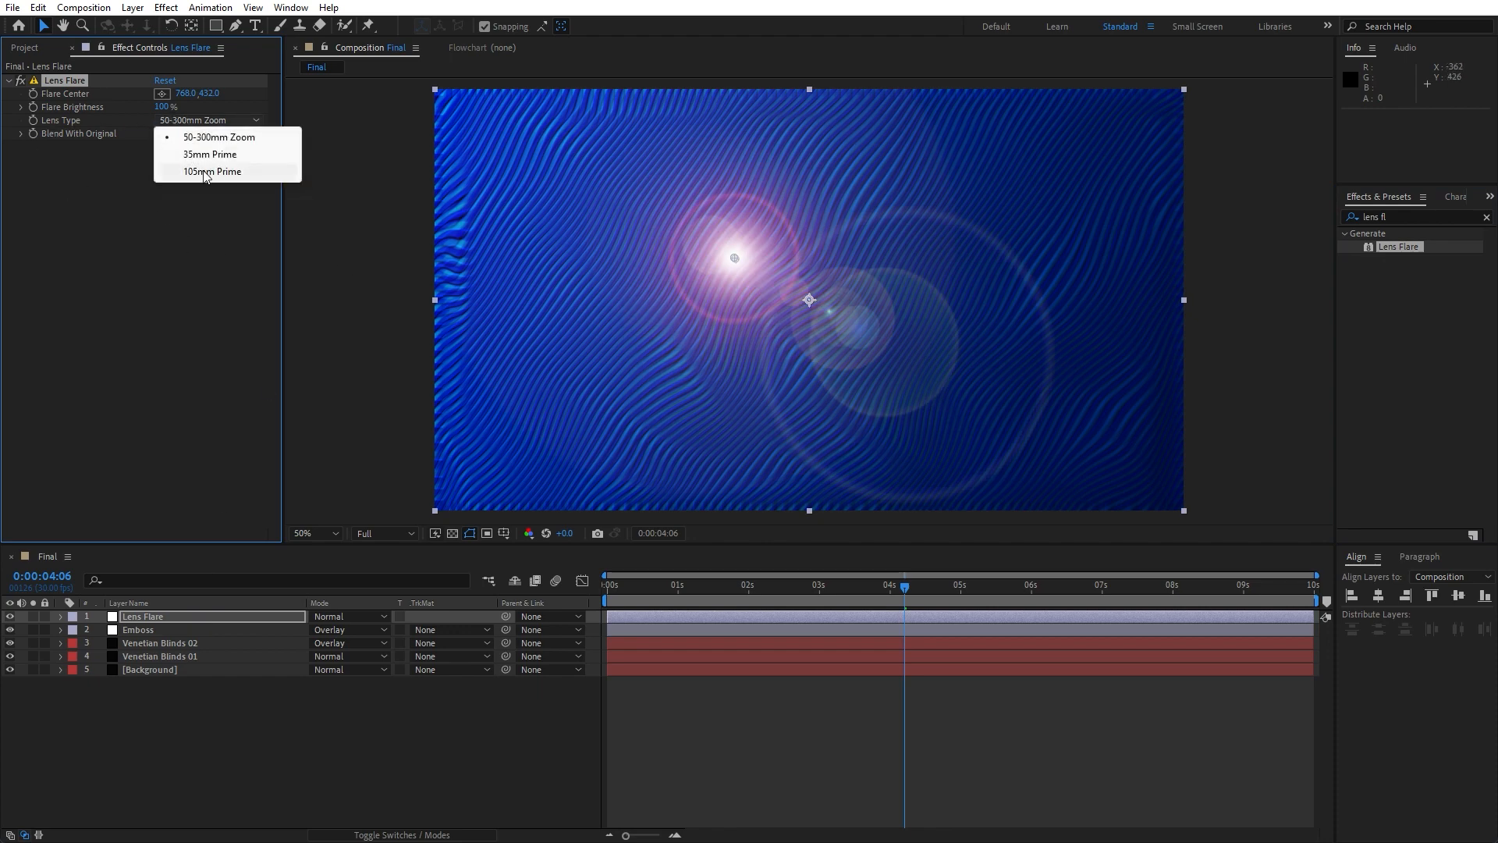
Step: Set the flare to 105mm Prime and raise Blend With Original to 35%
click(212, 171)
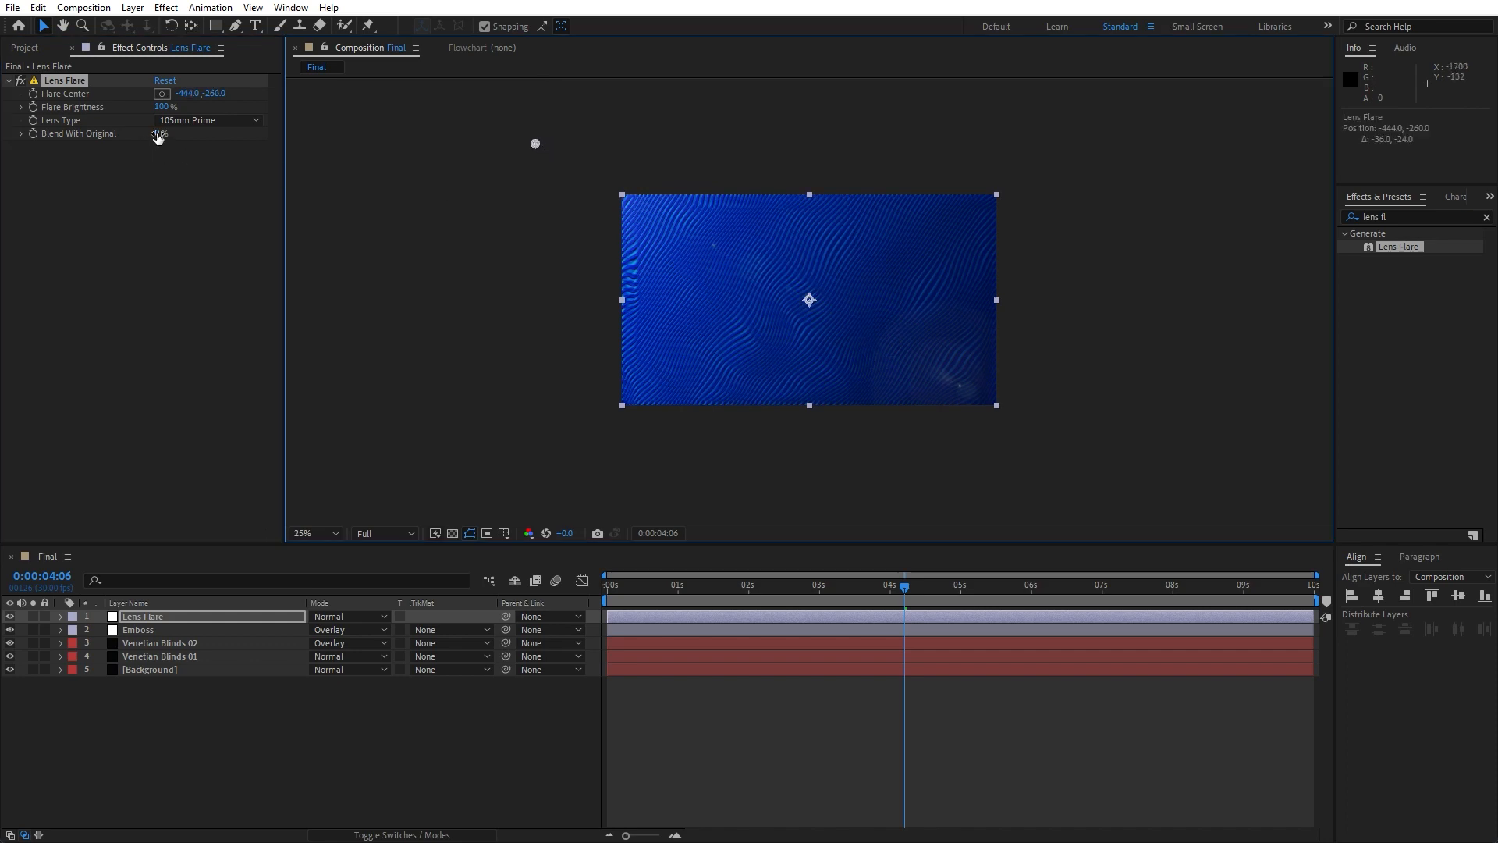
click(308, 533)
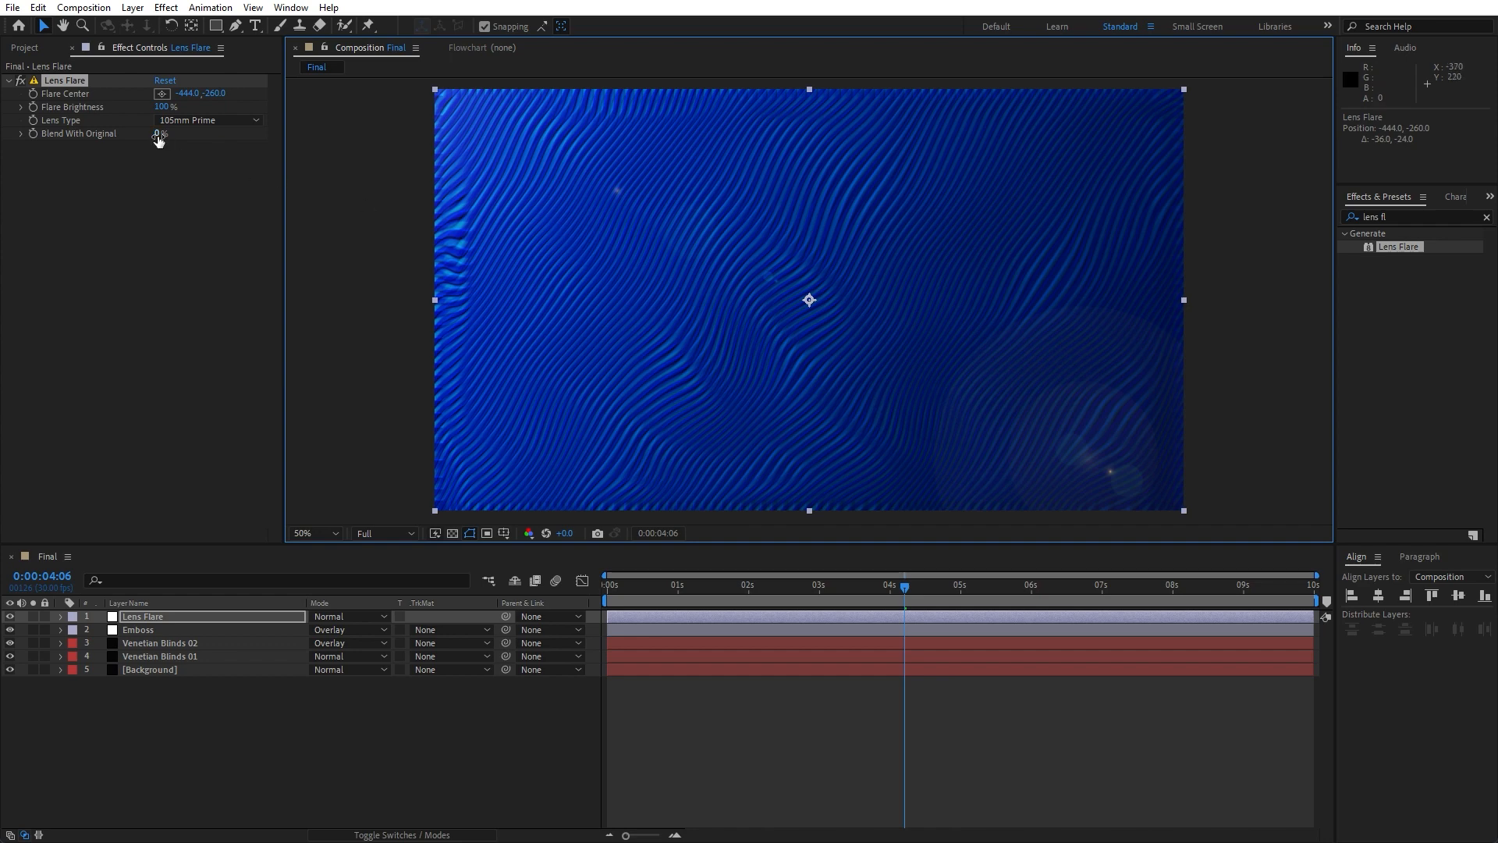
drag(158, 134, 200, 133)
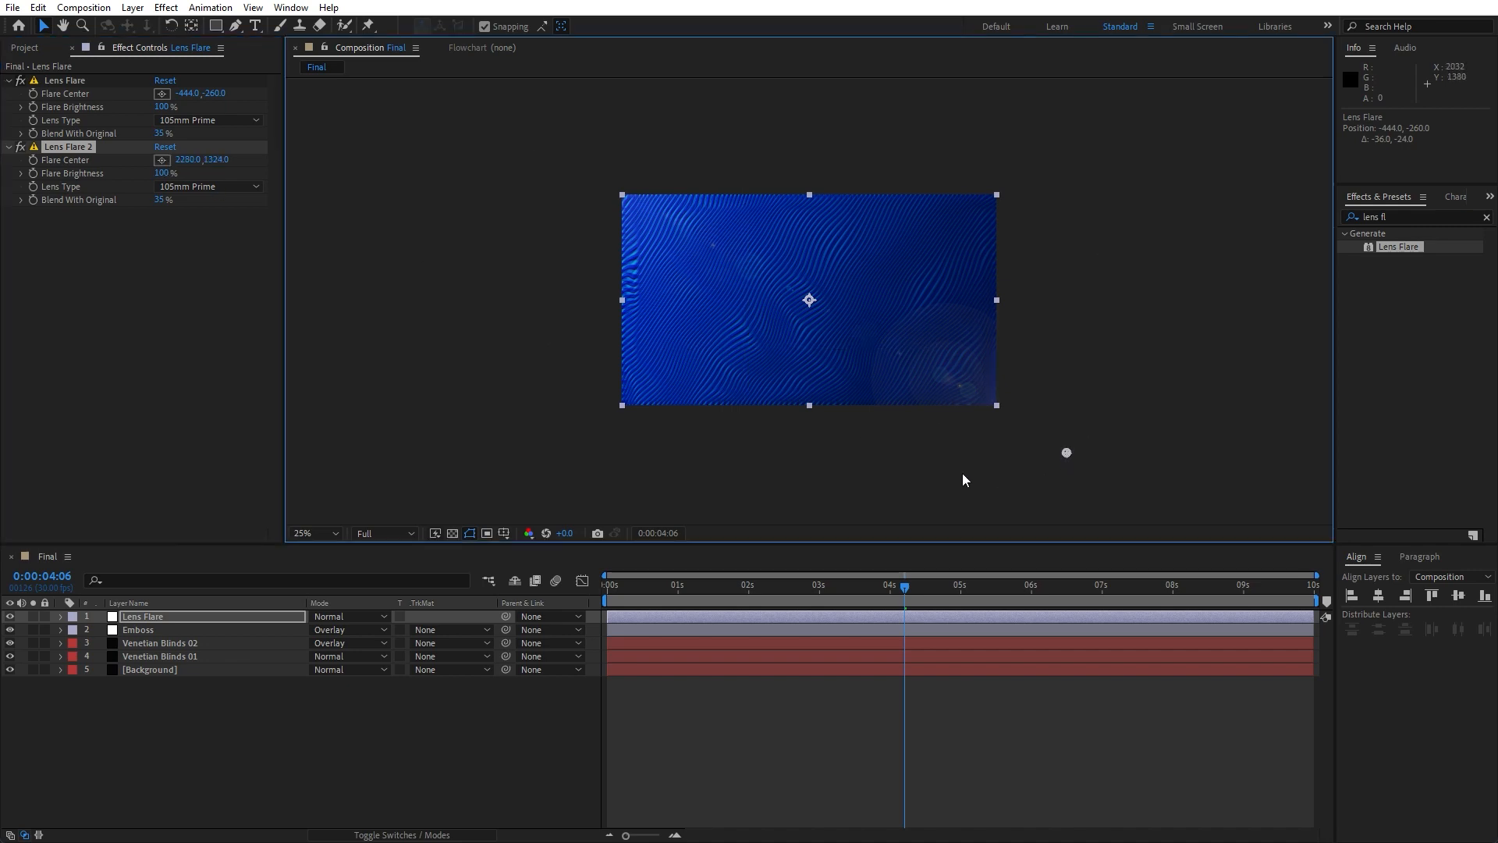
mouse_move(337, 729)
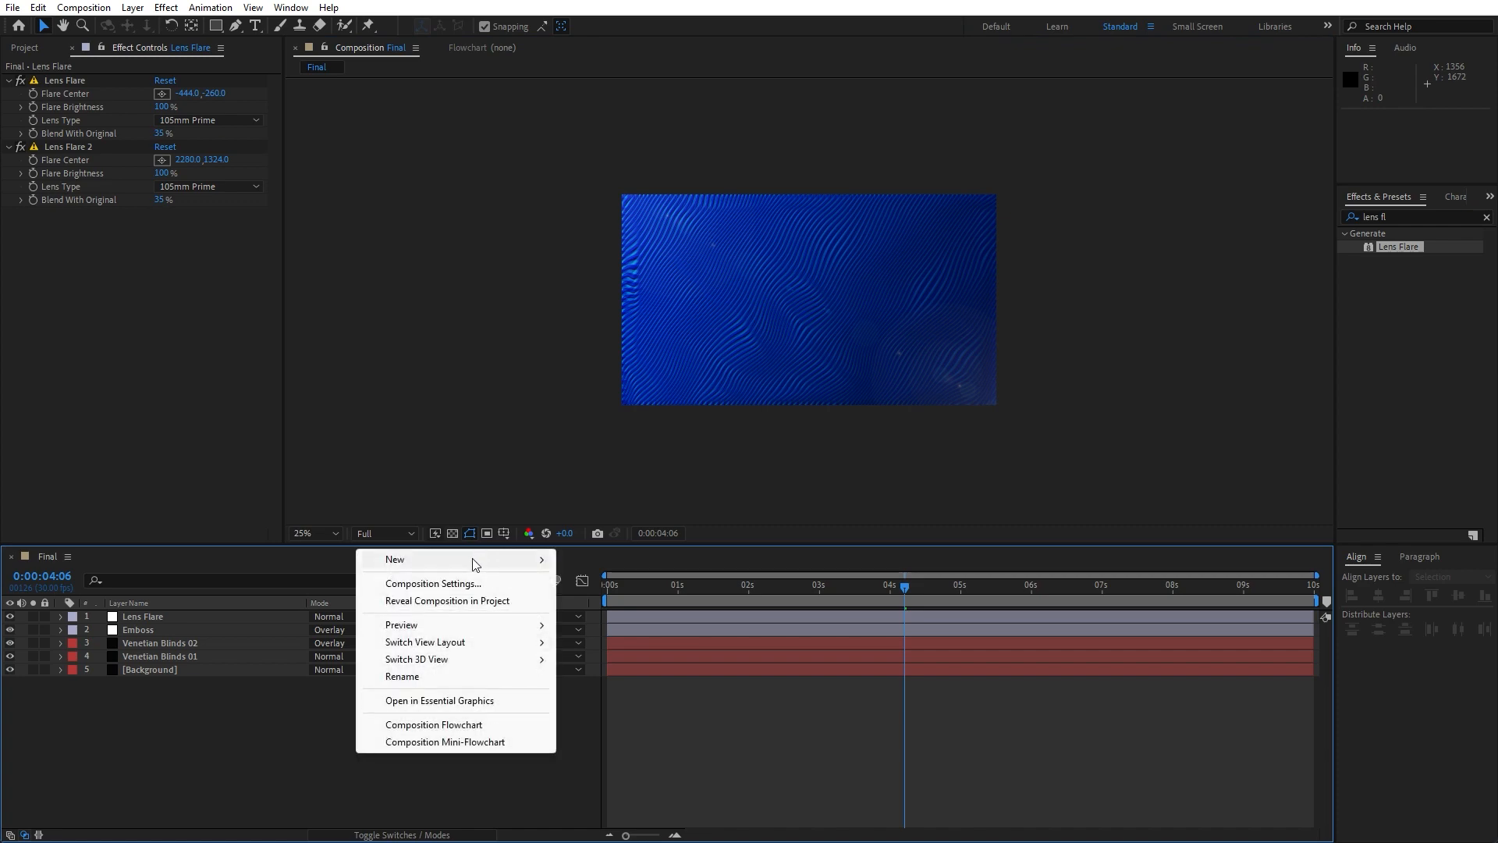
Step: Add a Curves adjustment layer and lift the Blue channel curve to brighten blues
click(394, 559)
text(c)
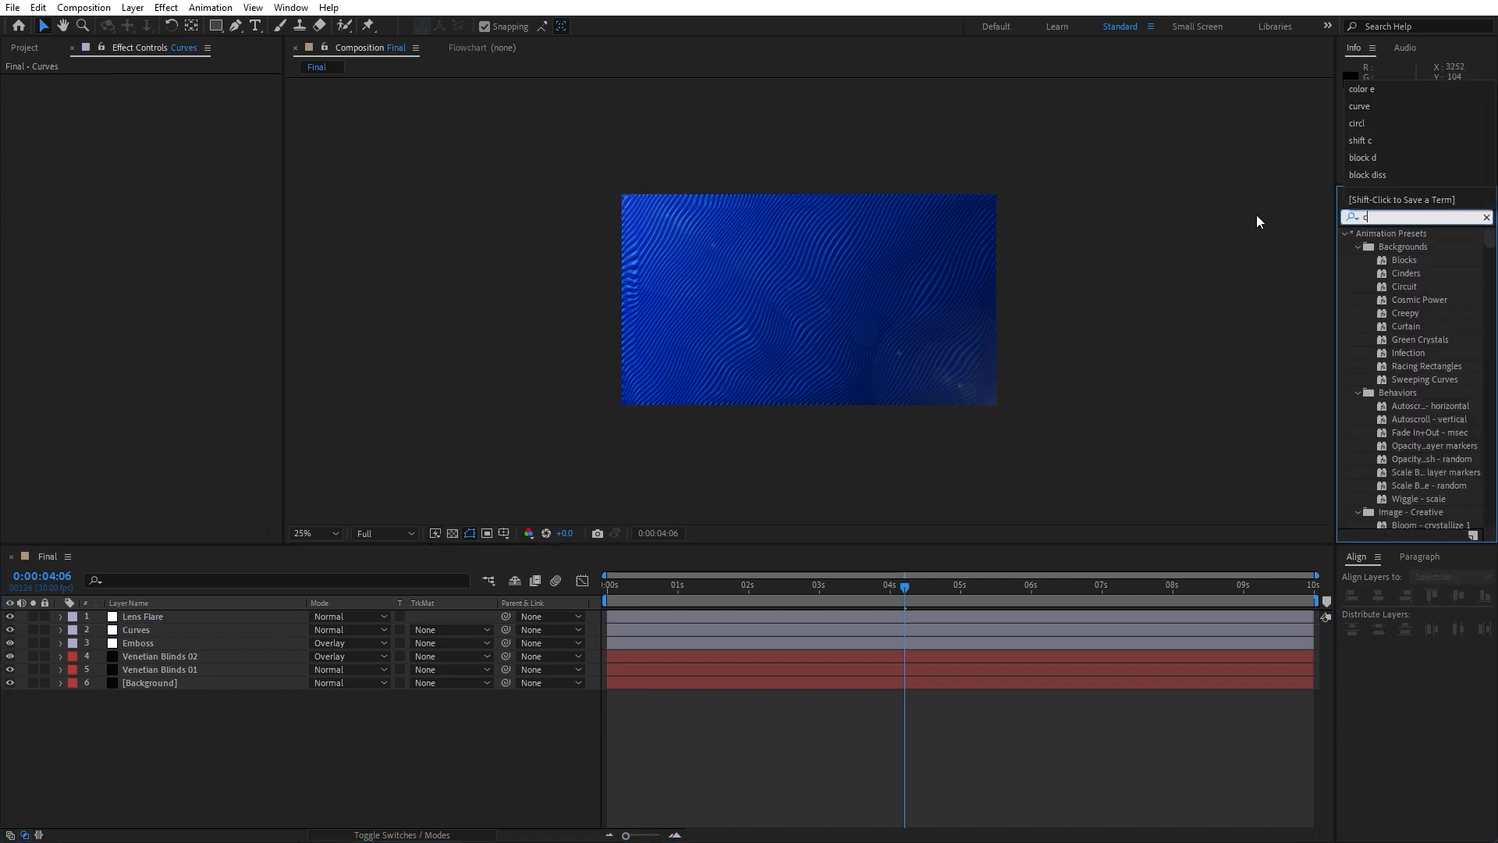
text(urves)
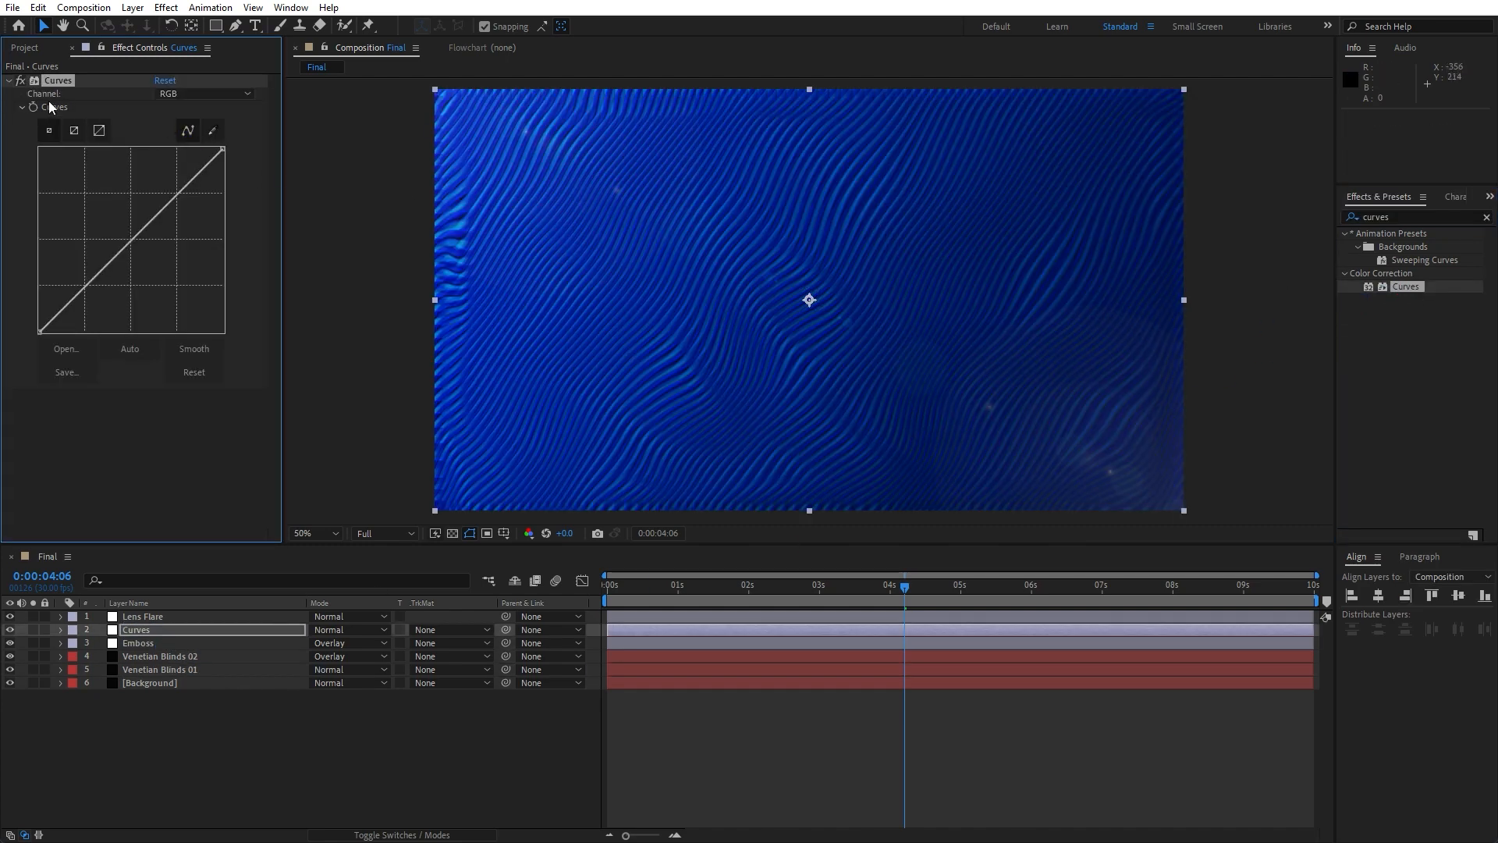
click(204, 94)
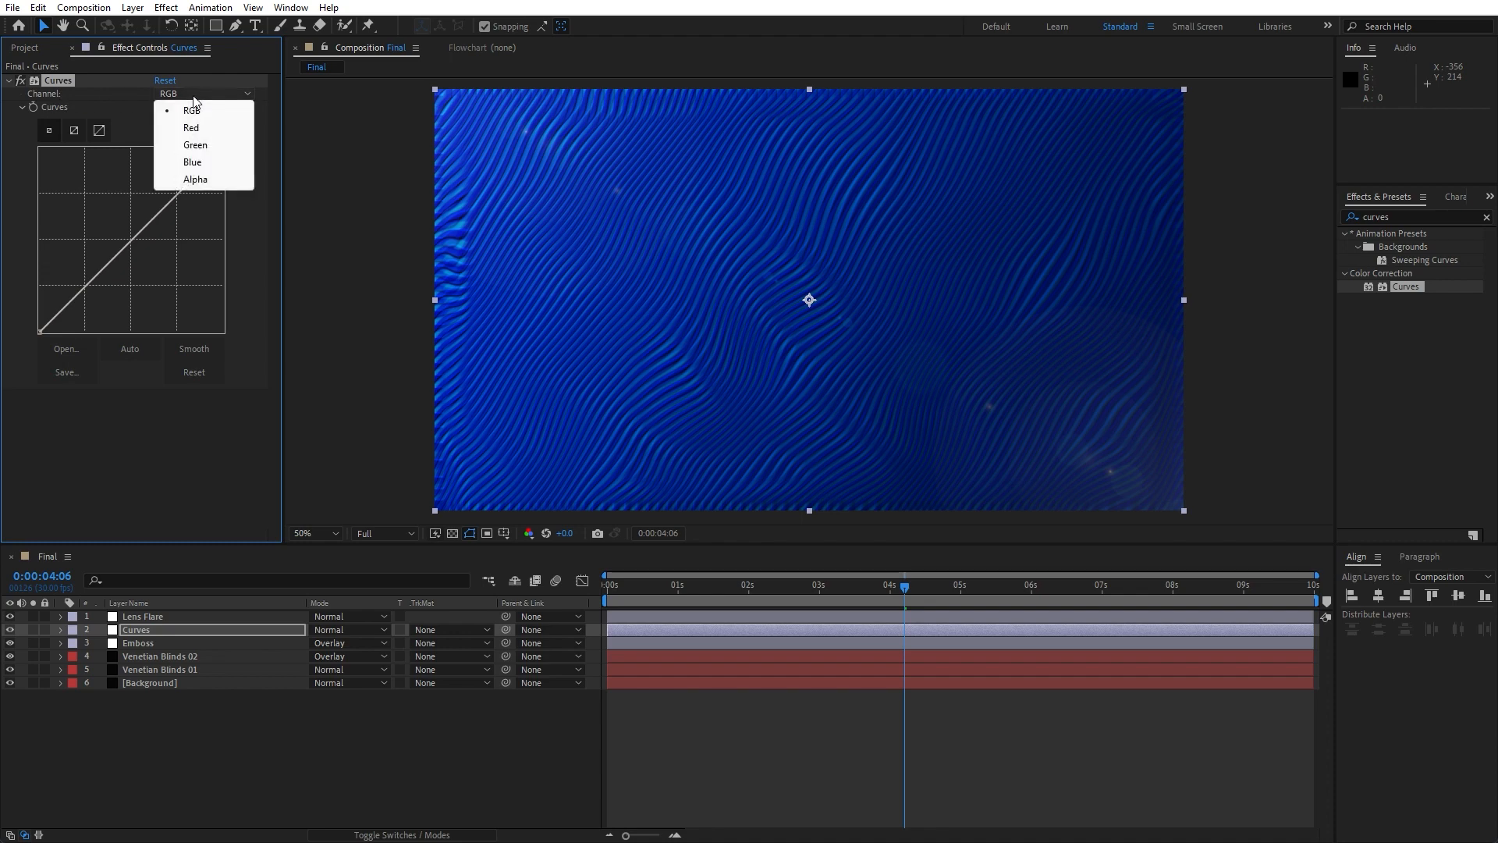
click(192, 162)
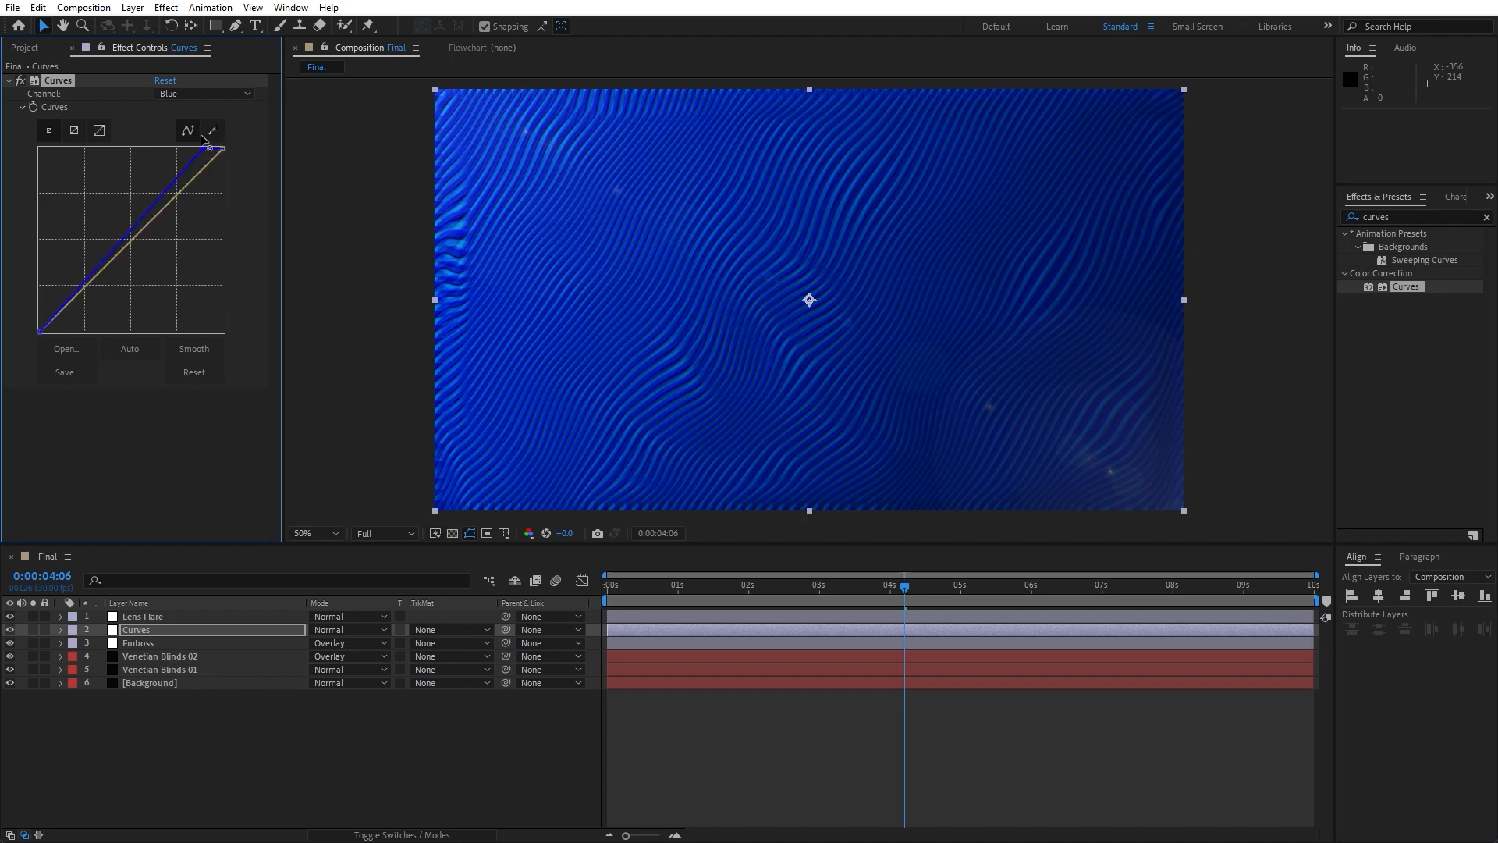
drag(209, 148, 191, 131)
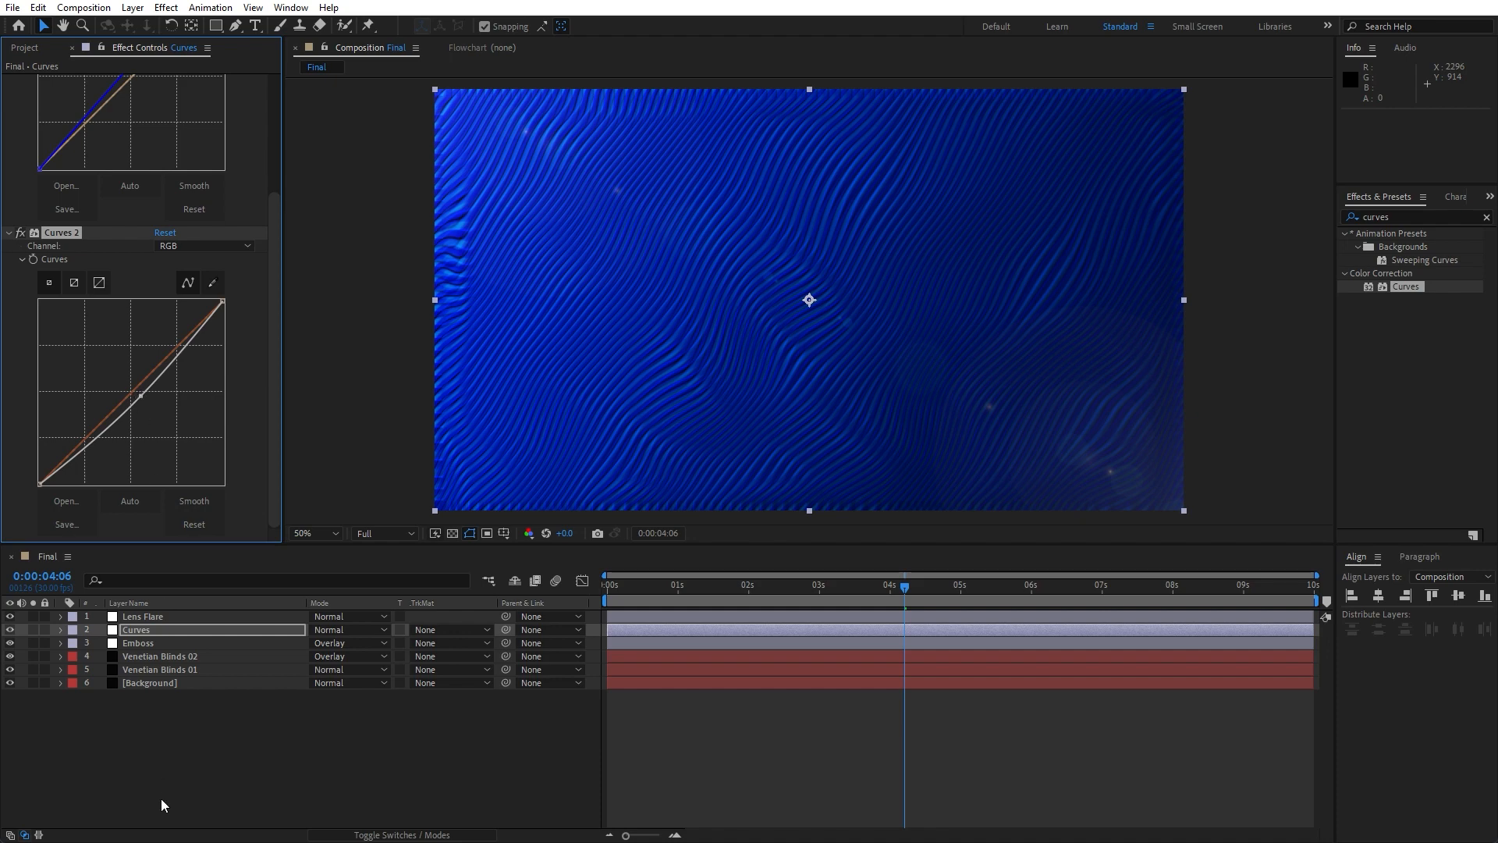
click(24, 48)
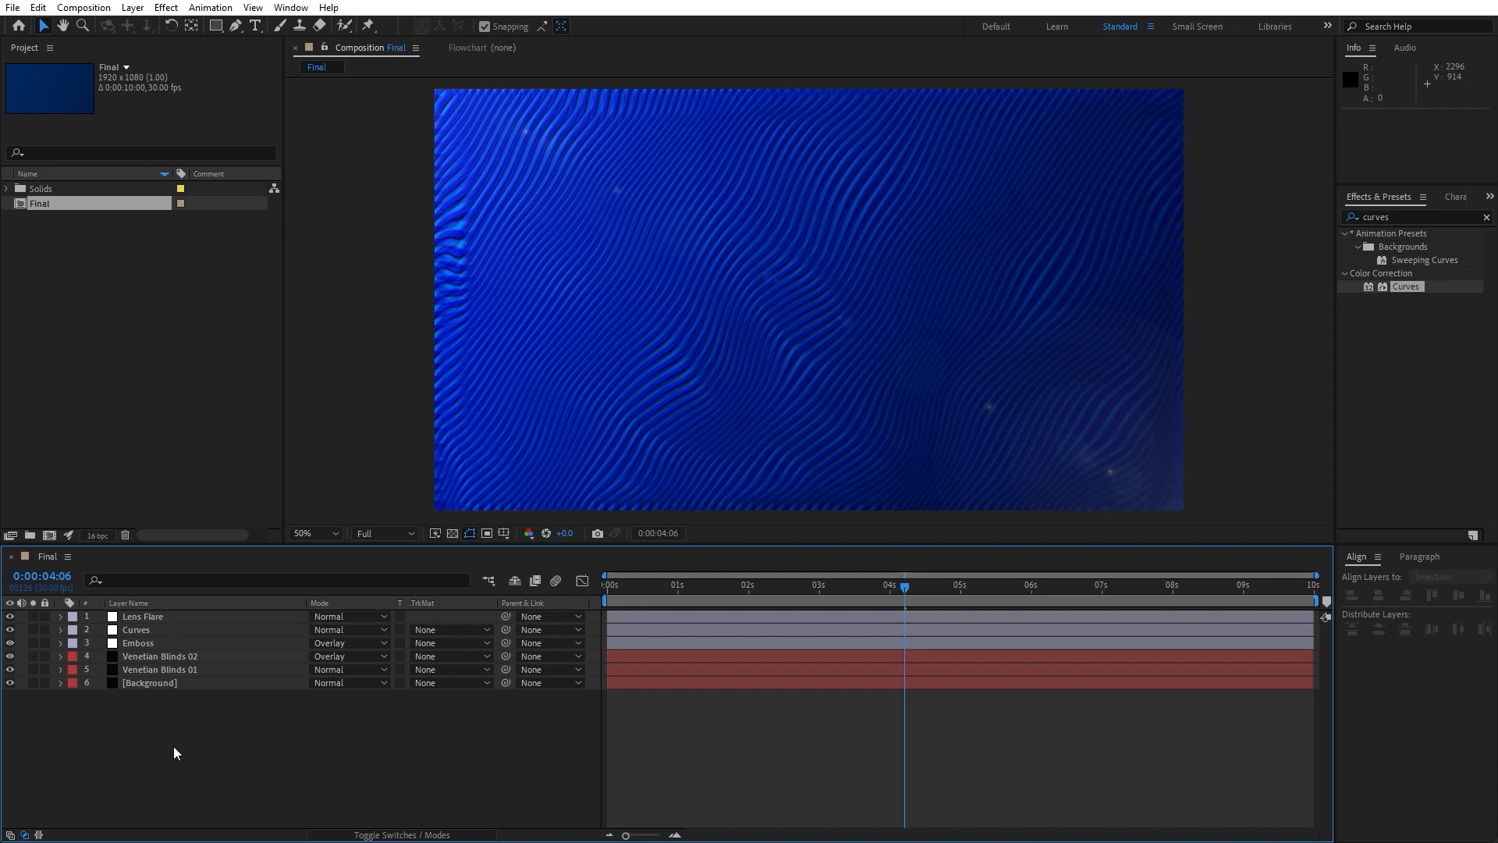
mouse_move(167, 756)
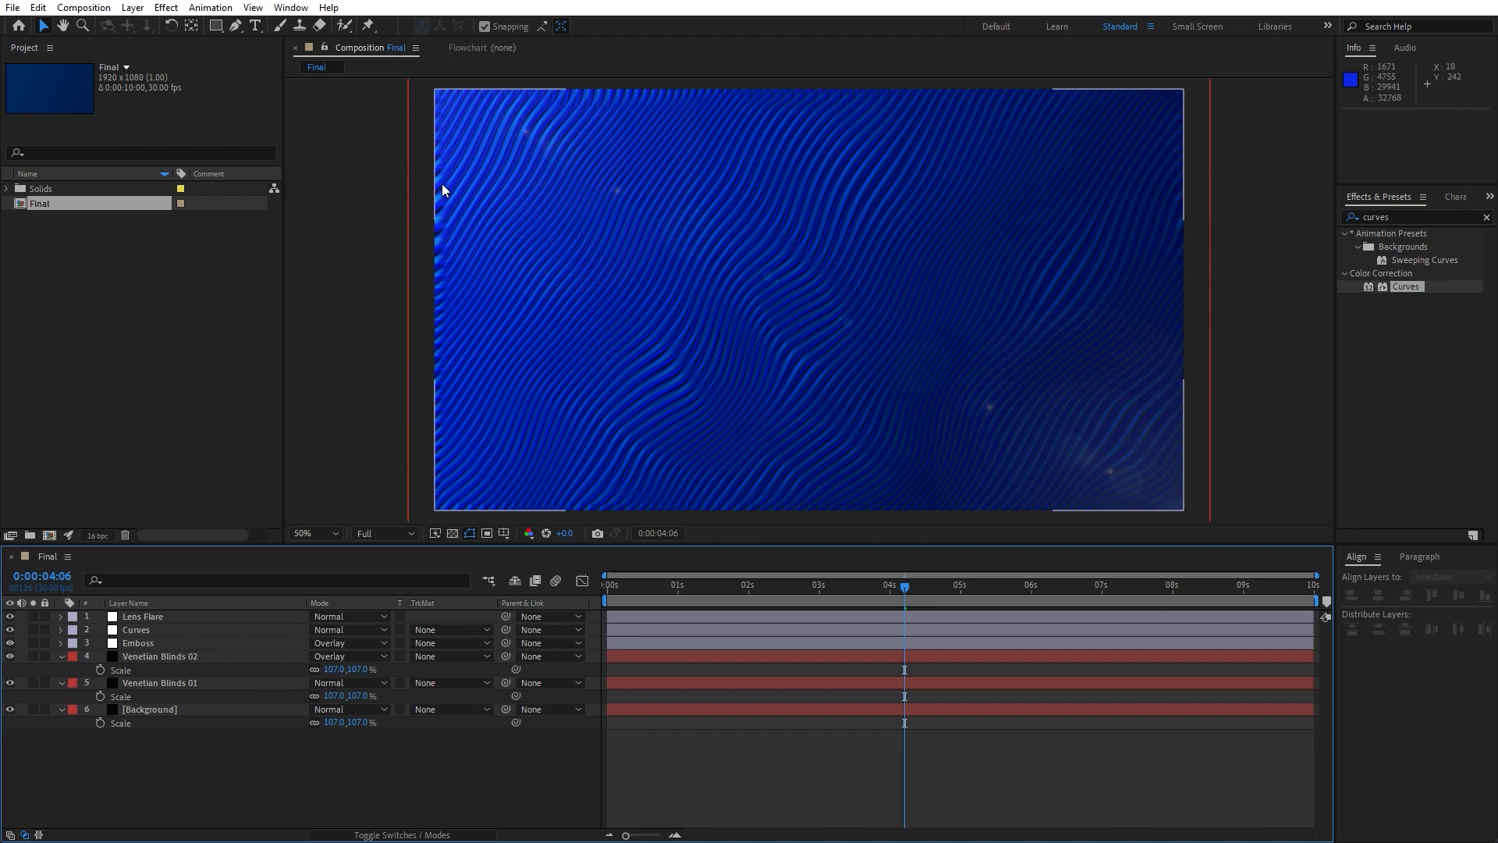
mouse_move(469, 782)
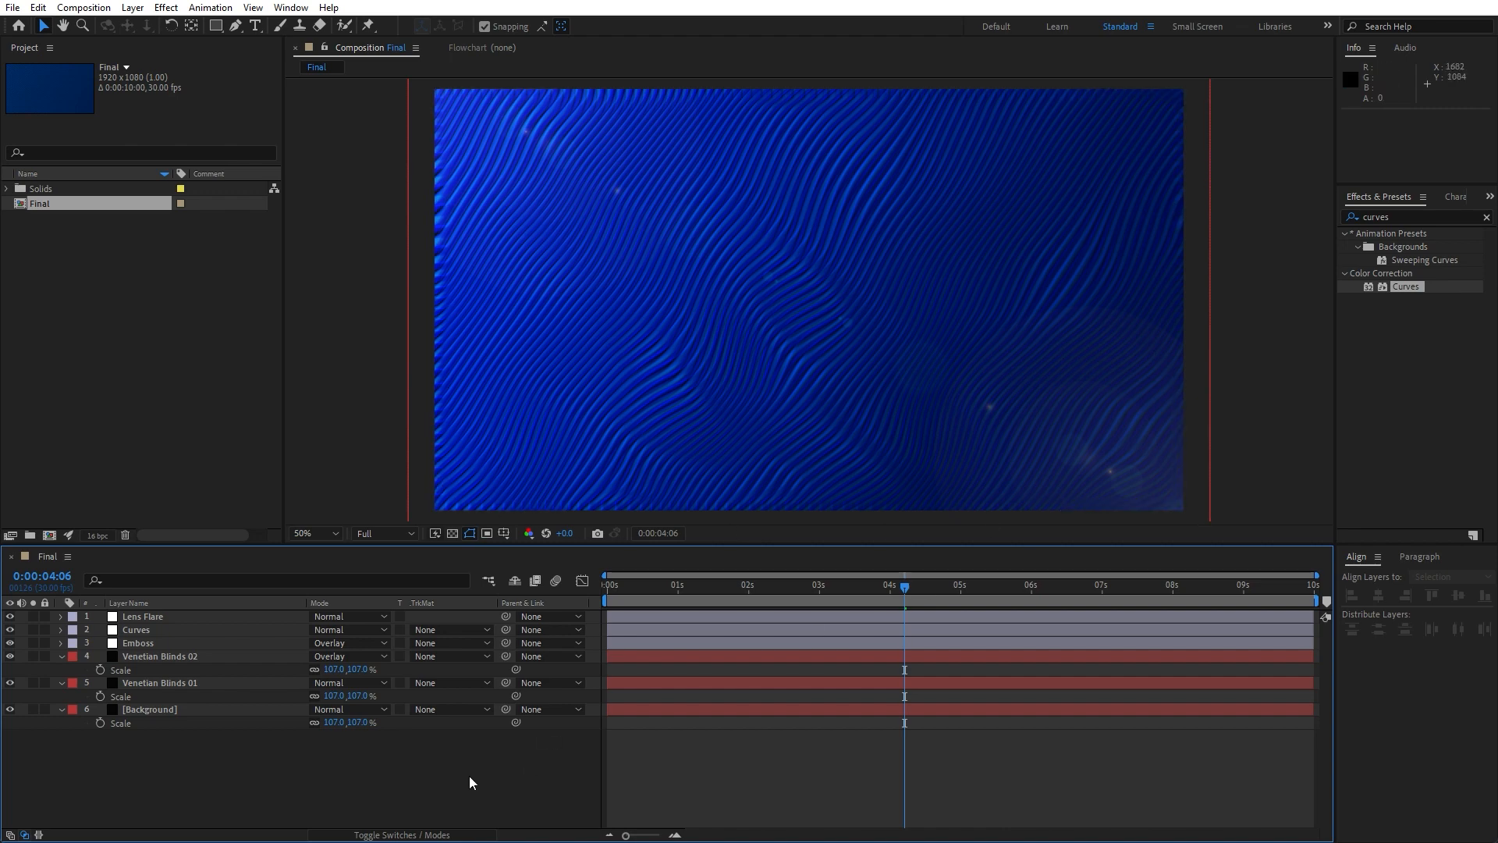
Step: Preview the animation, stop near 0:00:02:23, and select Venetian Blinds 01
key(space)
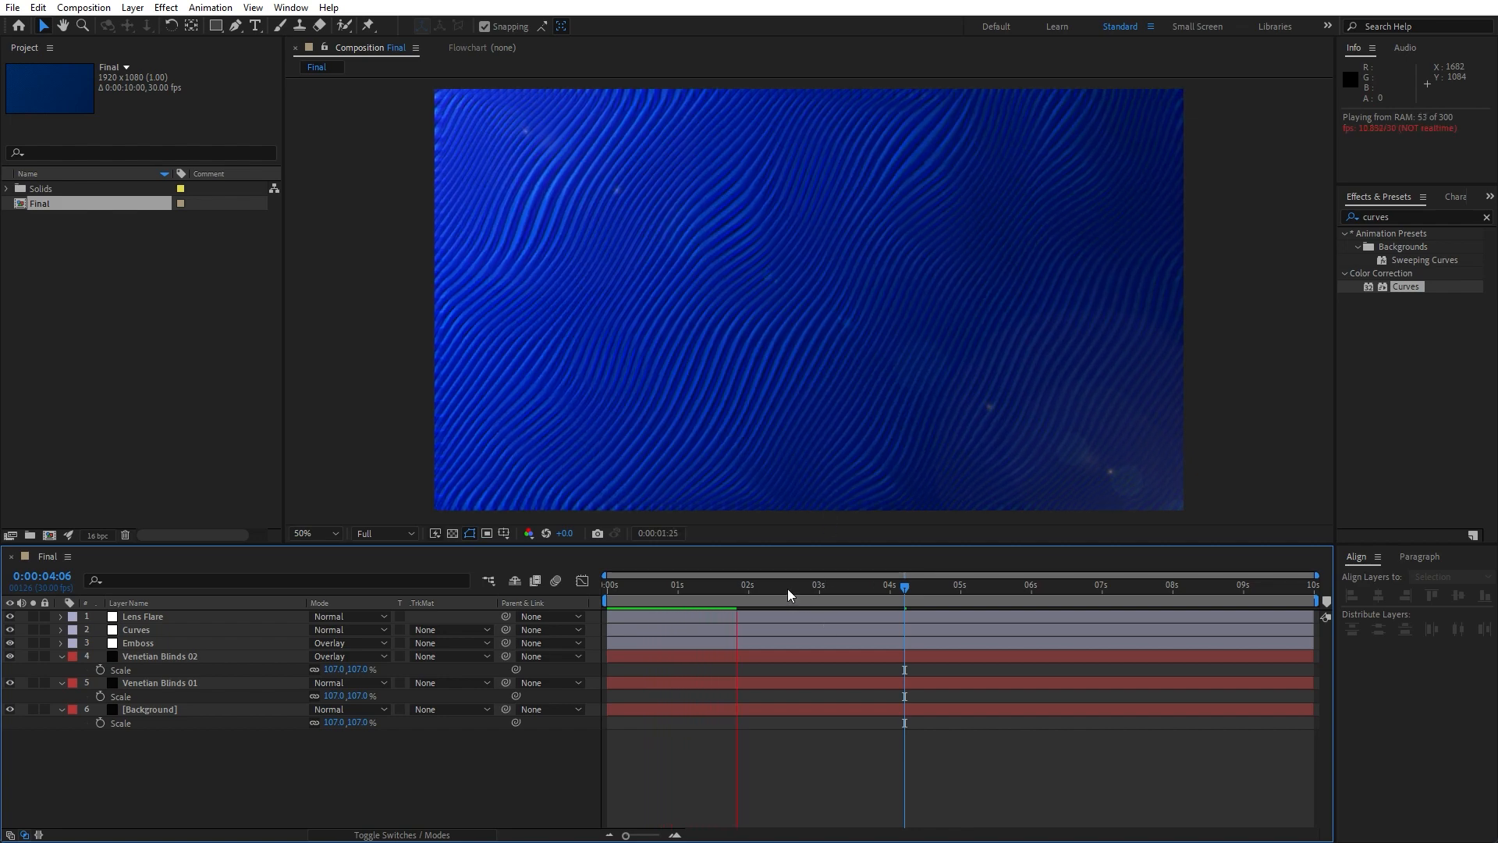
click(803, 583)
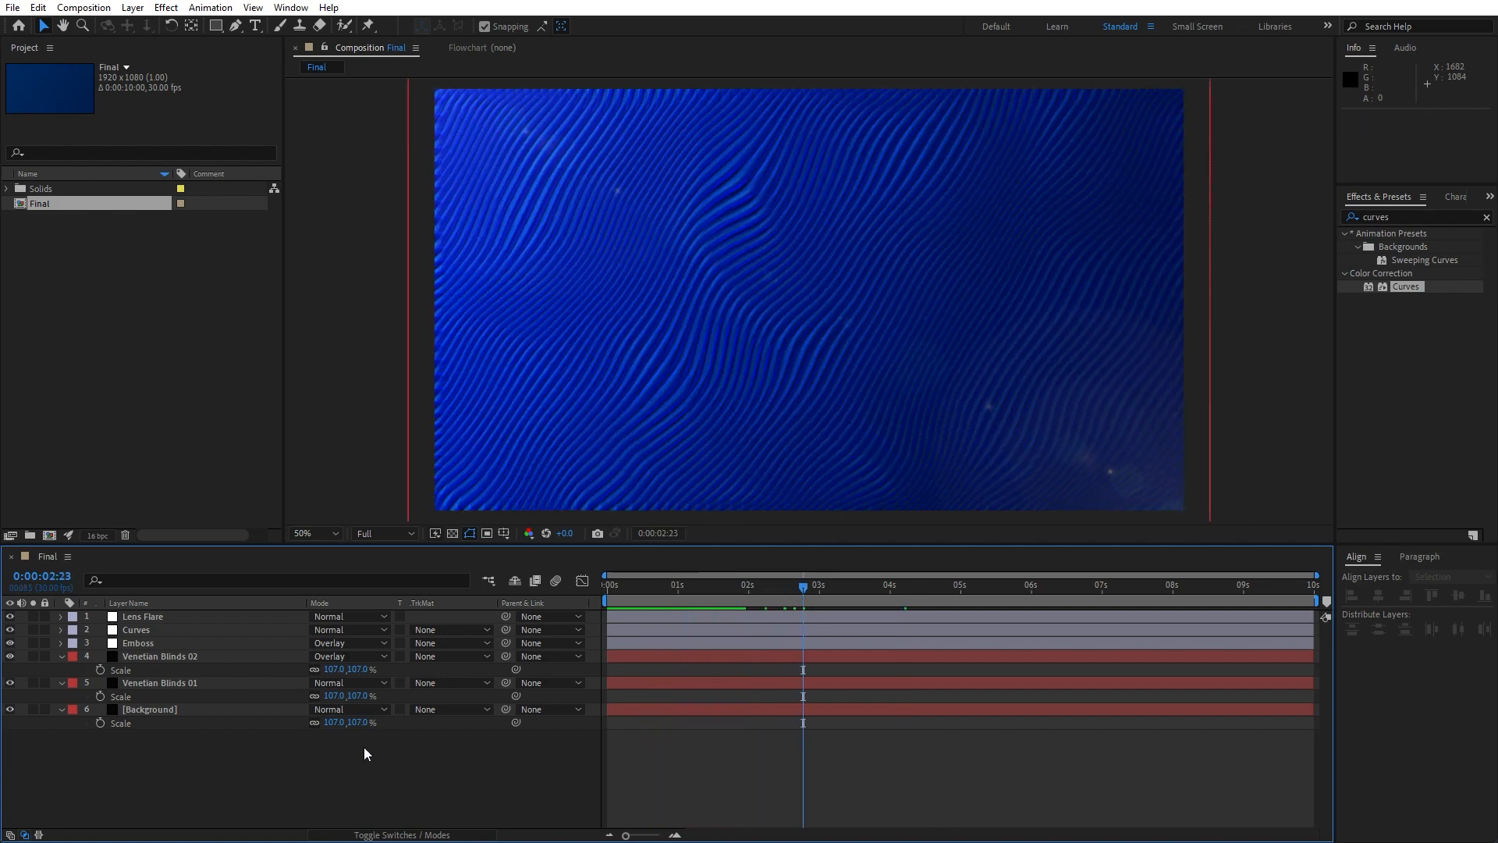
click(159, 681)
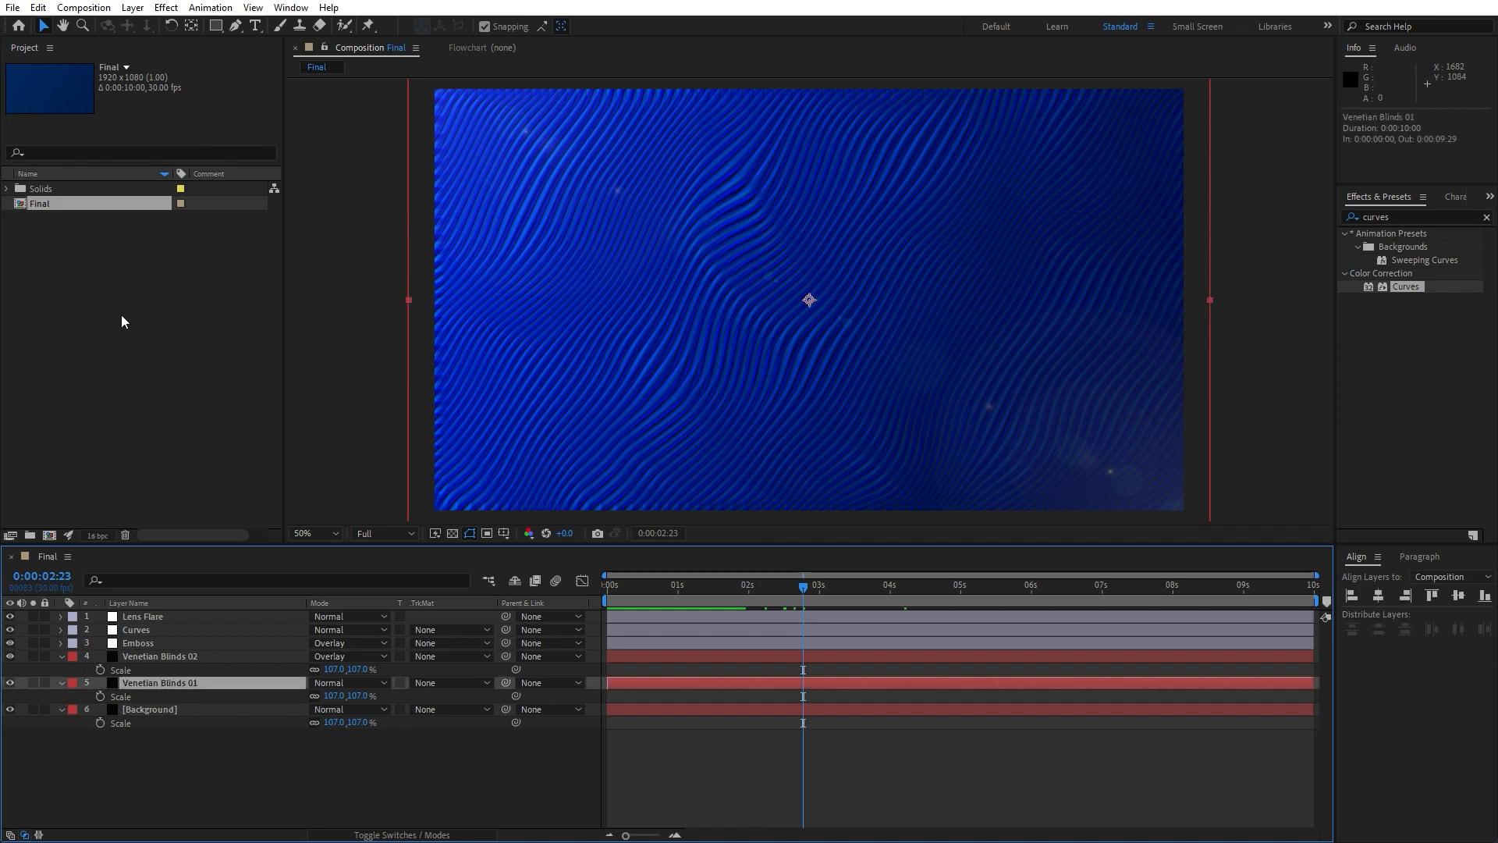
Step: Expand Venetian Blinds 01 to review its time*50 evolution expression, then preview again
click(159, 682)
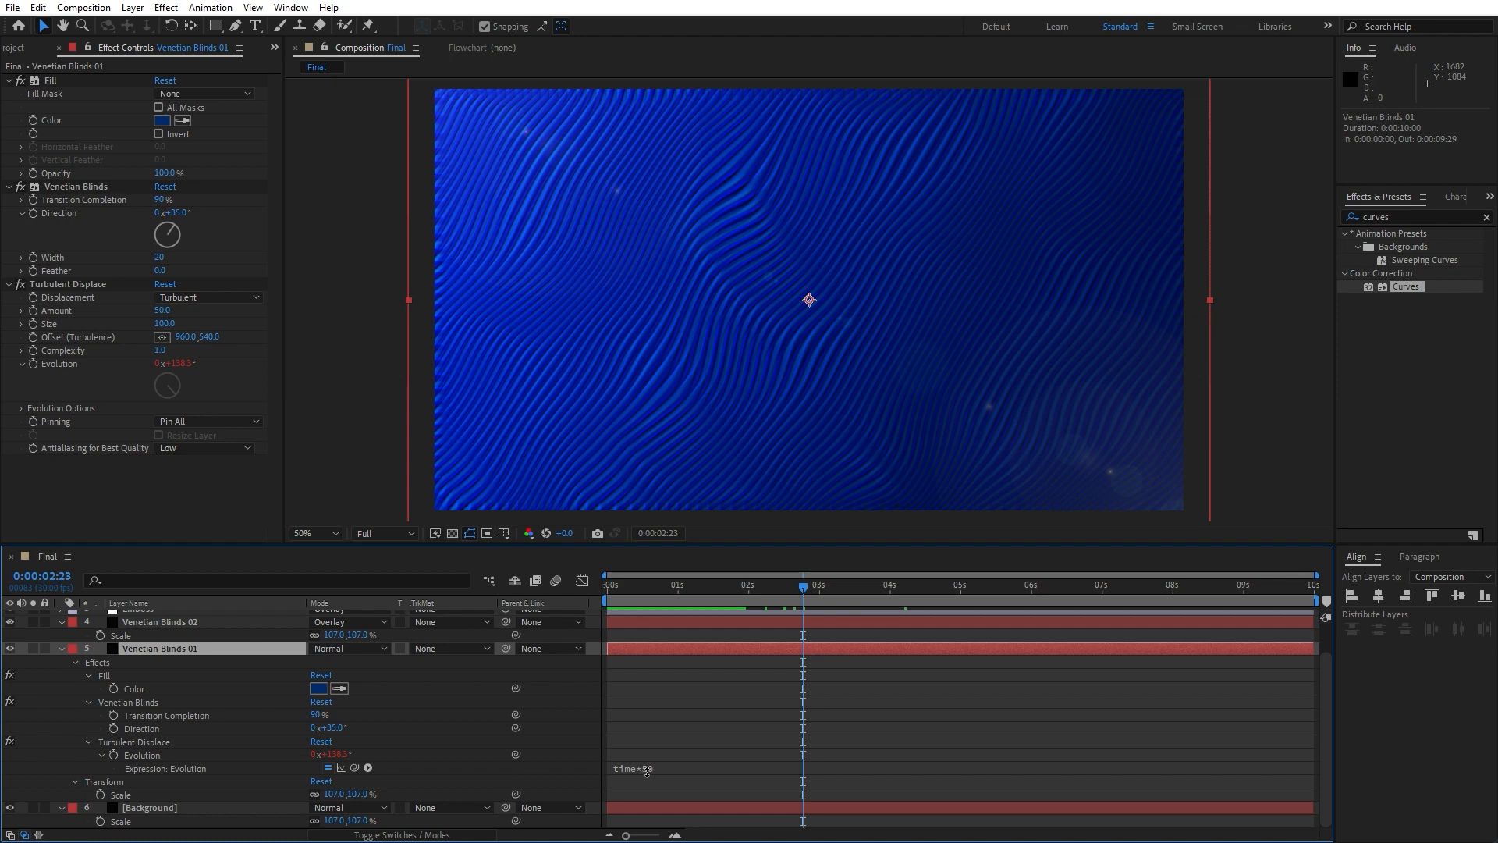
mouse_move(375, 724)
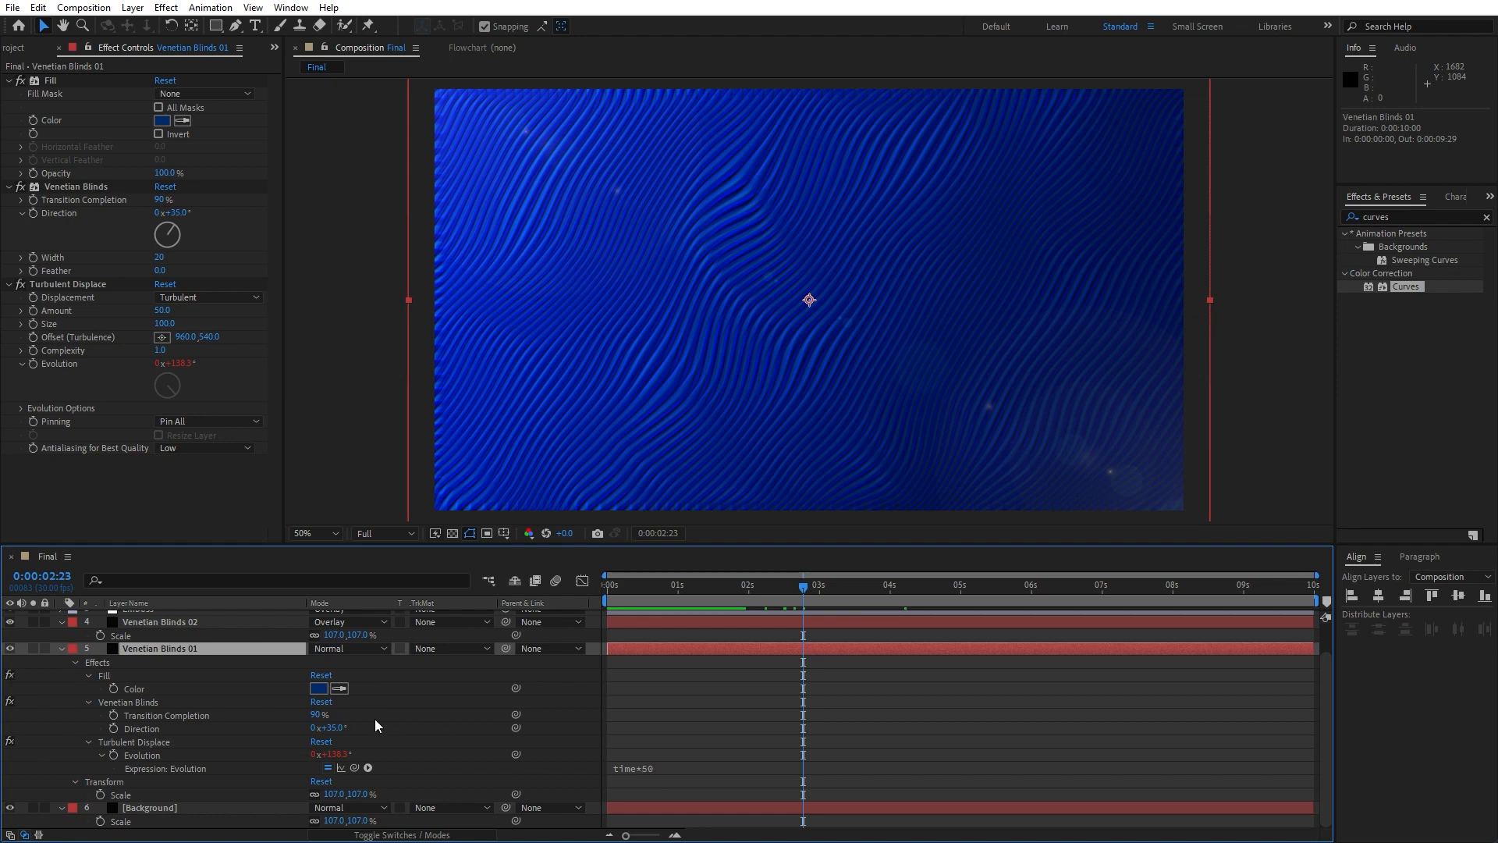
click(161, 621)
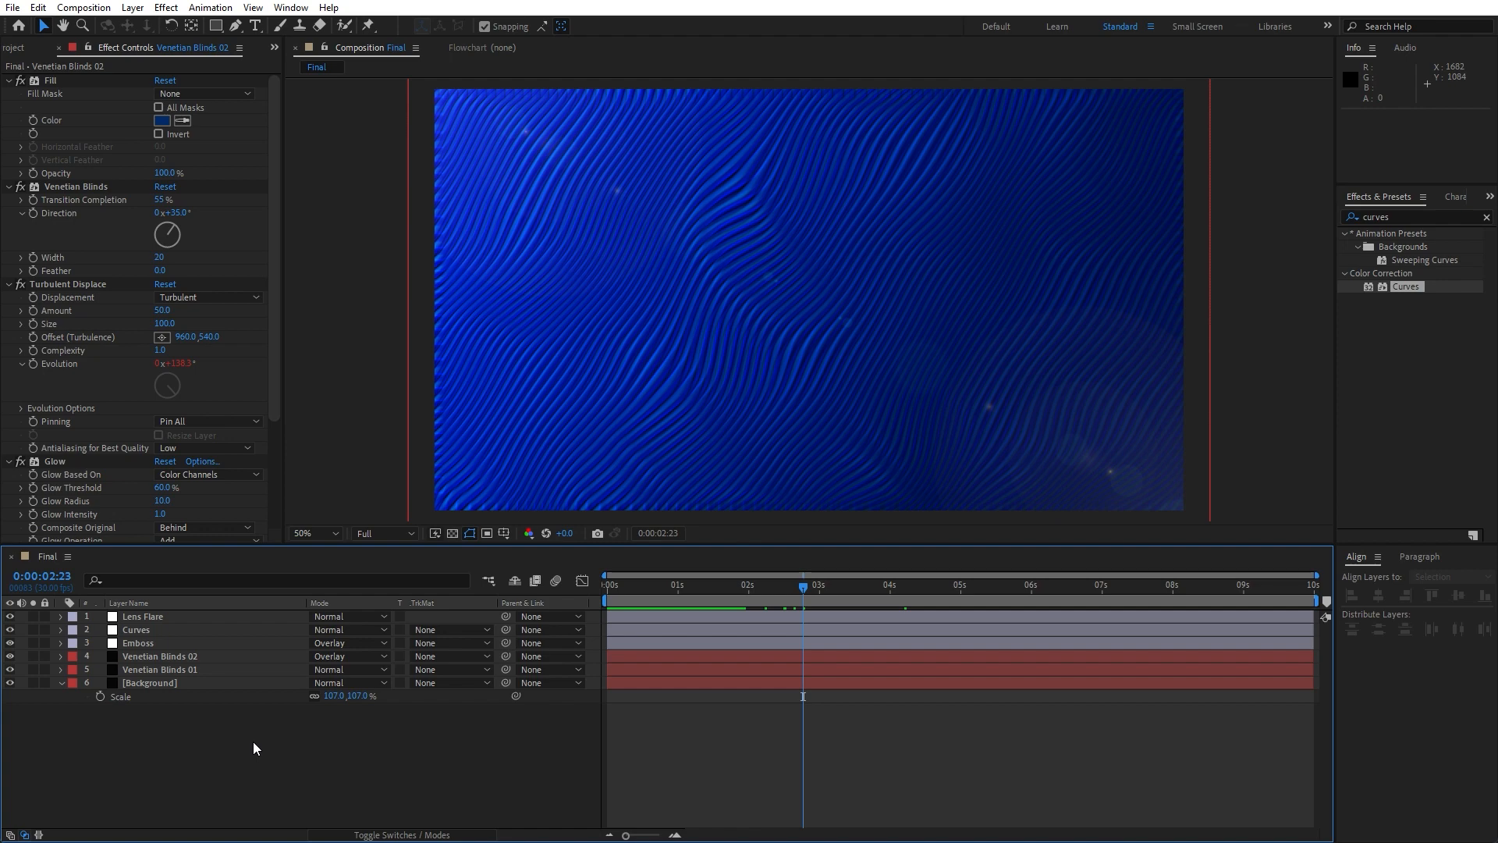
key(space)
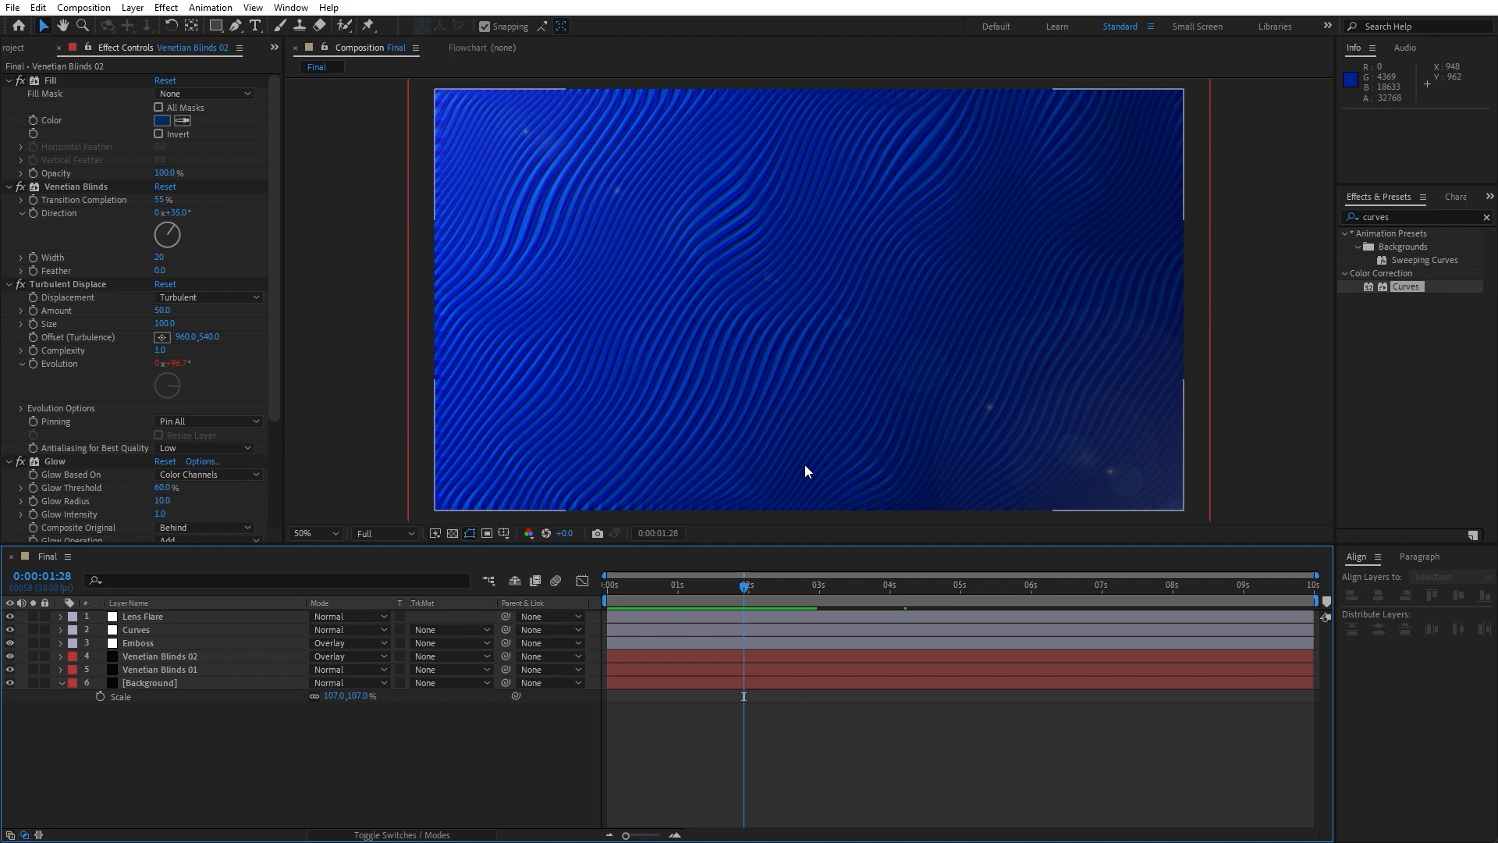
mouse_move(612, 812)
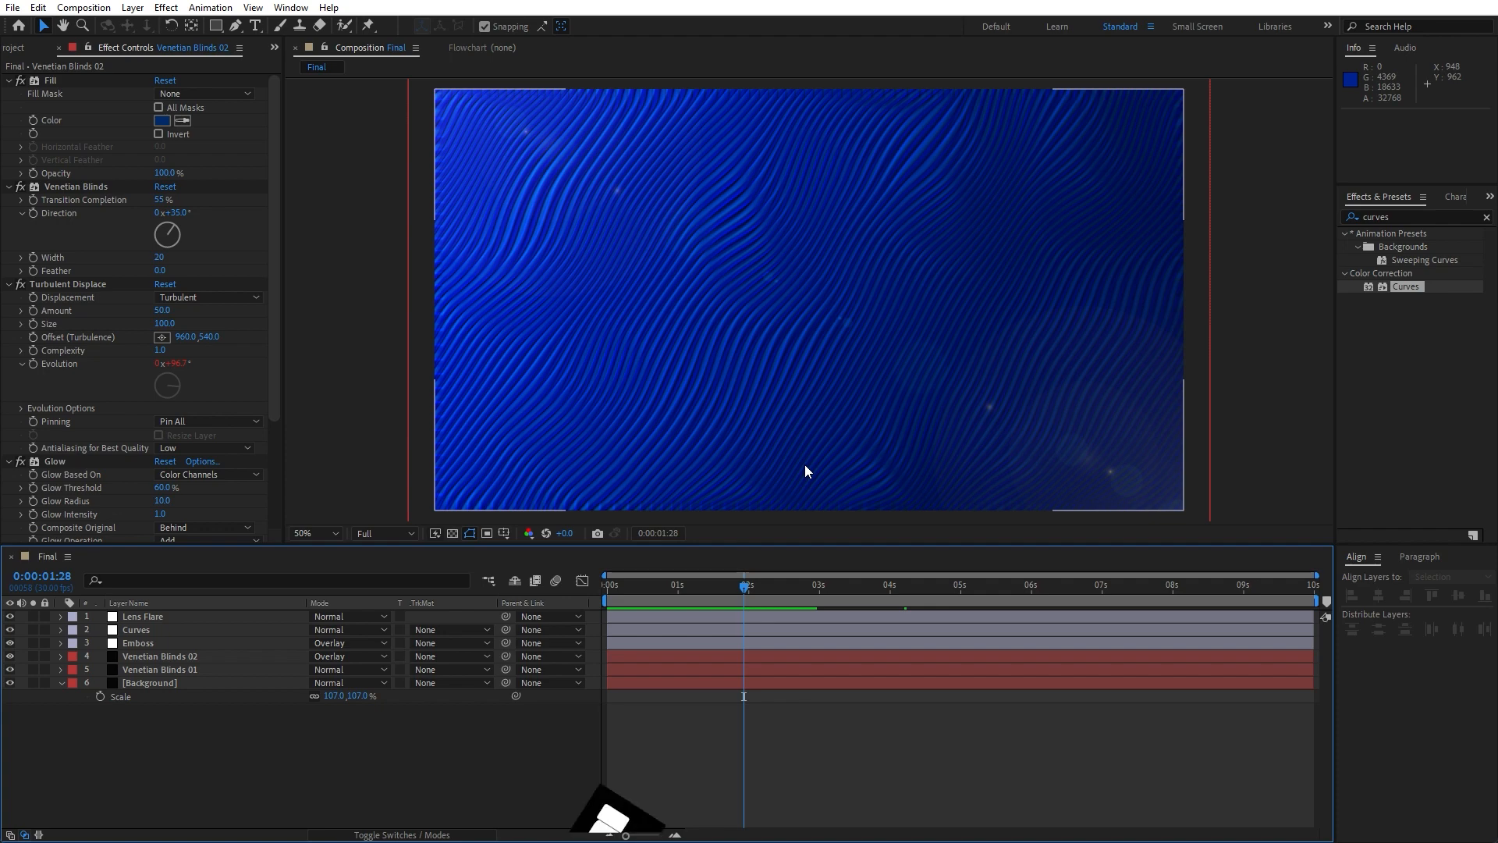